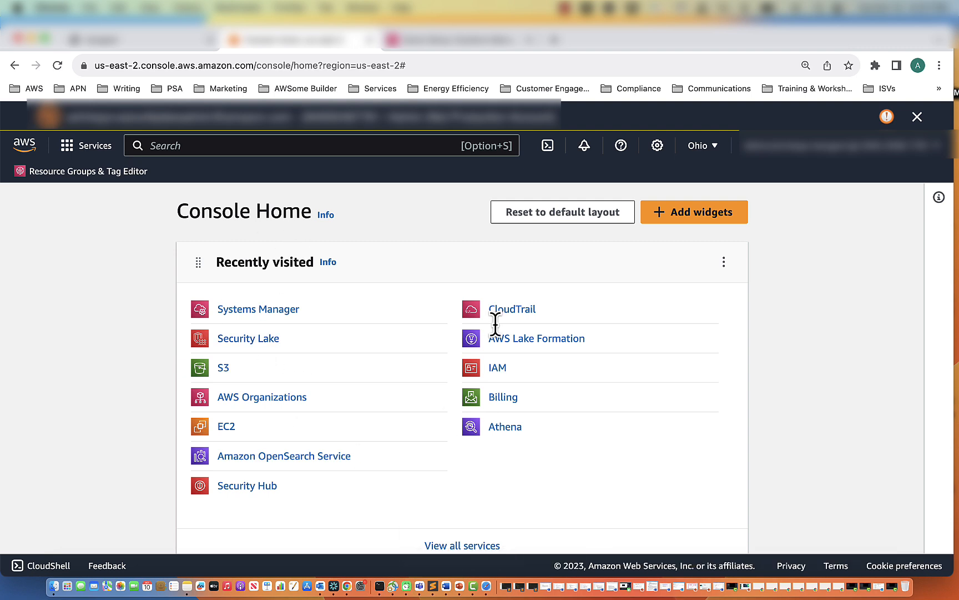
{"action": "mouse_move", "coordinate": [298, 331]}
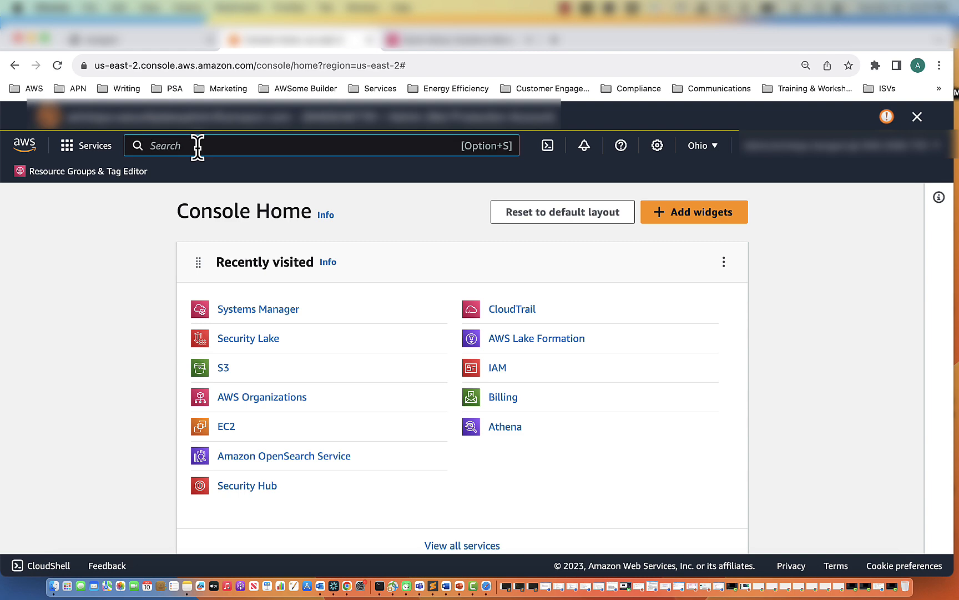
- Search for 'systems manager' and go to the Systems Manager home page
{"action": "type", "text": "systems manager"}
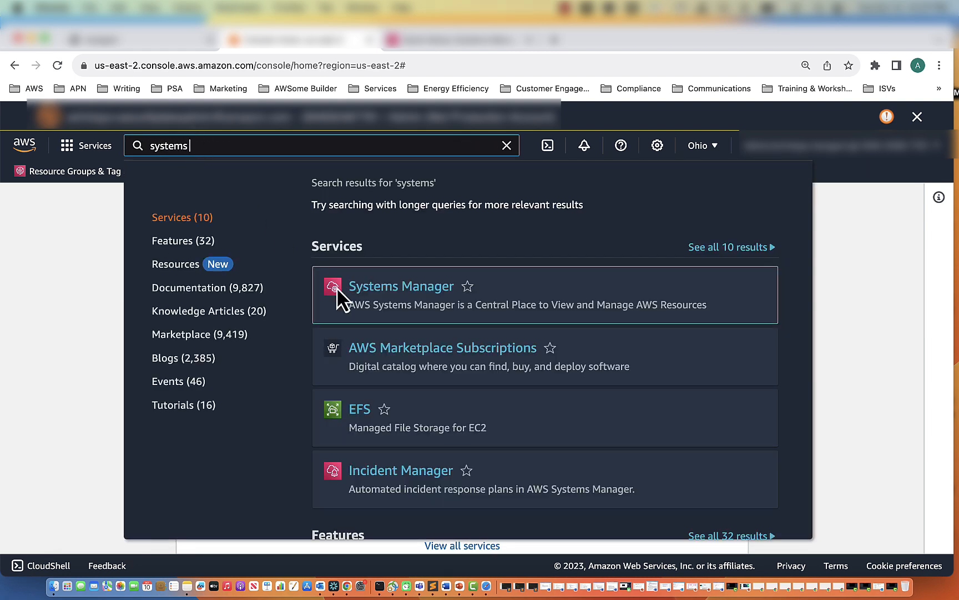
{"action": "left_click", "coordinate": [400, 286]}
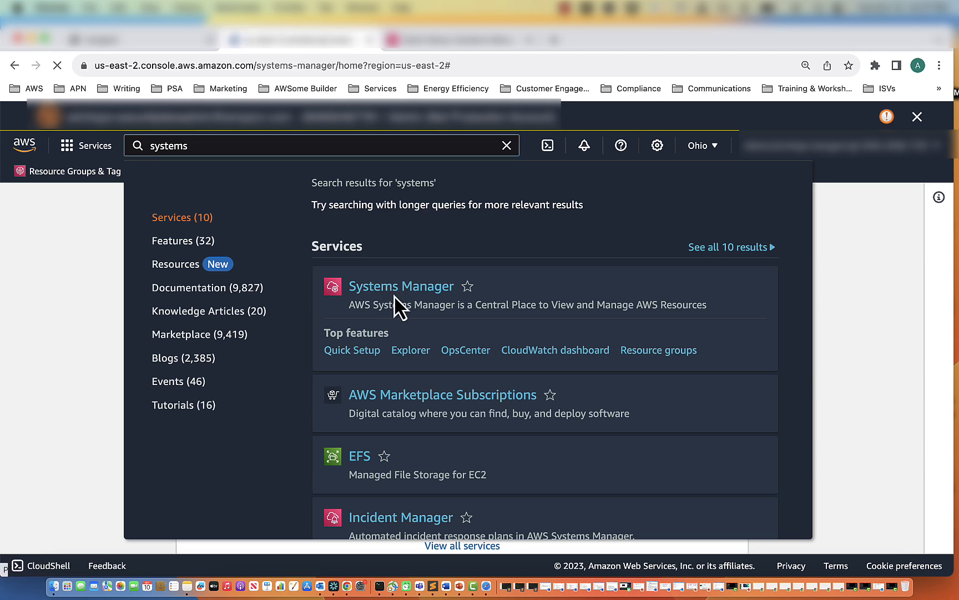
{"action": "left_click", "coordinate": [401, 285]}
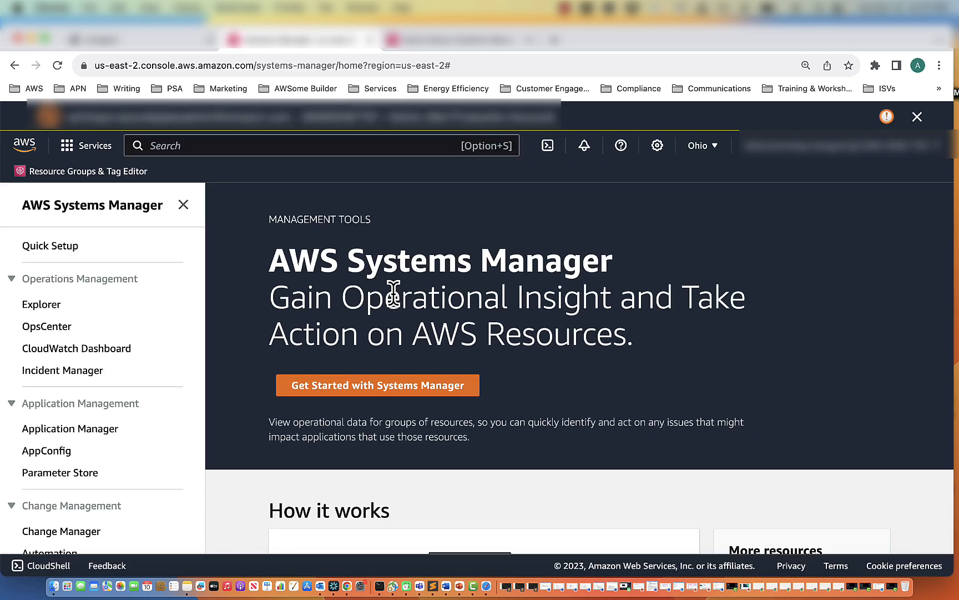
{"action": "mouse_move", "coordinate": [743, 164]}
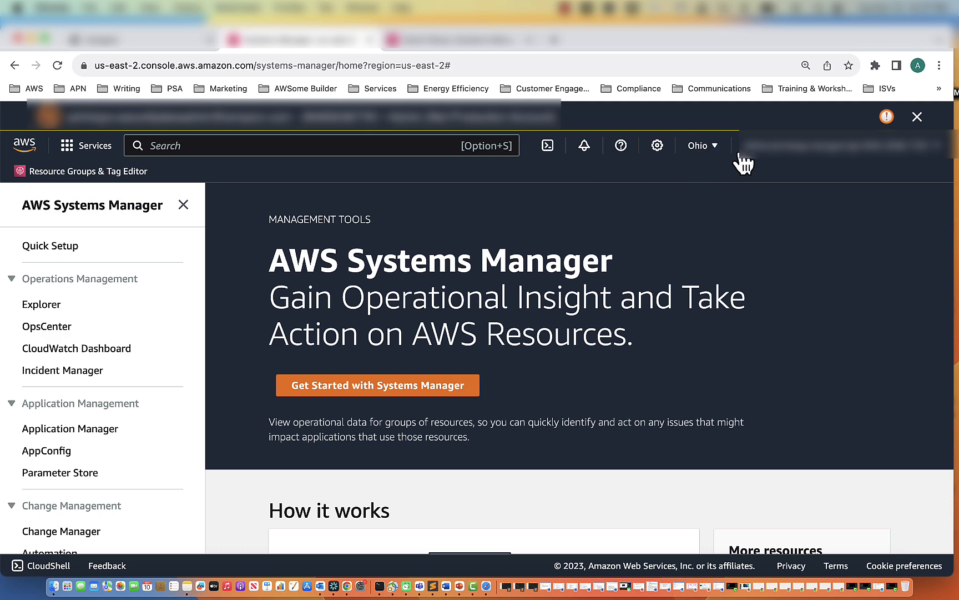
{"action": "mouse_move", "coordinate": [698, 184]}
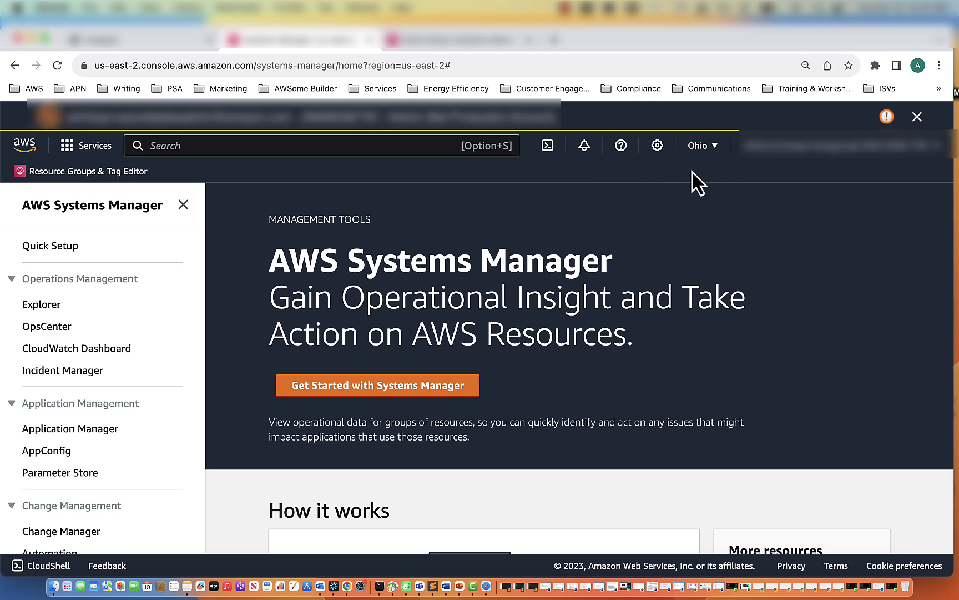
{"action": "scroll", "scroll_direction": "down", "scroll_amount": 3}
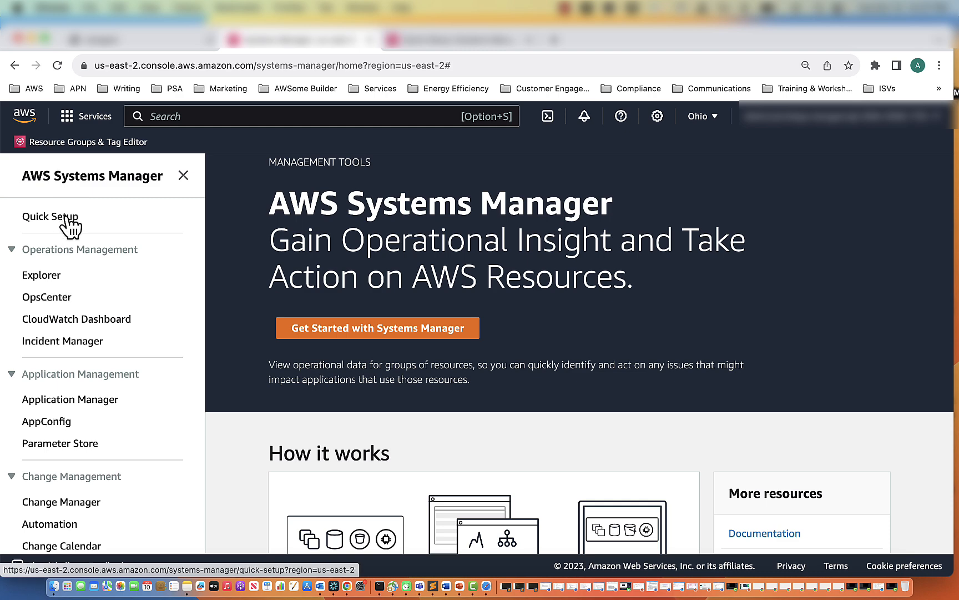
- Show the Quick Setup page and browse its configuration type cards
{"action": "left_click", "coordinate": [50, 216]}
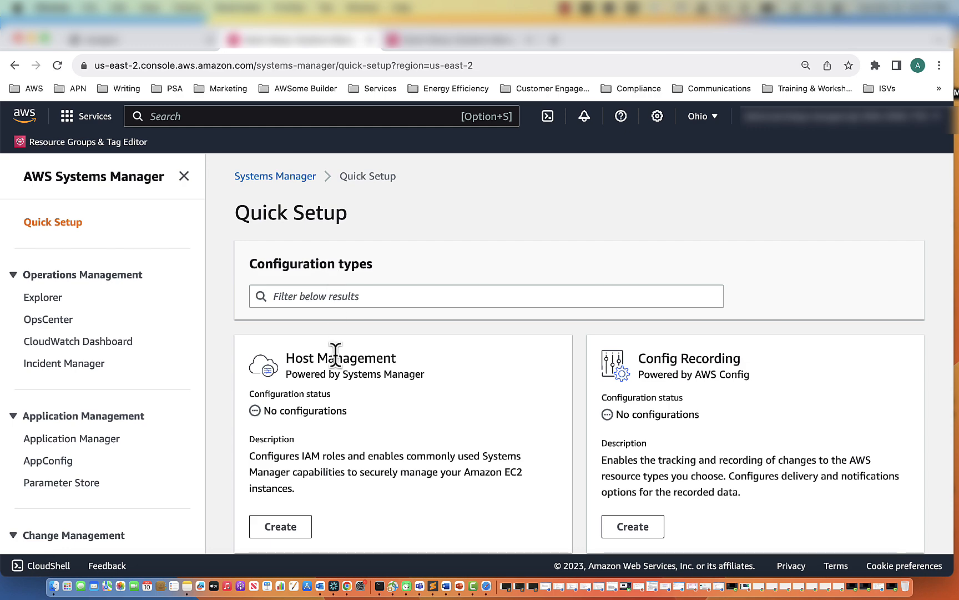
{"action": "scroll", "scroll_direction": "down", "scroll_amount": 3}
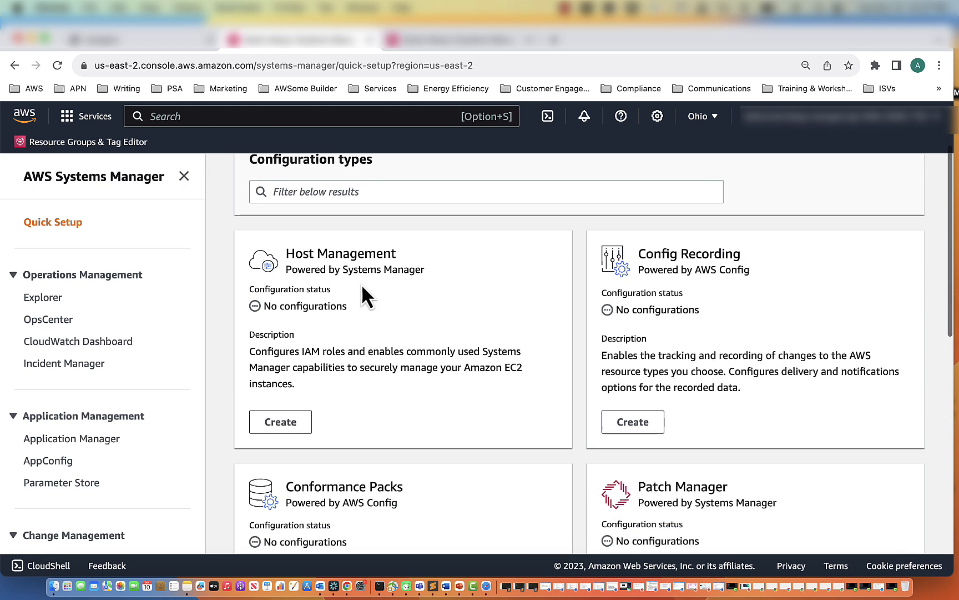
{"action": "mouse_move", "coordinate": [520, 294]}
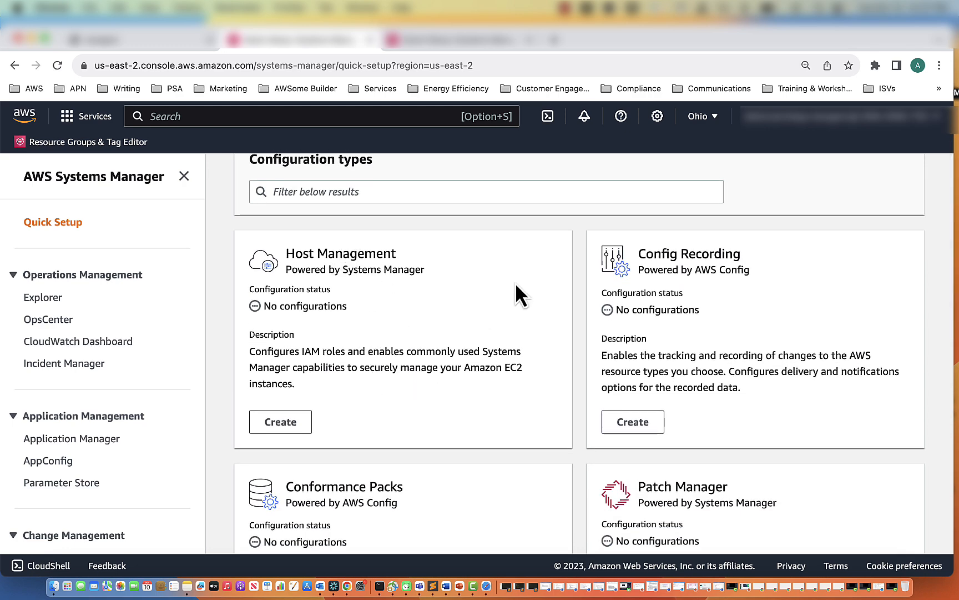
{"action": "scroll", "scroll_direction": "down", "scroll_amount": 3}
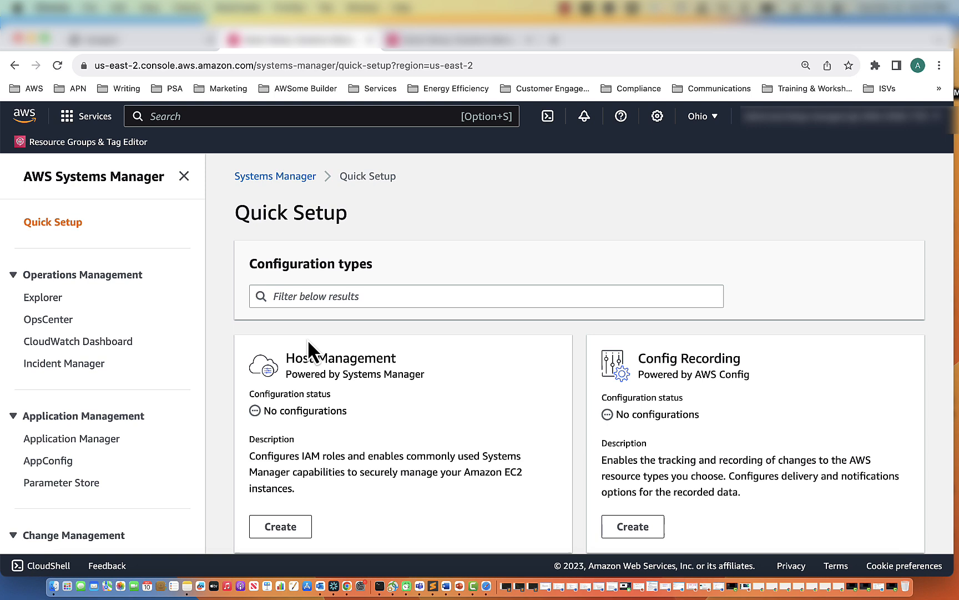
{"action": "mouse_move", "coordinate": [344, 361]}
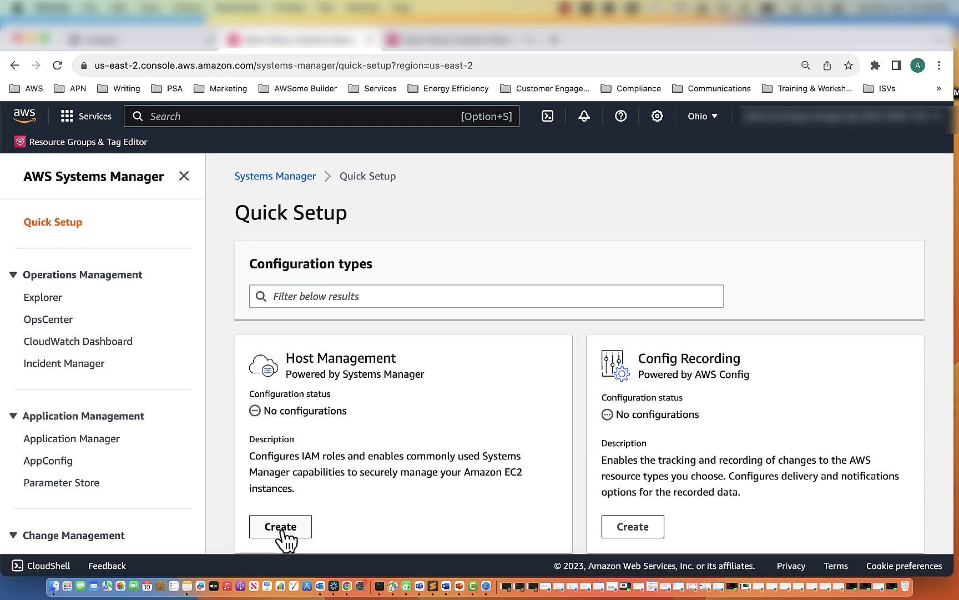
- Create a Host Management configuration for all instances that also installs the CloudWatch agent
{"action": "left_click", "coordinate": [280, 526]}
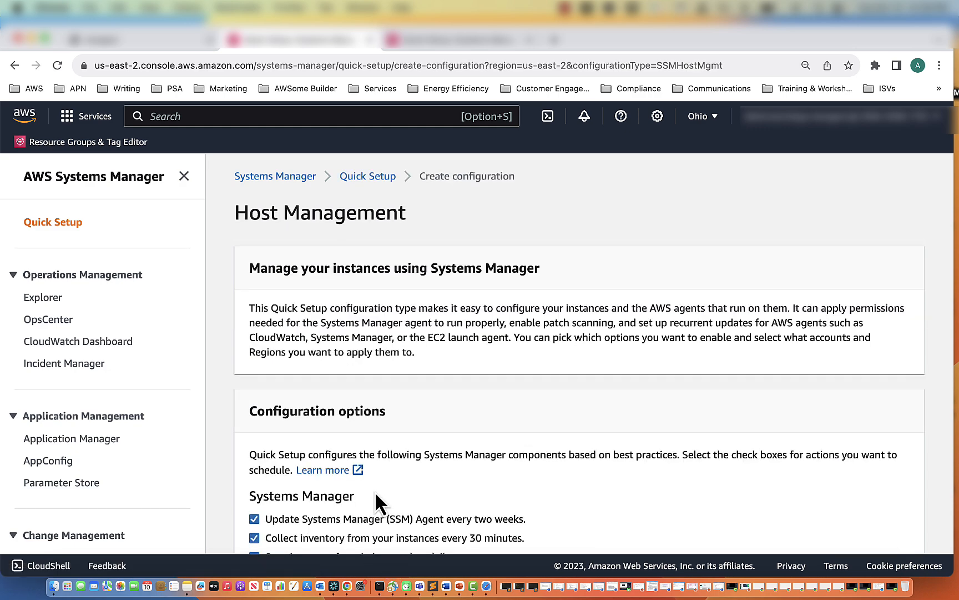
{"action": "scroll", "scroll_direction": "down", "scroll_amount": 3}
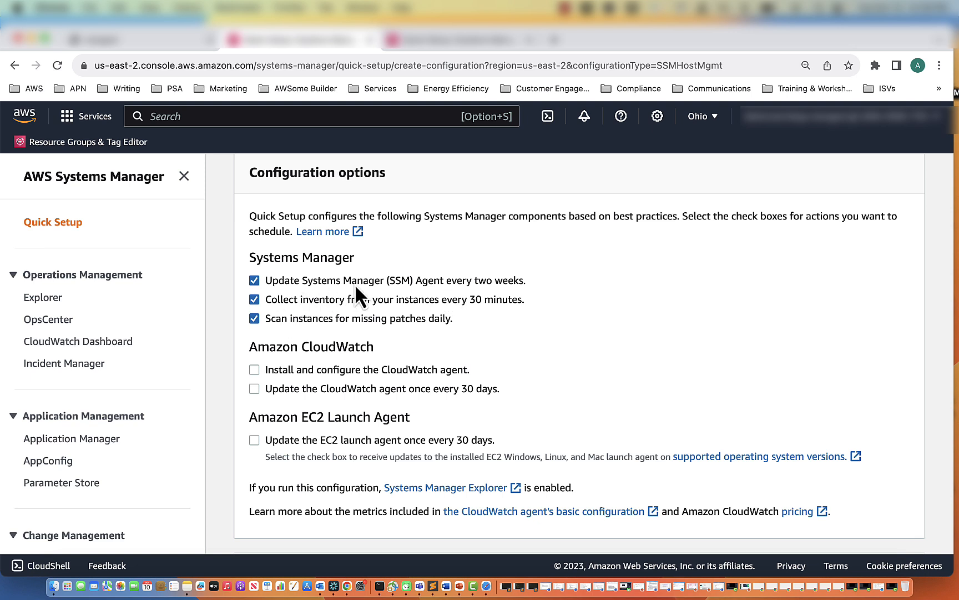
{"action": "mouse_move", "coordinate": [470, 333]}
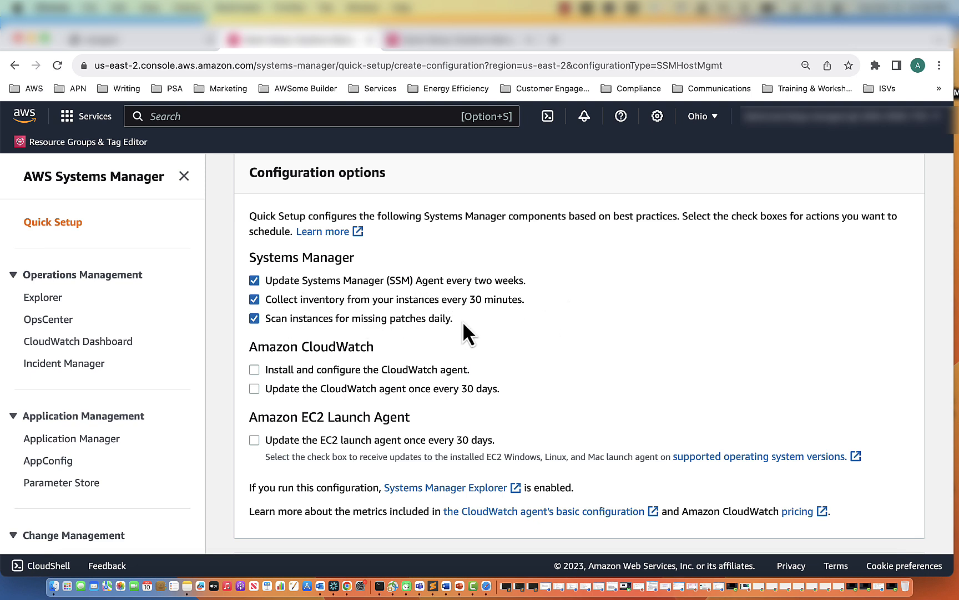
{"action": "mouse_move", "coordinate": [483, 325]}
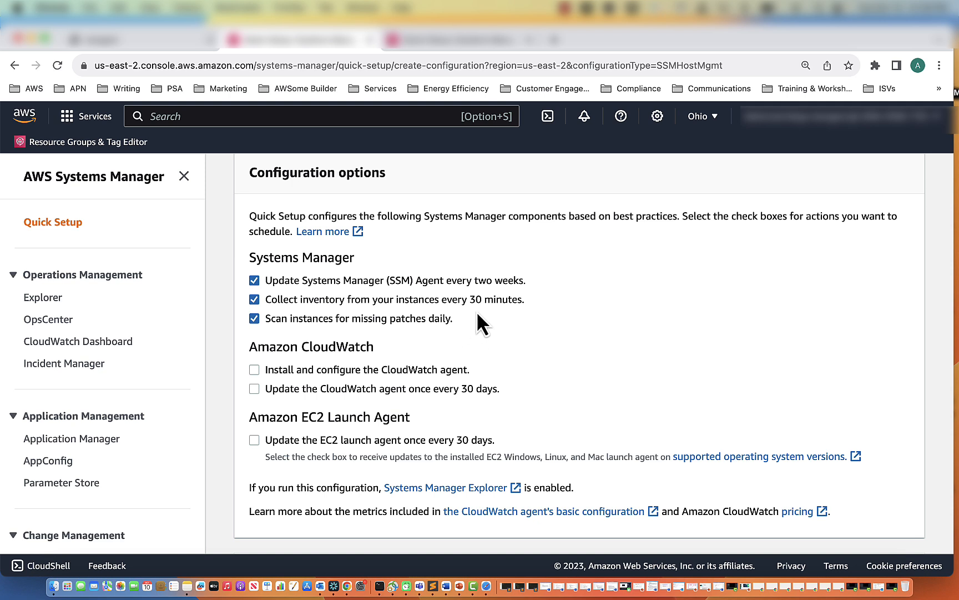
{"action": "mouse_move", "coordinate": [259, 379]}
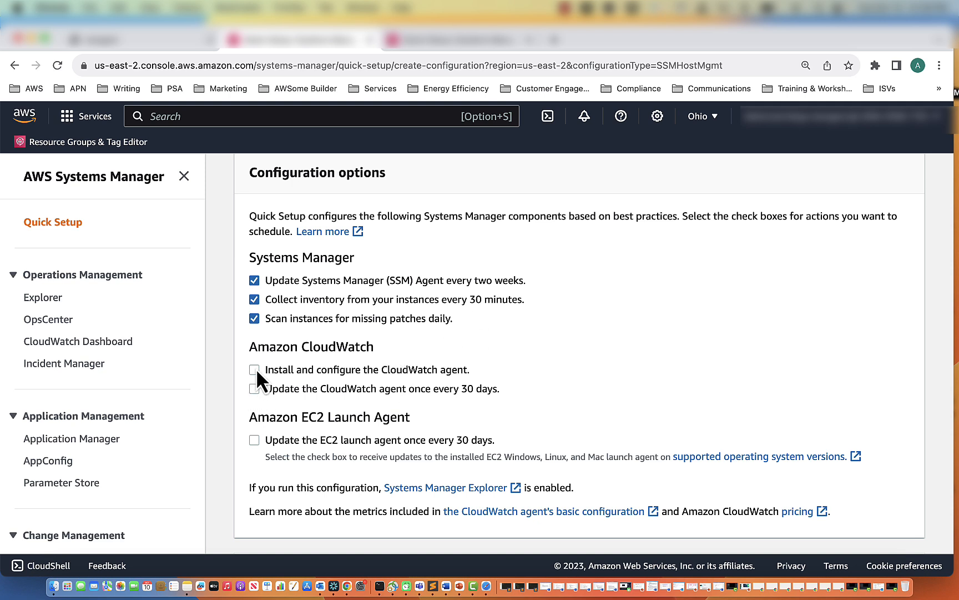
{"action": "left_click", "coordinate": [254, 369]}
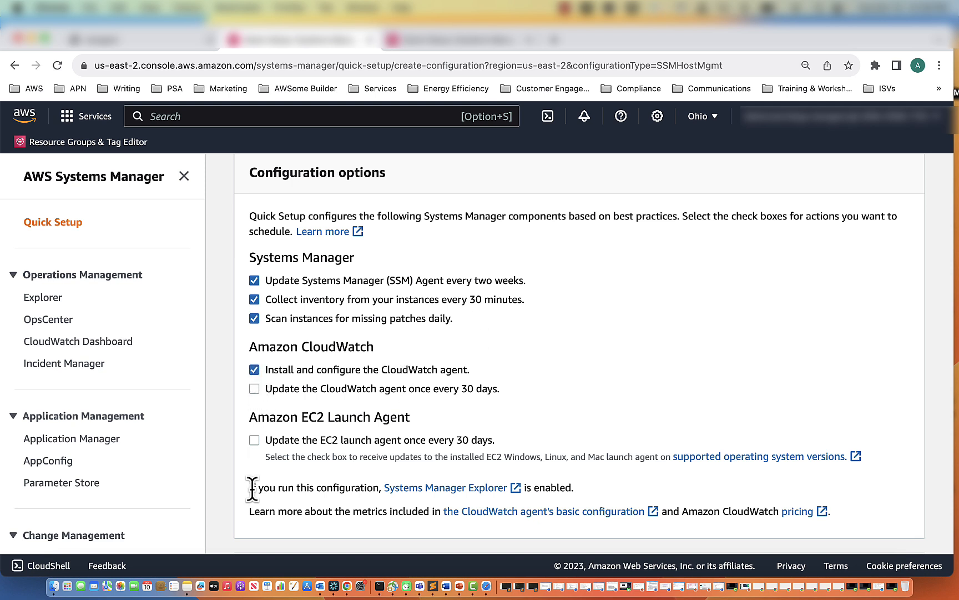
{"action": "scroll", "scroll_direction": "down", "scroll_amount": 3}
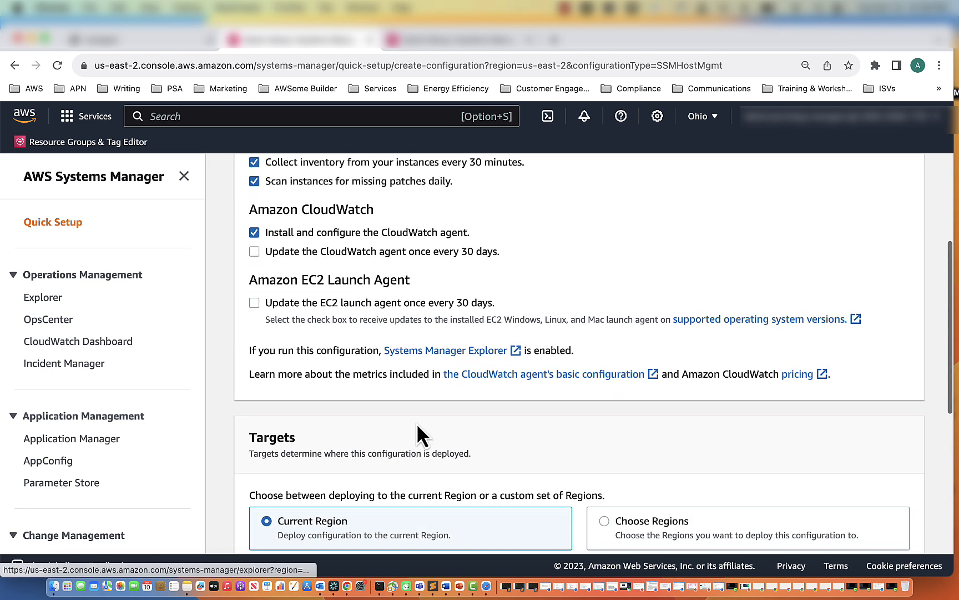
{"action": "scroll", "scroll_direction": "down", "scroll_amount": 3}
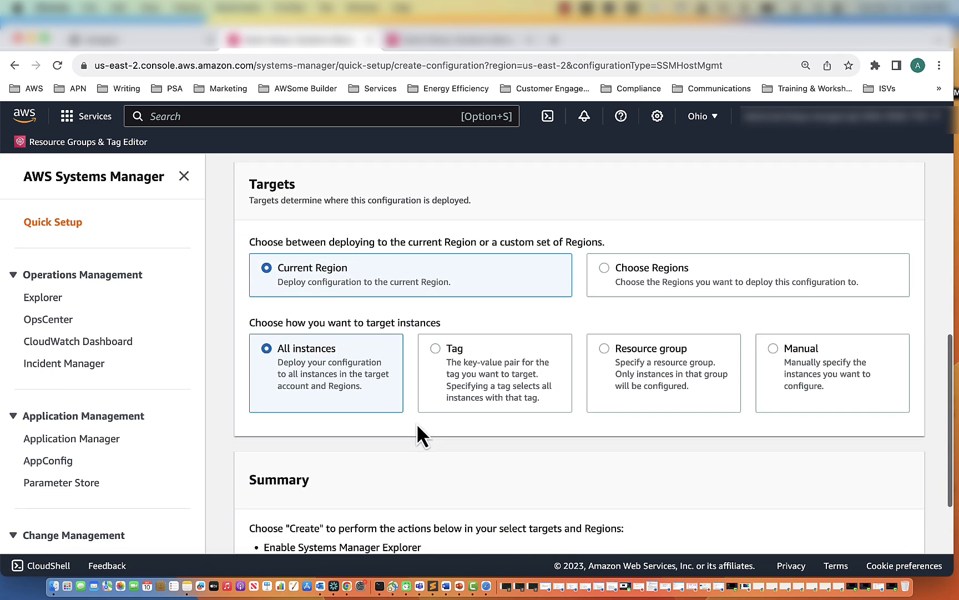
{"action": "scroll", "scroll_direction": "down", "scroll_amount": 3}
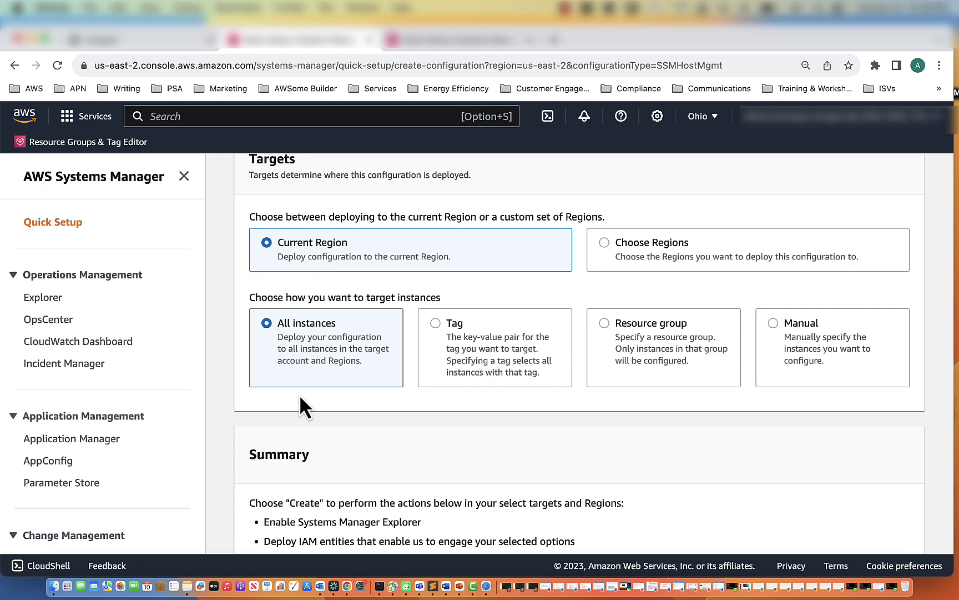
{"action": "scroll", "scroll_direction": "down", "scroll_amount": 3}
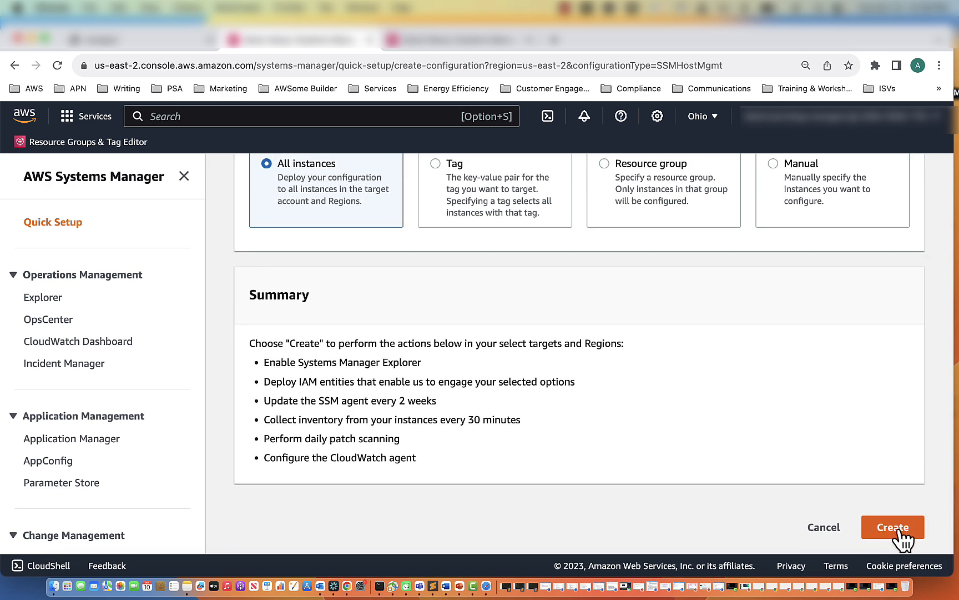
{"action": "left_click", "coordinate": [891, 527]}
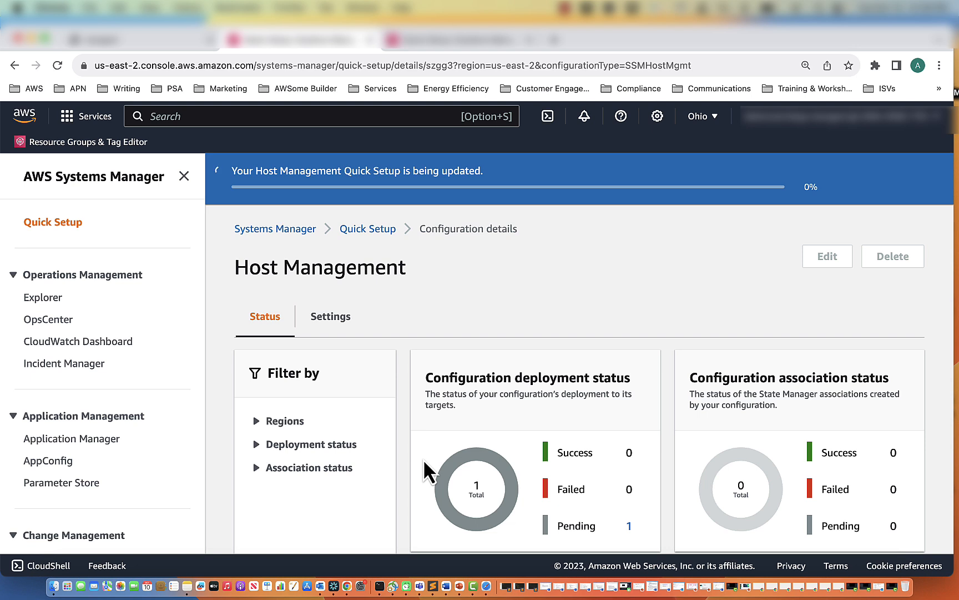
{"action": "mouse_move", "coordinate": [278, 208]}
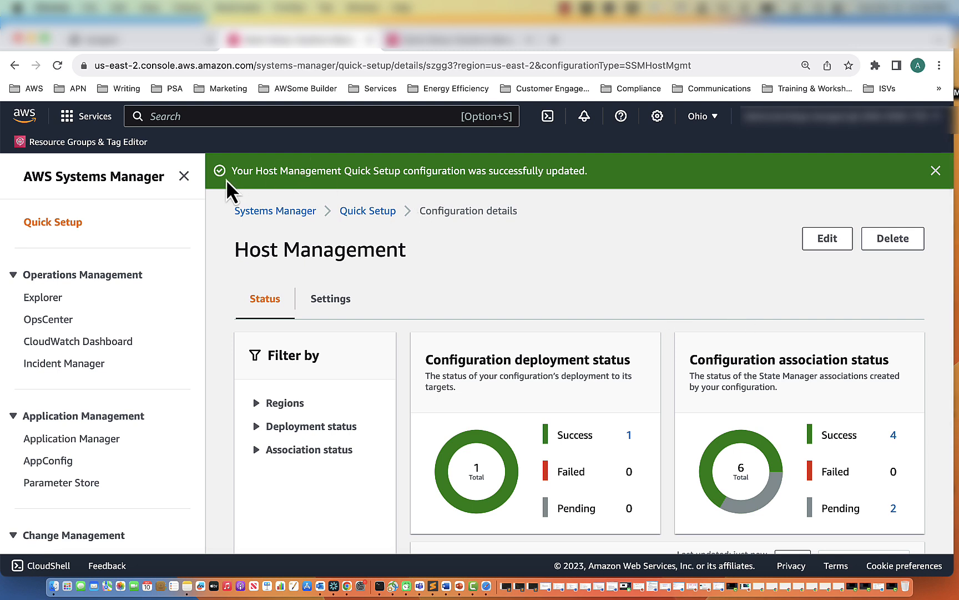
{"action": "mouse_move", "coordinate": [302, 195]}
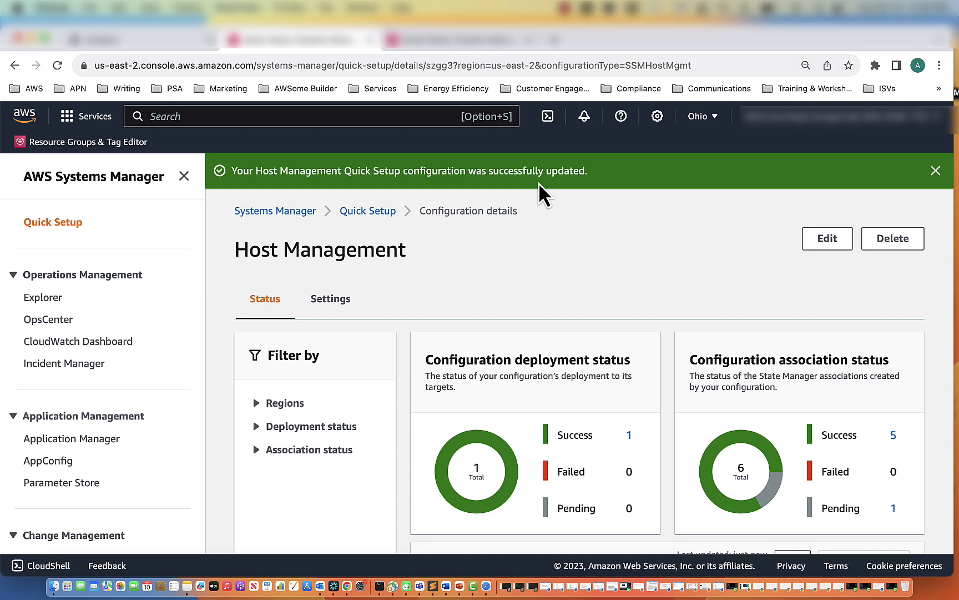
{"action": "mouse_move", "coordinate": [937, 170]}
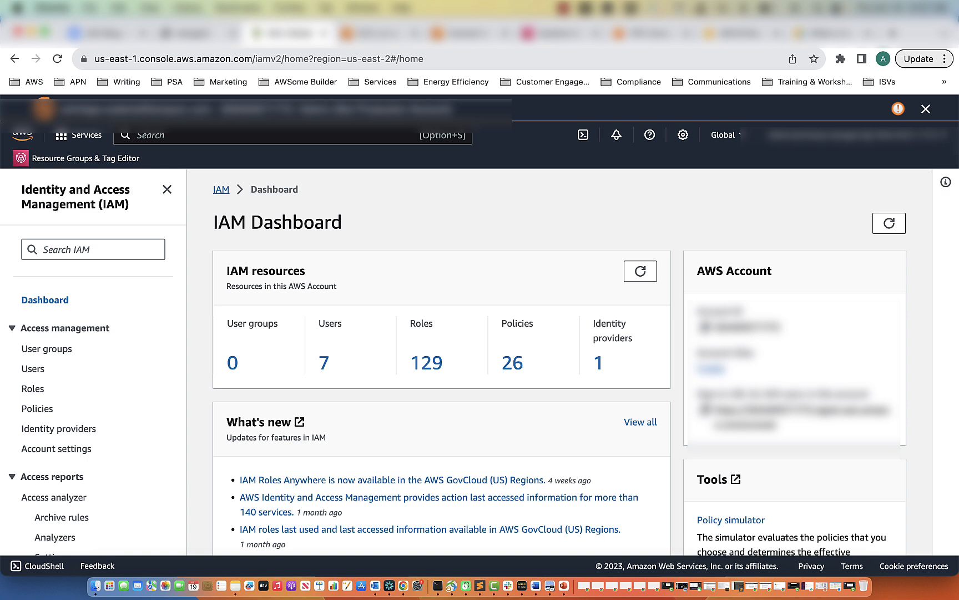
{"action": "mouse_move", "coordinate": [672, 332]}
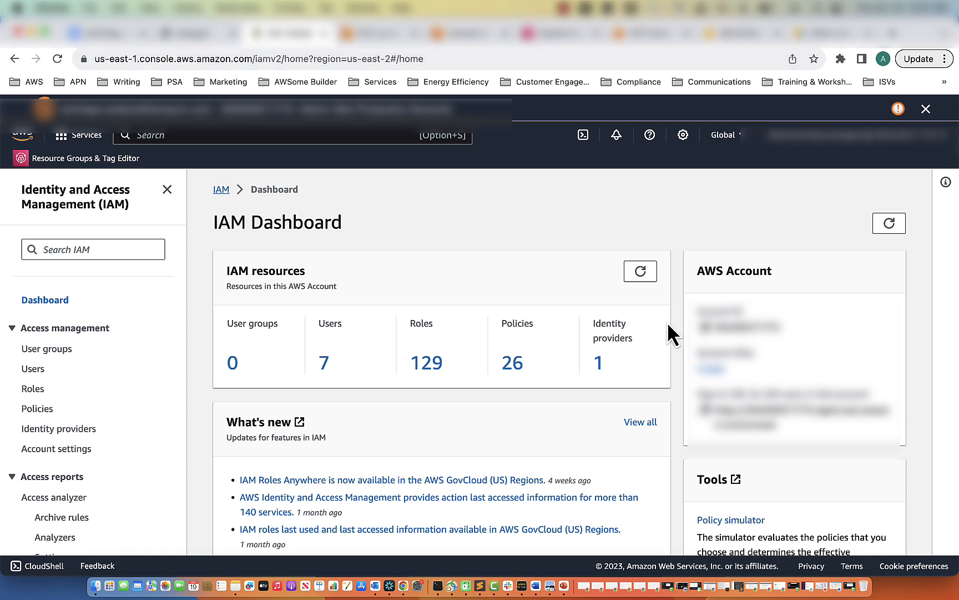
{"action": "mouse_move", "coordinate": [33, 389]}
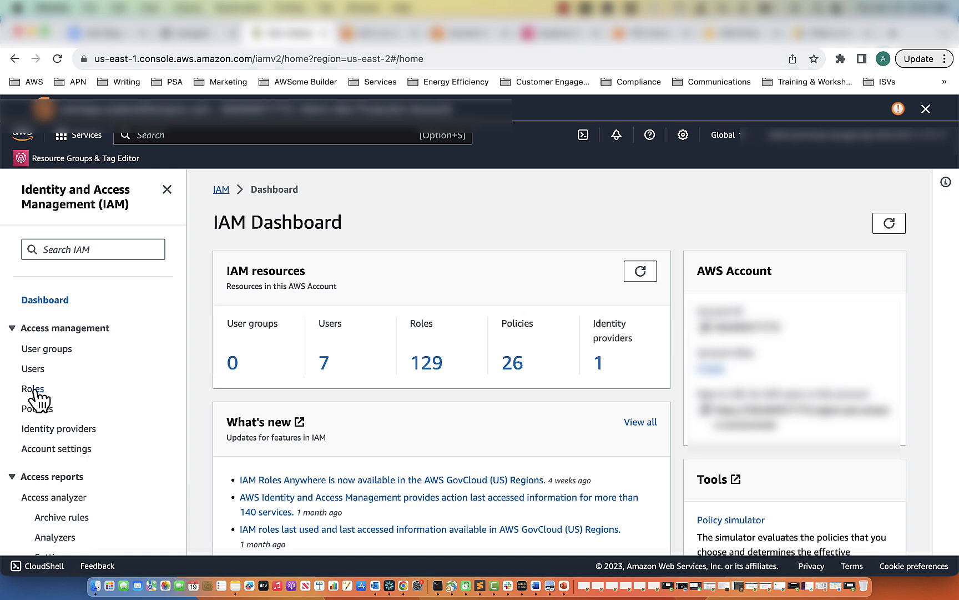
- Start a new IAM role for an AWS service with EC2 as the use case
{"action": "left_click", "coordinate": [32, 387]}
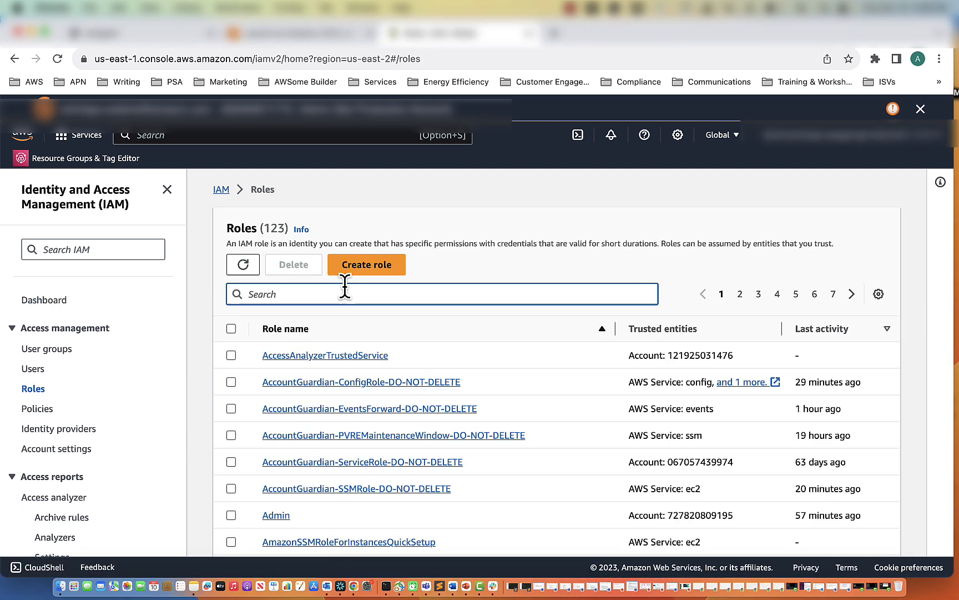
{"action": "left_click", "coordinate": [366, 264]}
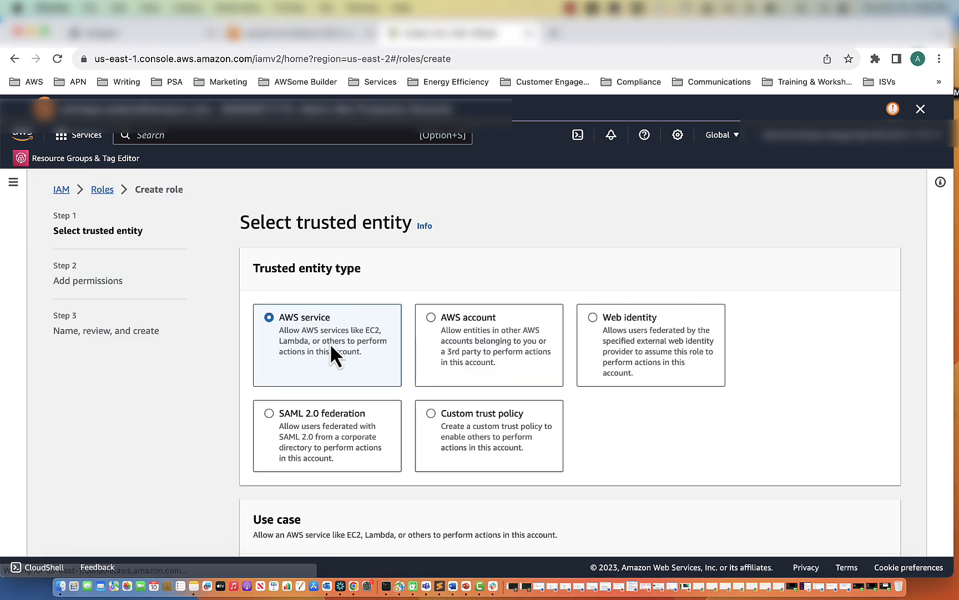
{"action": "scroll", "scroll_direction": "down", "scroll_amount": 3}
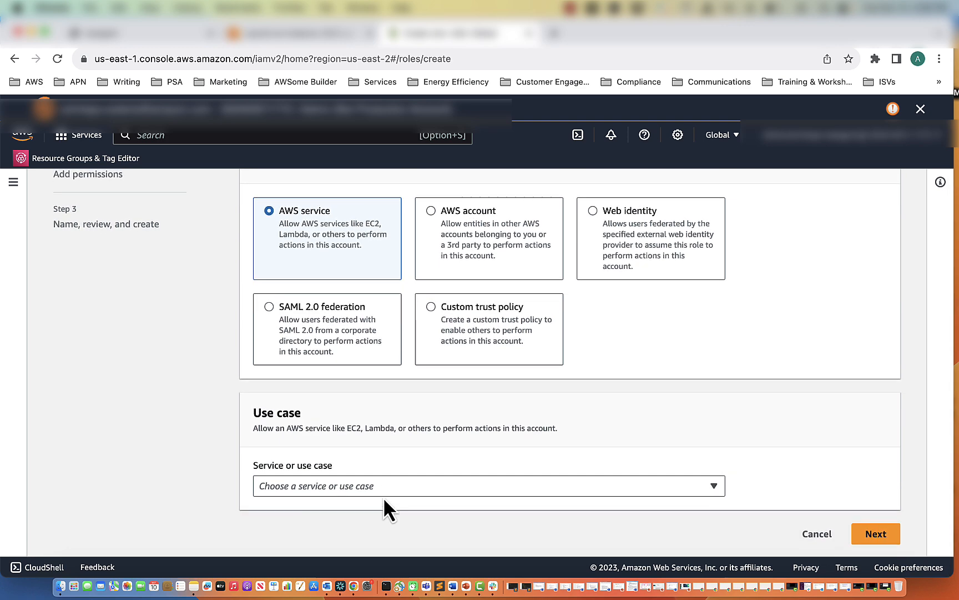
{"action": "left_click", "coordinate": [487, 485]}
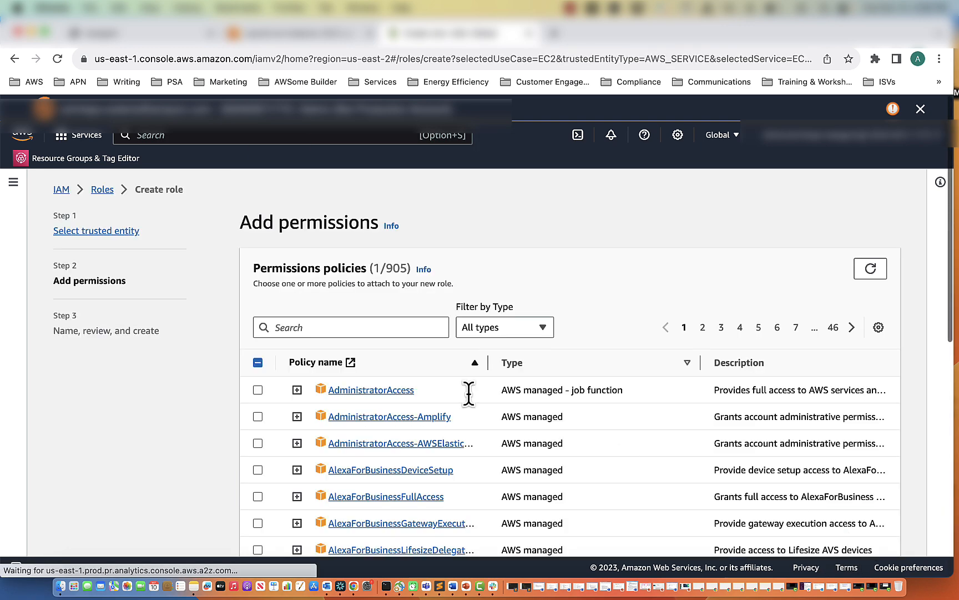
- Attach the AmazonSSMManagedInstanceCore policy and continue to the naming step
{"action": "scroll", "scroll_direction": "down", "scroll_amount": 3}
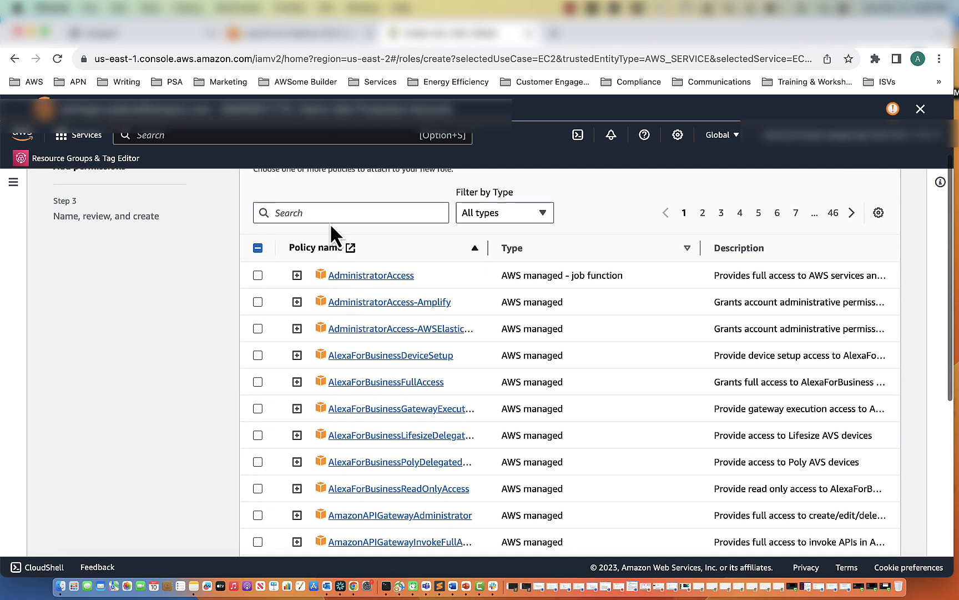
{"action": "type", "text": "SSMM"}
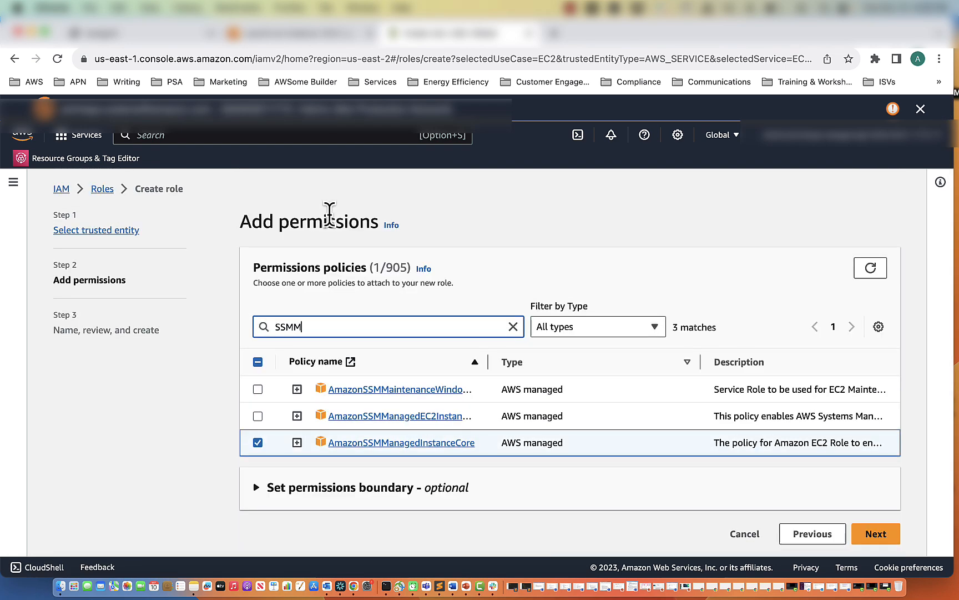
{"action": "type", "text": "a"}
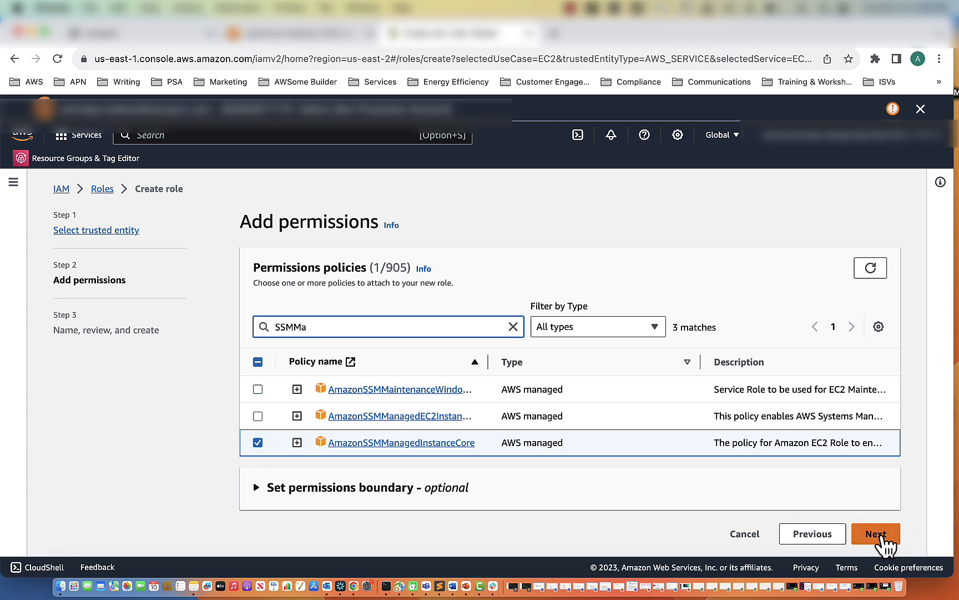
{"action": "left_click", "coordinate": [875, 533]}
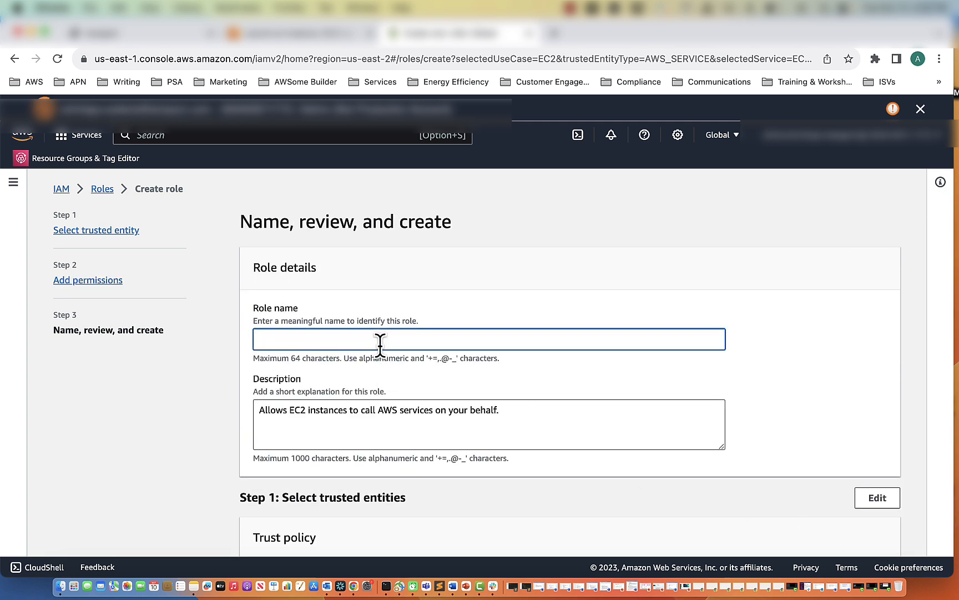
- Name the role ProxySSMRole, review it and create it
{"action": "type", "text": "Proxy"}
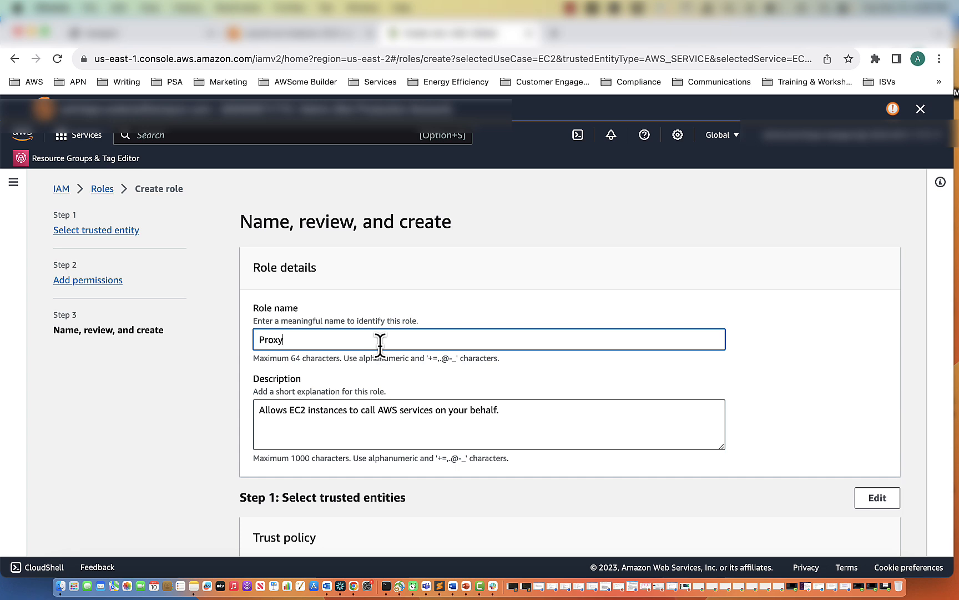
{"action": "type", "text": "SSMS"}
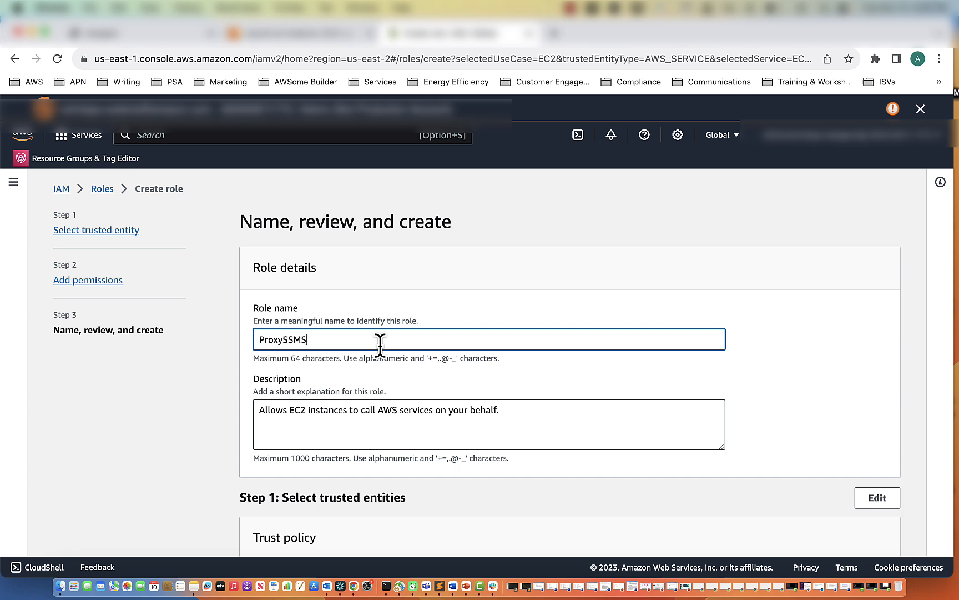
{"action": "type", "text": "Role"}
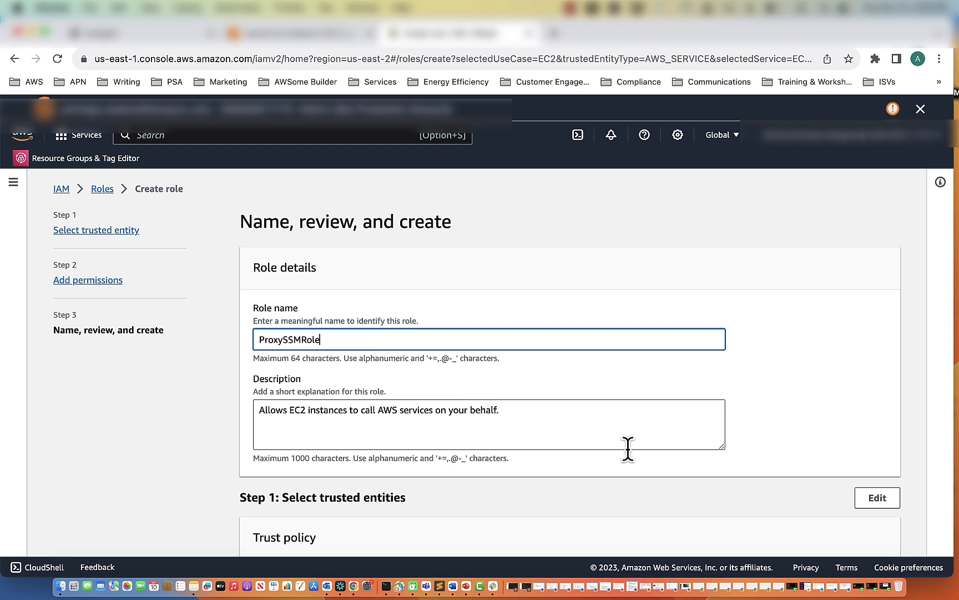
{"action": "scroll", "scroll_direction": "down", "scroll_amount": 3}
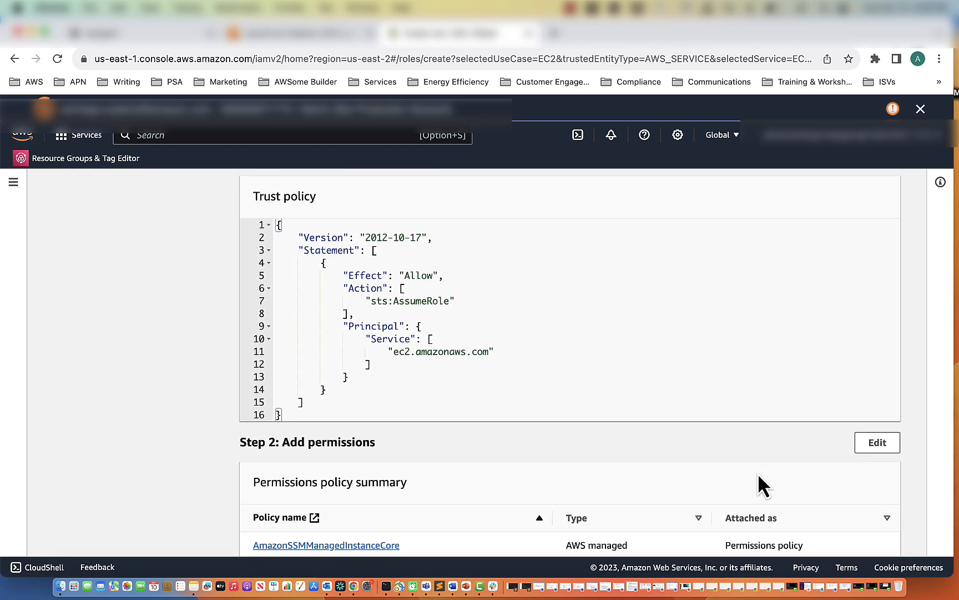
{"action": "scroll", "scroll_direction": "down", "scroll_amount": 3}
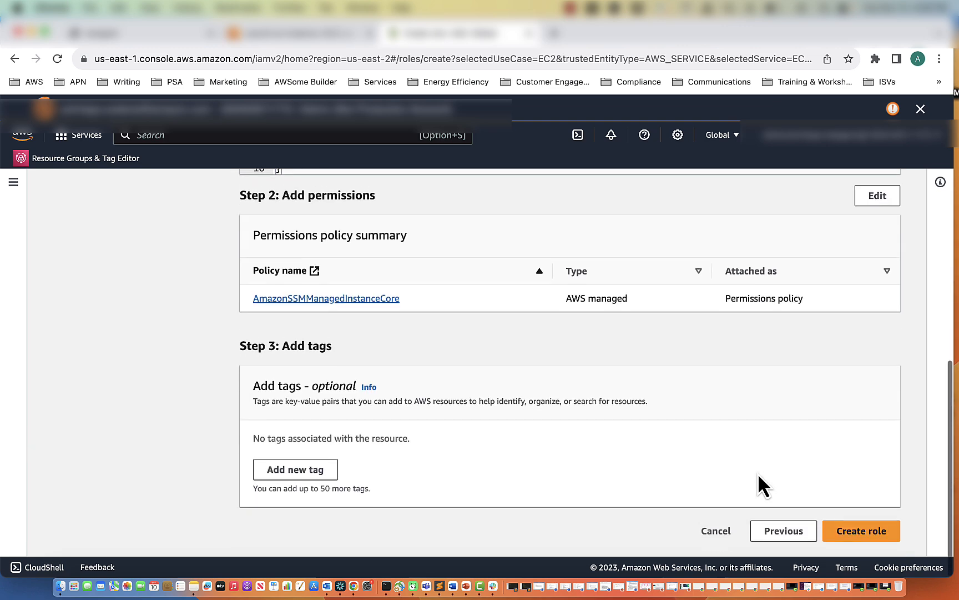
{"action": "left_click", "coordinate": [860, 530]}
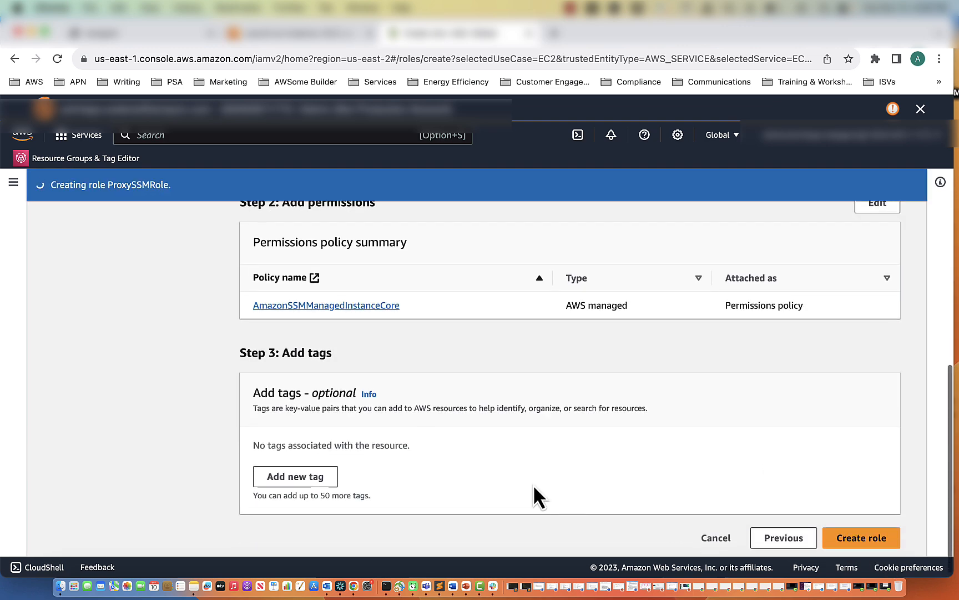
{"action": "left_click", "coordinate": [860, 538]}
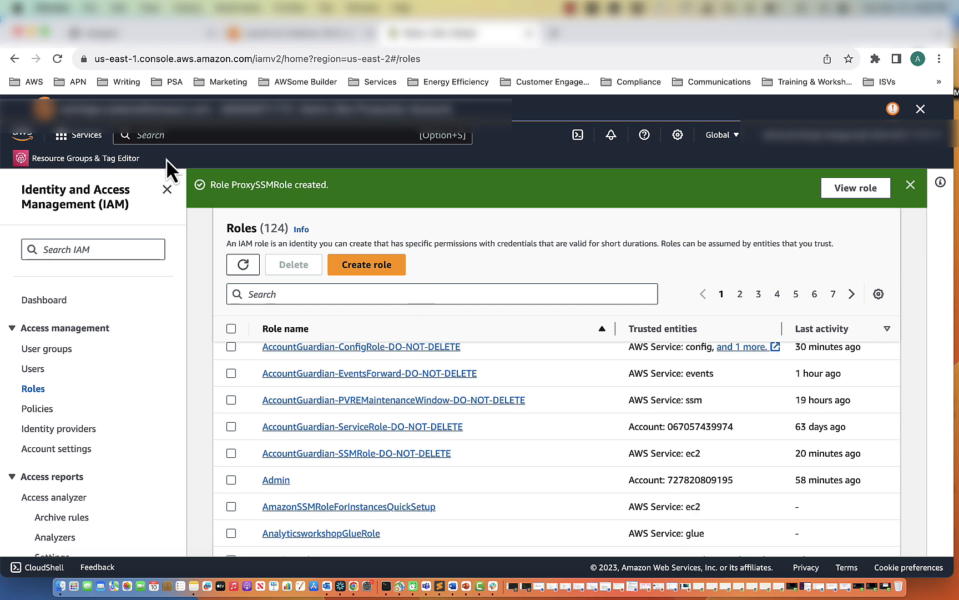
{"action": "mouse_move", "coordinate": [910, 186]}
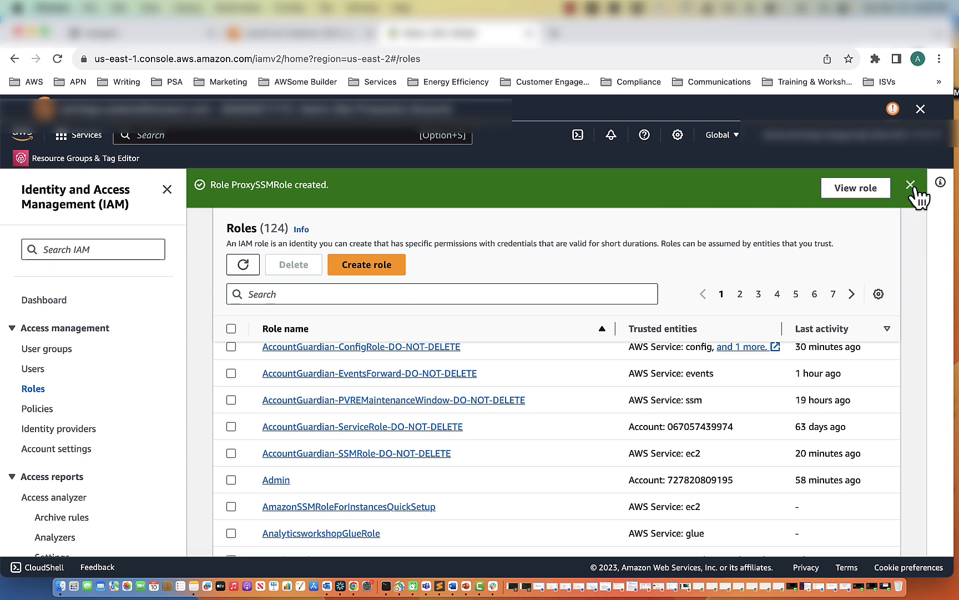
- Begin launching a new EC2 instance named proxy-video
{"action": "type", "text": "ec2"}
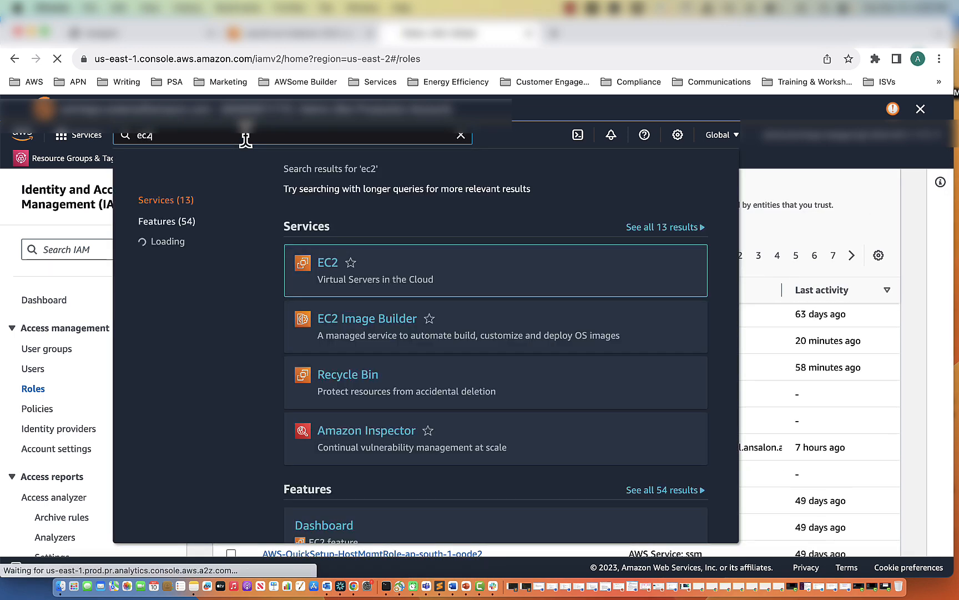
{"action": "left_click", "coordinate": [327, 262]}
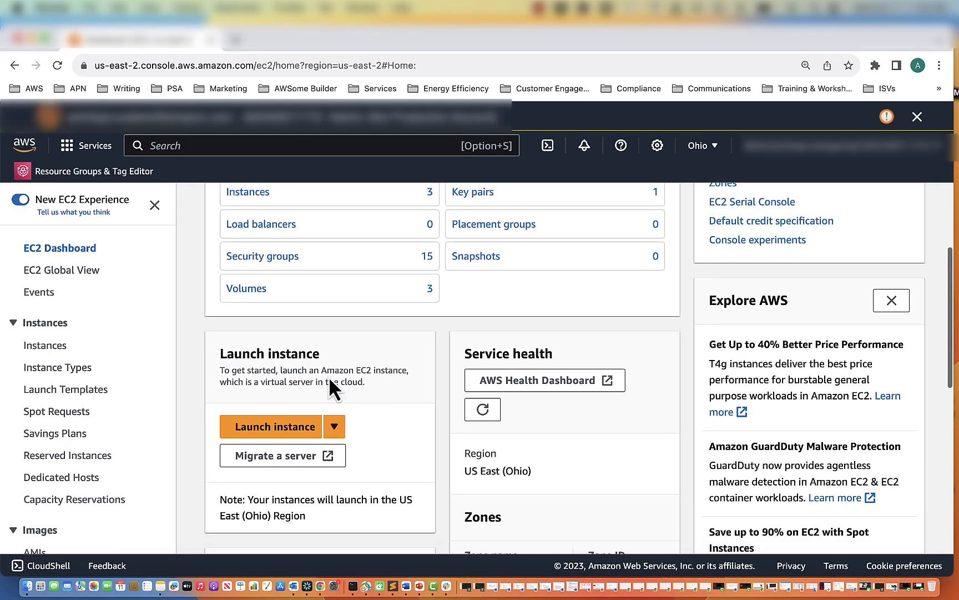
{"action": "left_click", "coordinate": [277, 427]}
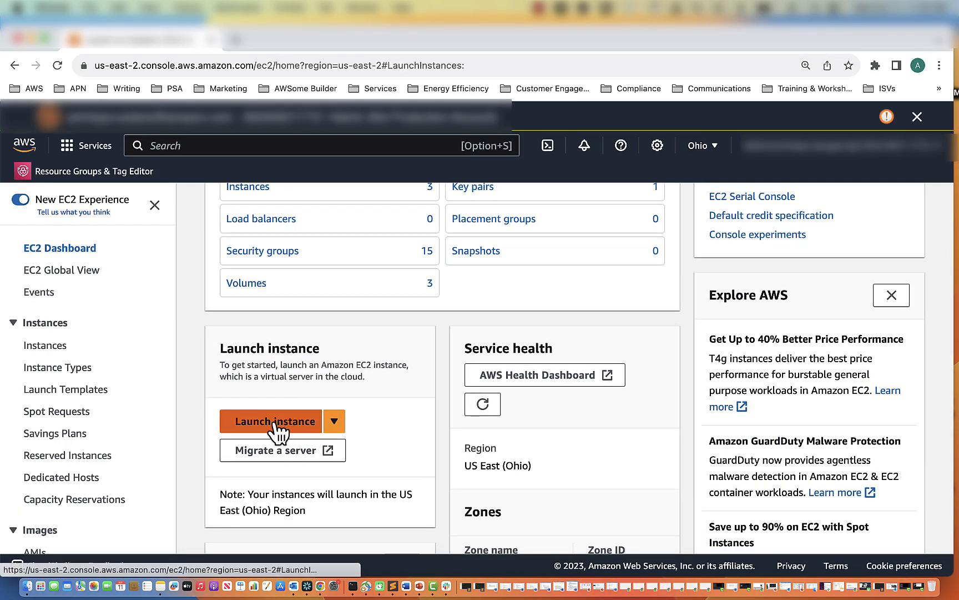
{"action": "left_click", "coordinate": [276, 421]}
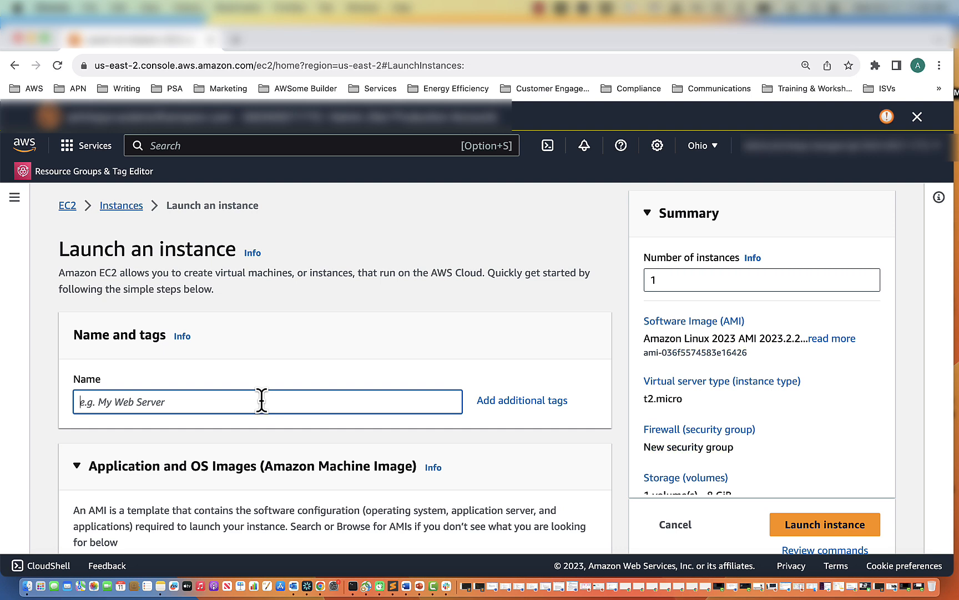
{"action": "type", "text": "proxy-"}
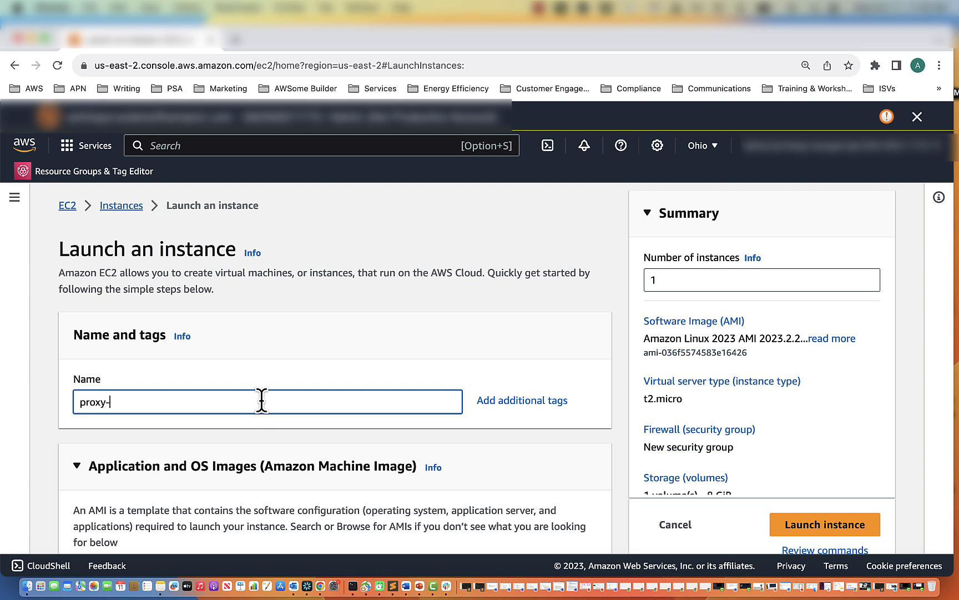
{"action": "type", "text": "video"}
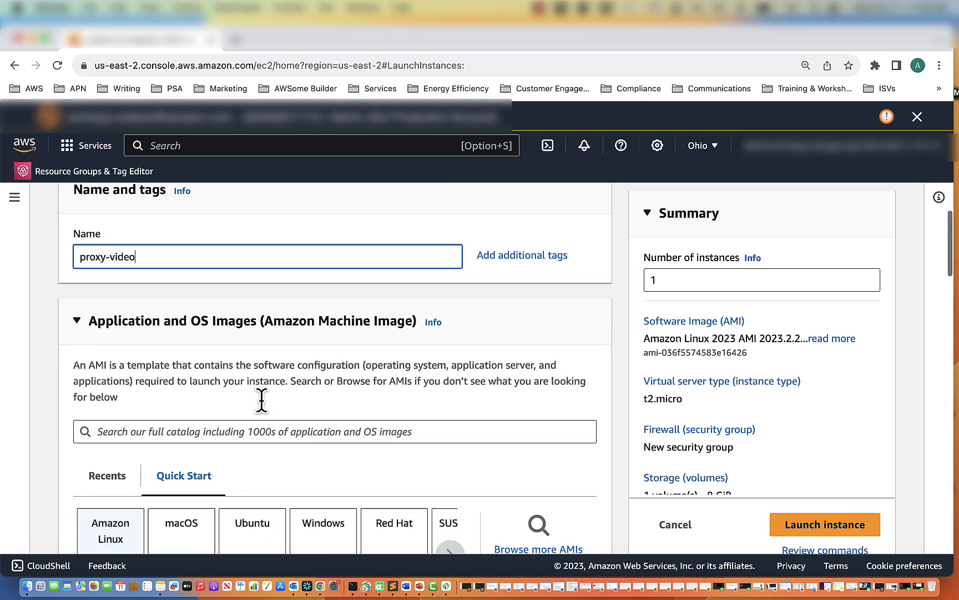
{"action": "scroll", "scroll_direction": "down", "scroll_amount": 3}
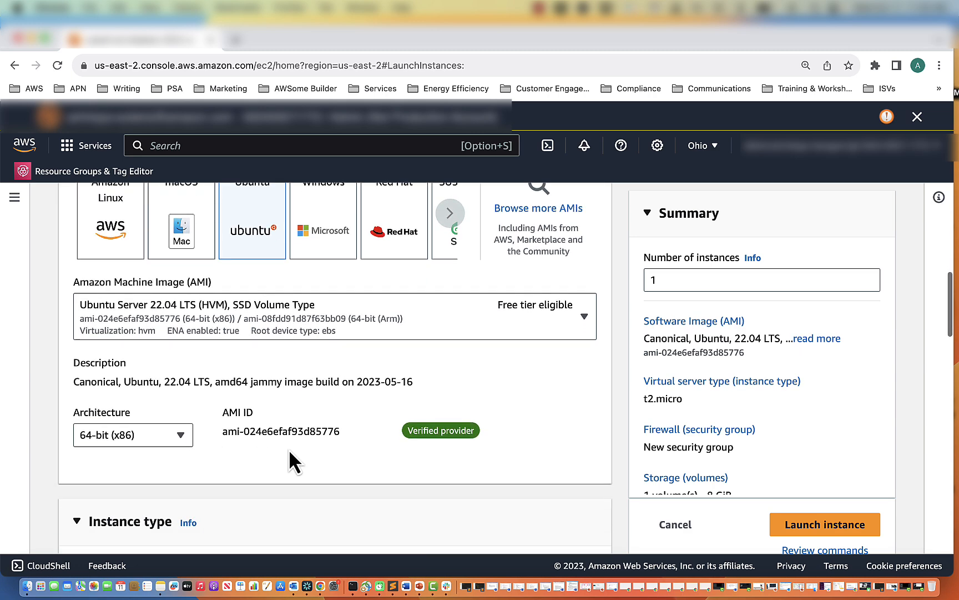
{"action": "scroll", "scroll_direction": "down", "scroll_amount": 3}
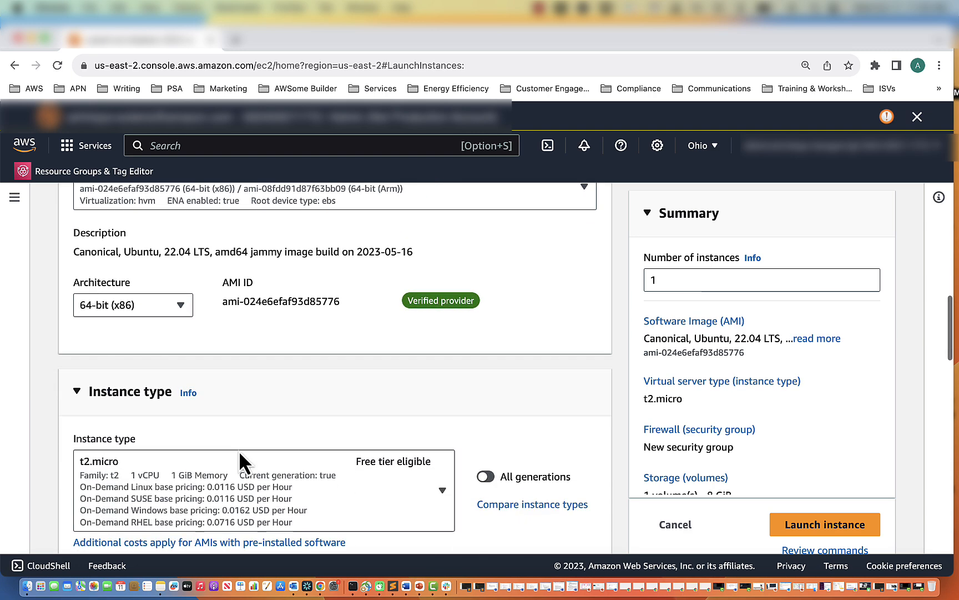
{"action": "scroll", "scroll_direction": "down", "scroll_amount": 3}
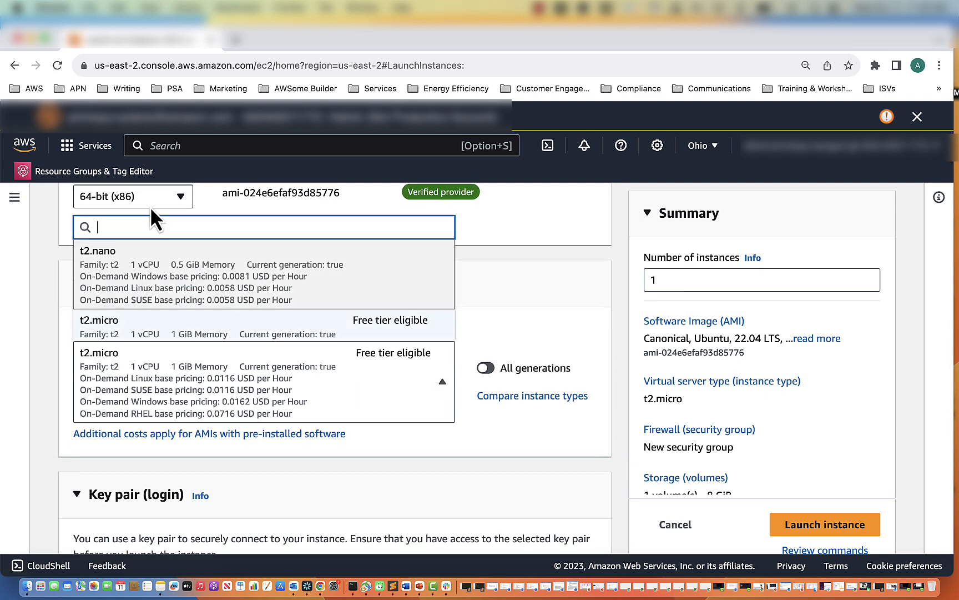
- Set the instance type to t3.medium and proceed without a key pair
{"action": "type", "text": "t3.medi"}
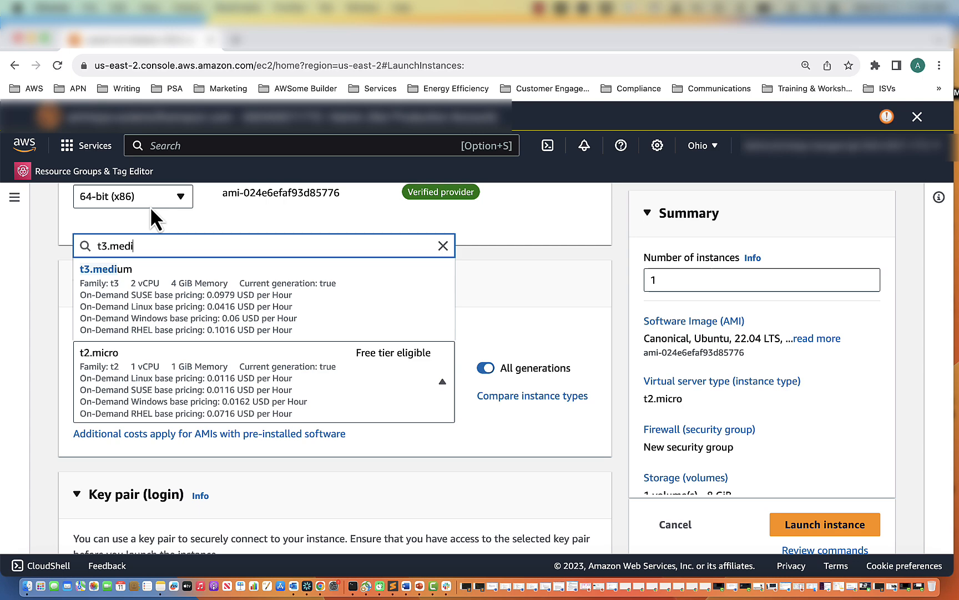
{"action": "left_click", "coordinate": [106, 269]}
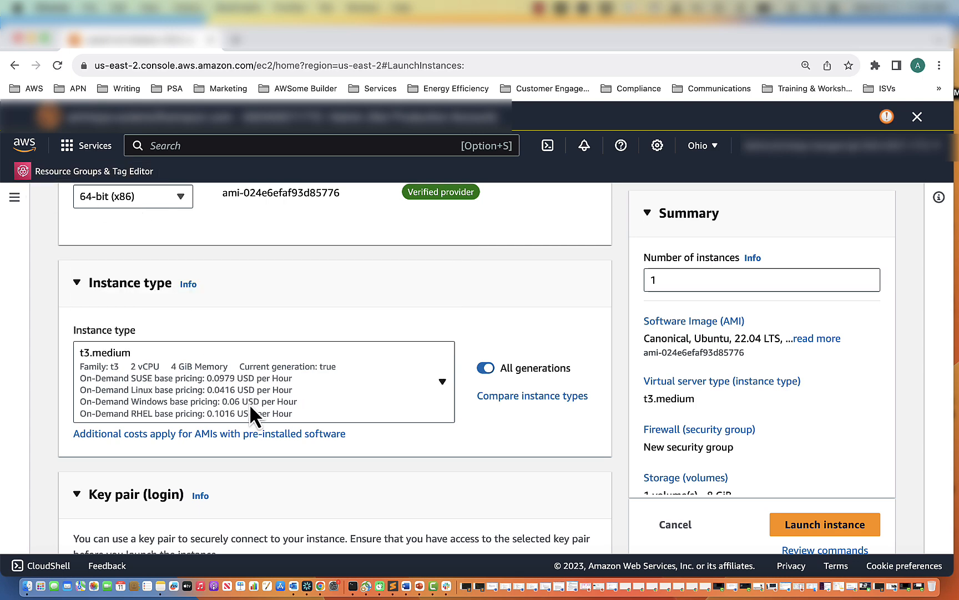
{"action": "left_click", "coordinate": [263, 375]}
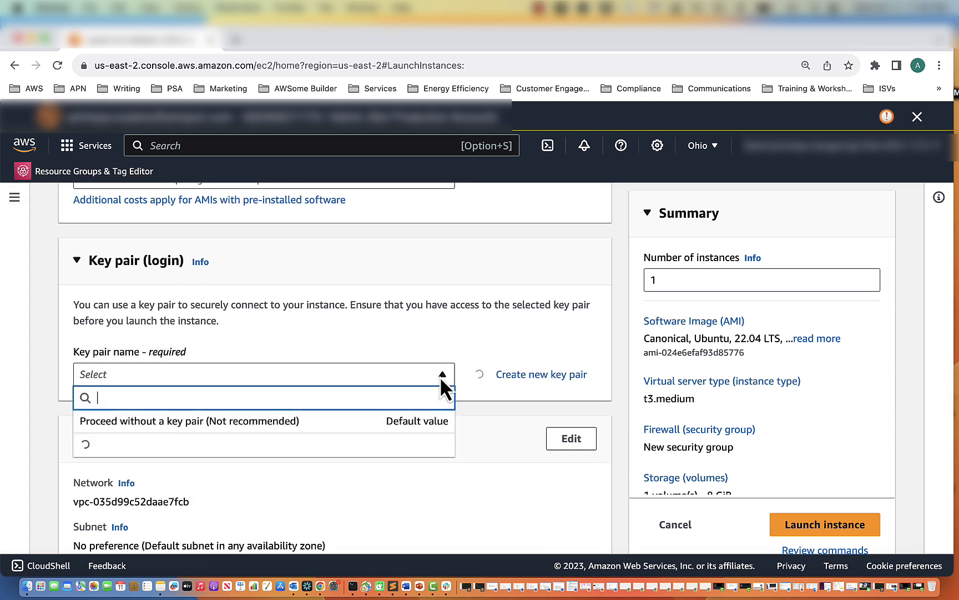
{"action": "left_click", "coordinate": [190, 421]}
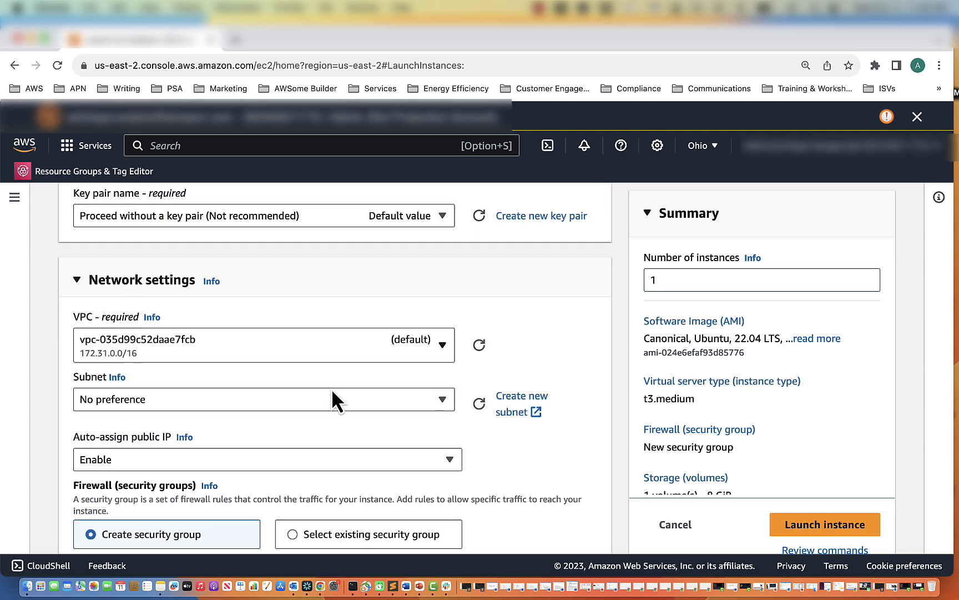
- Use the GreengrassV2PoC-vpc public1-us-east-2a subnet with auto-assigned public IP enabled
{"action": "left_click", "coordinate": [263, 344]}
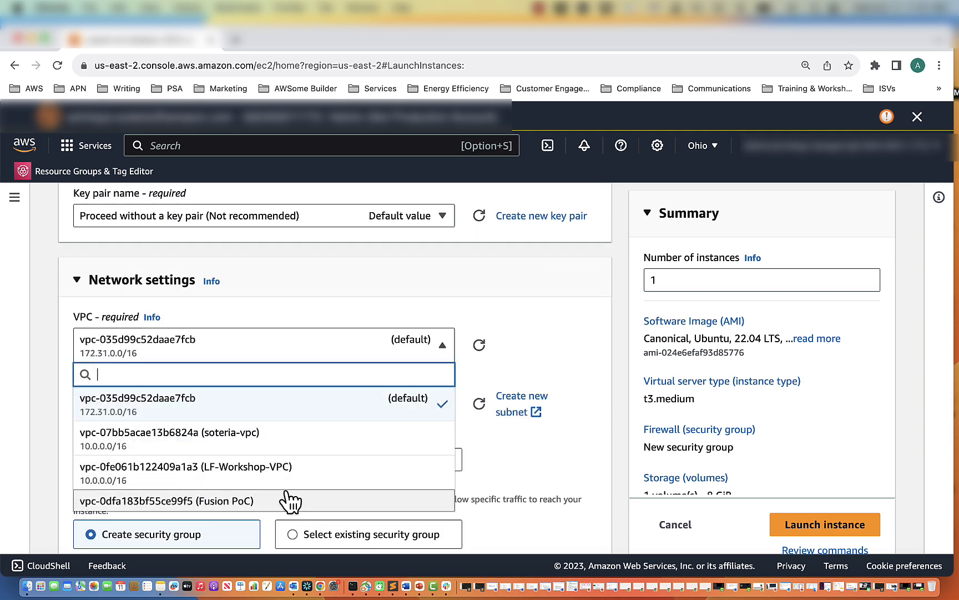
{"action": "left_click", "coordinate": [183, 501]}
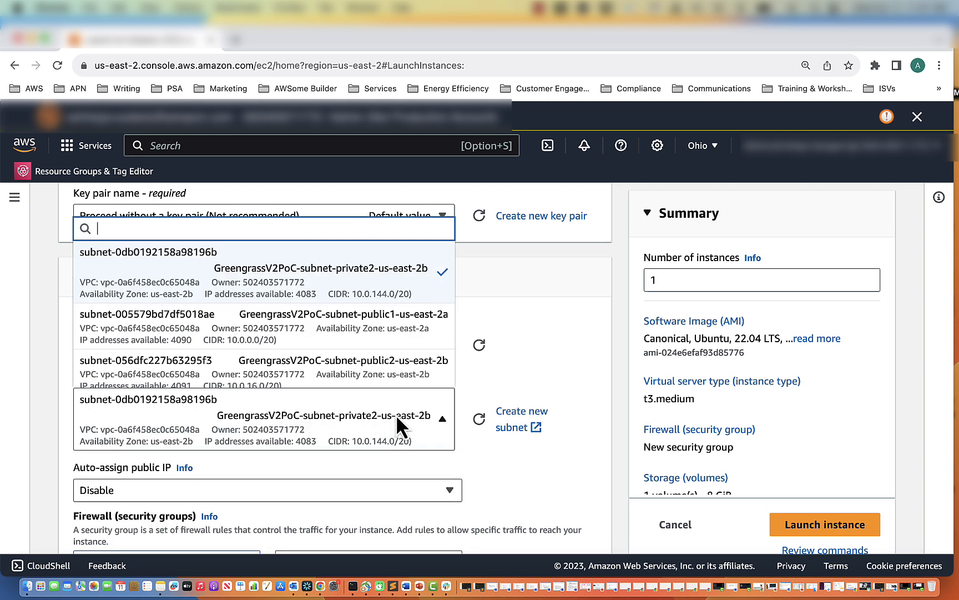
{"action": "mouse_move", "coordinate": [368, 327]}
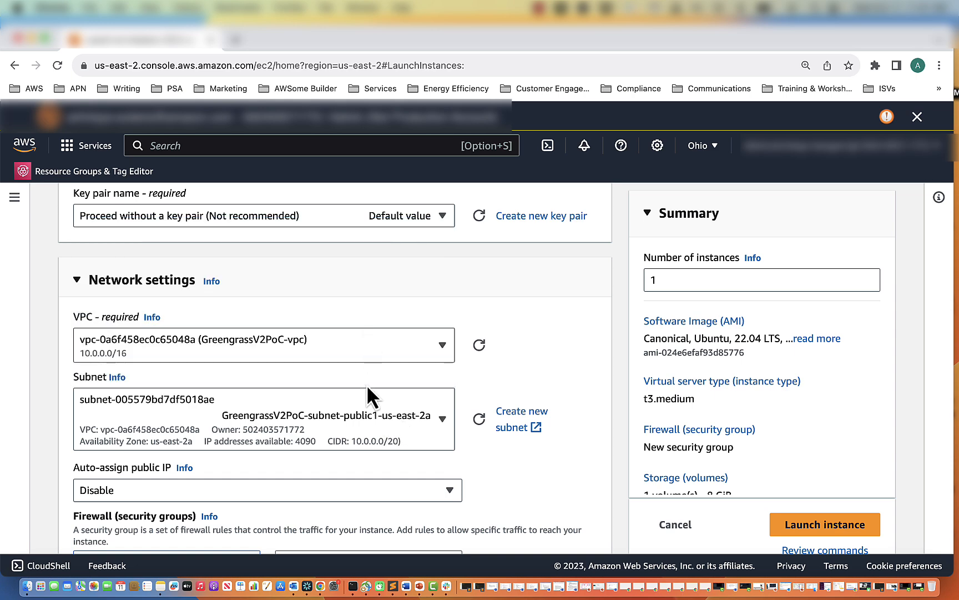
{"action": "scroll", "scroll_direction": "down", "scroll_amount": 3}
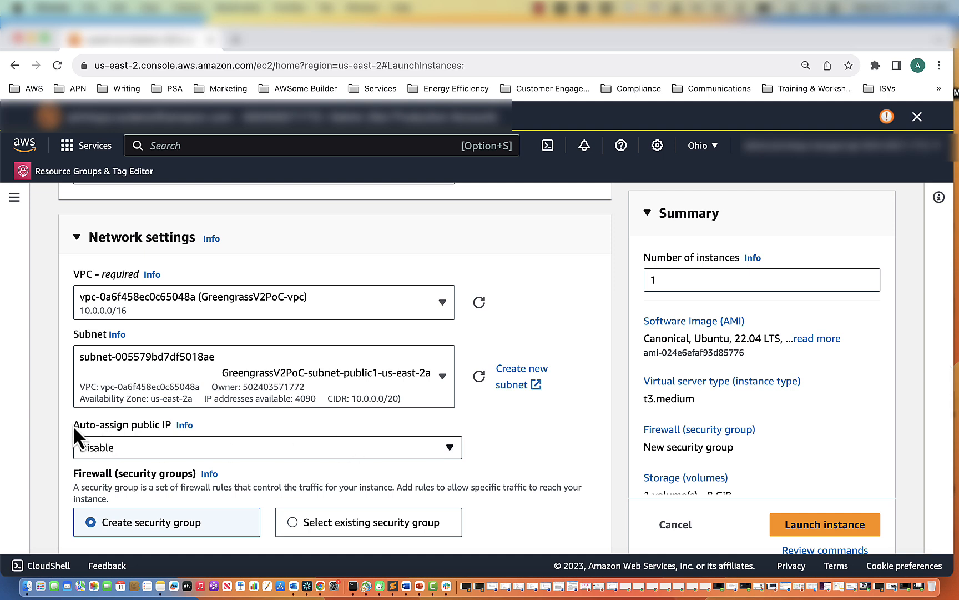
{"action": "double_click", "coordinate": [119, 424]}
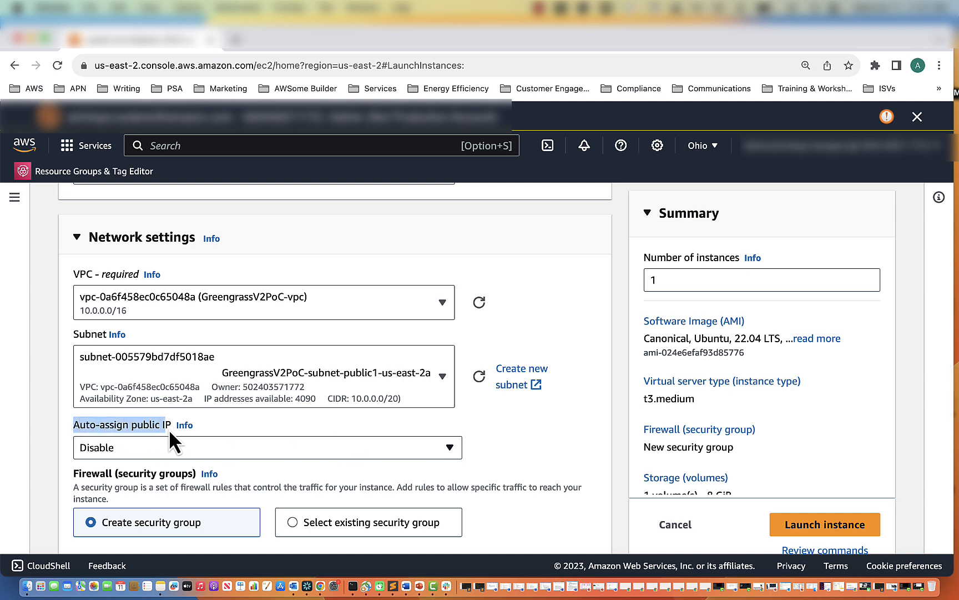
{"action": "mouse_move", "coordinate": [250, 457]}
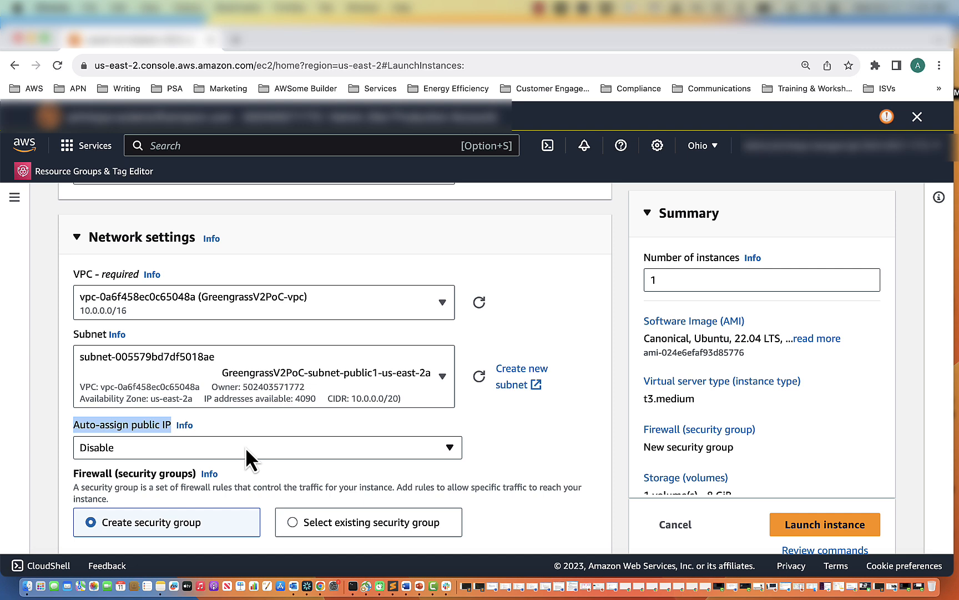
{"action": "mouse_move", "coordinate": [262, 459]}
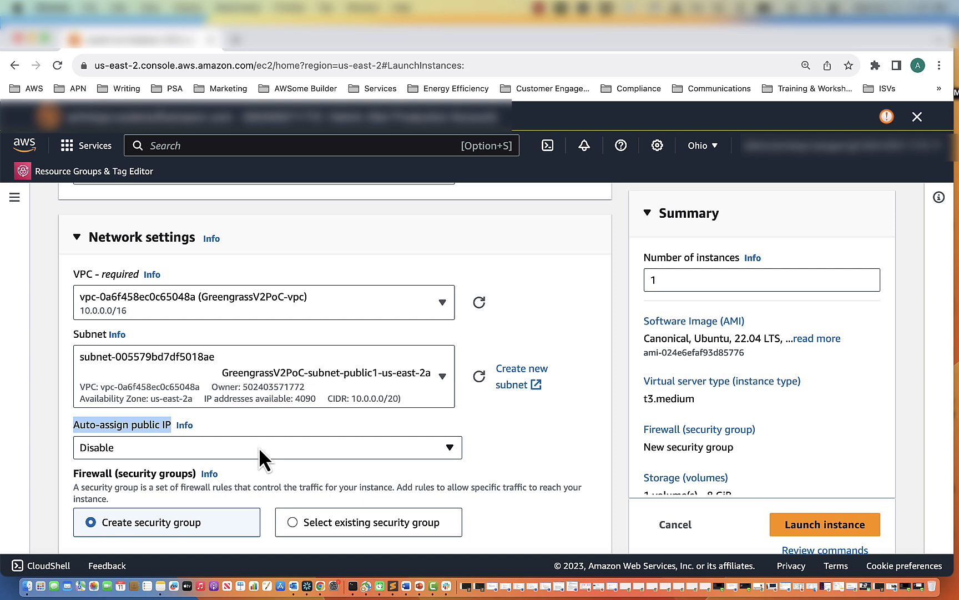
{"action": "left_click", "coordinate": [267, 446]}
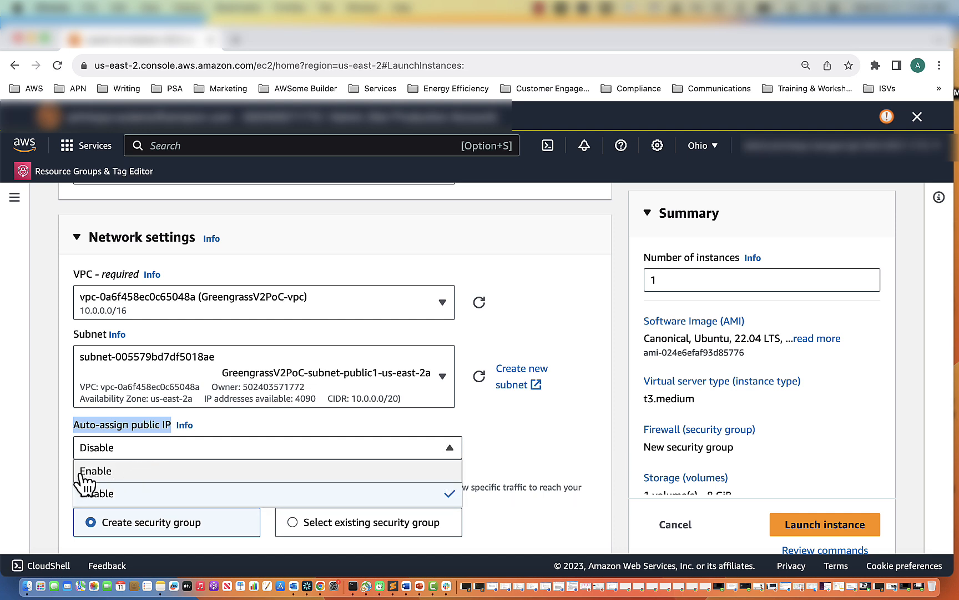
{"action": "left_click", "coordinate": [94, 471]}
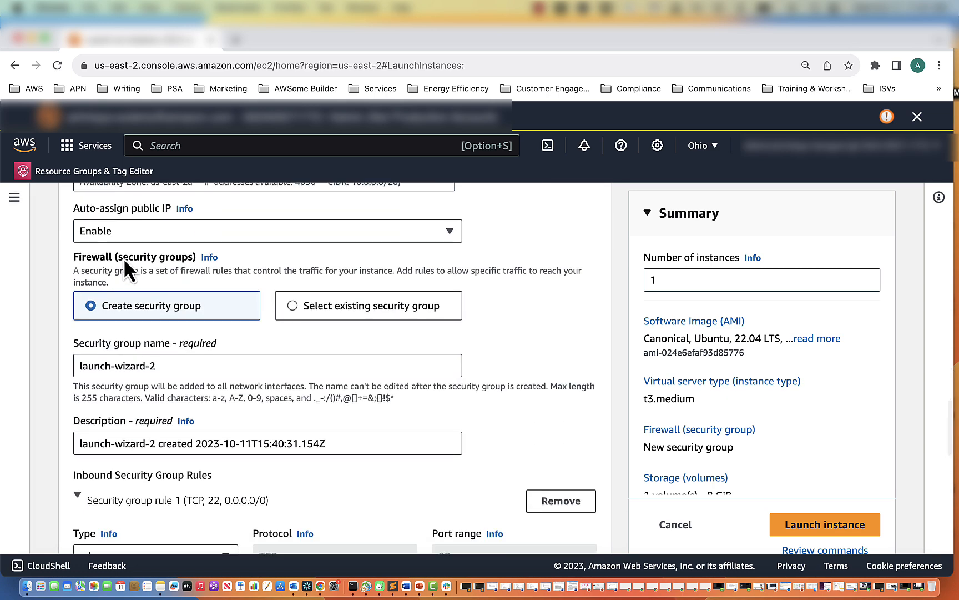
- Attach proxy-server-security-group and set the IAM instance profile to ProxySSMRole
{"action": "left_click", "coordinate": [295, 305]}
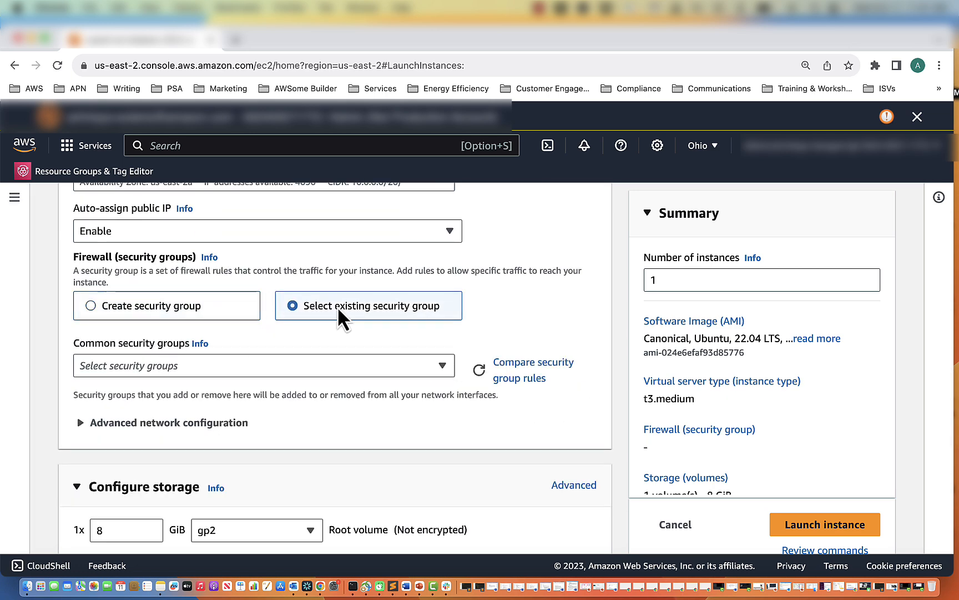
{"action": "left_click", "coordinate": [263, 365]}
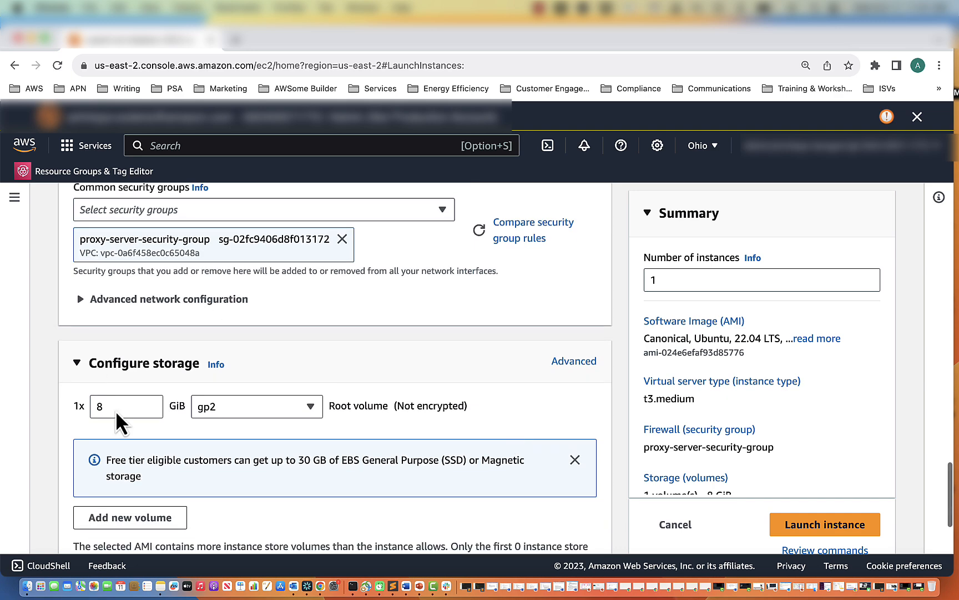
{"action": "scroll", "scroll_direction": "down", "scroll_amount": 3}
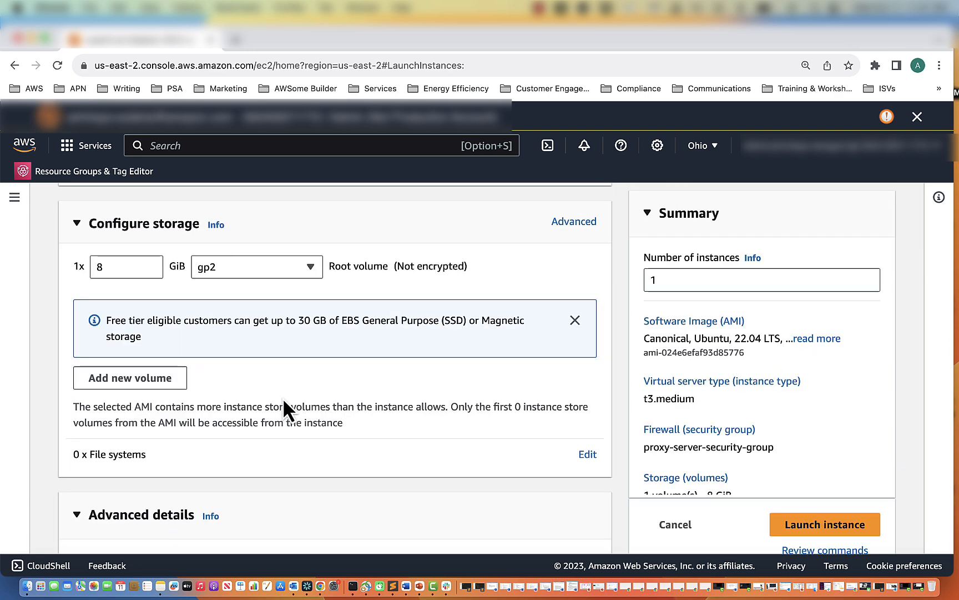
{"action": "scroll", "scroll_direction": "down", "scroll_amount": 3}
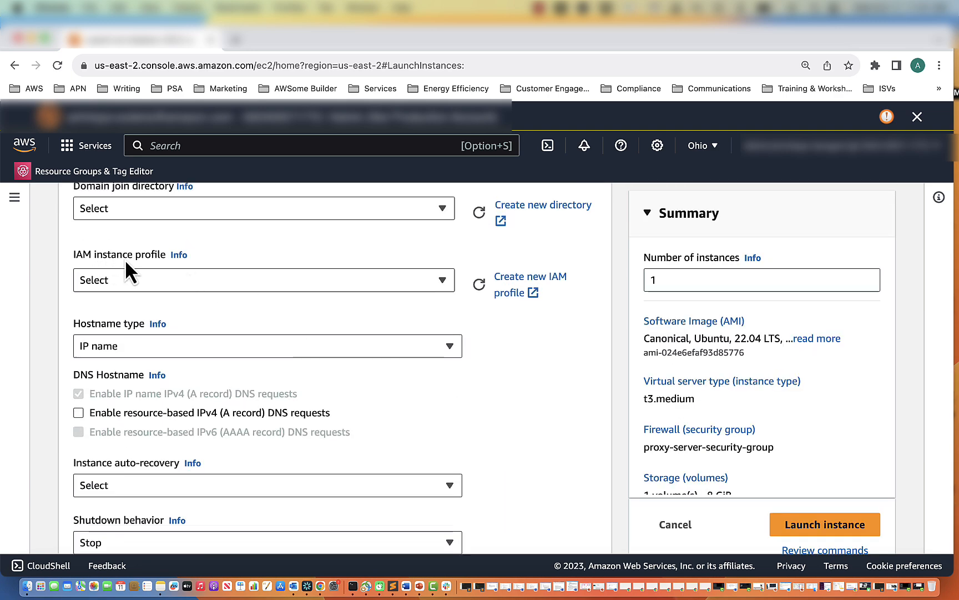
{"action": "left_click", "coordinate": [263, 280]}
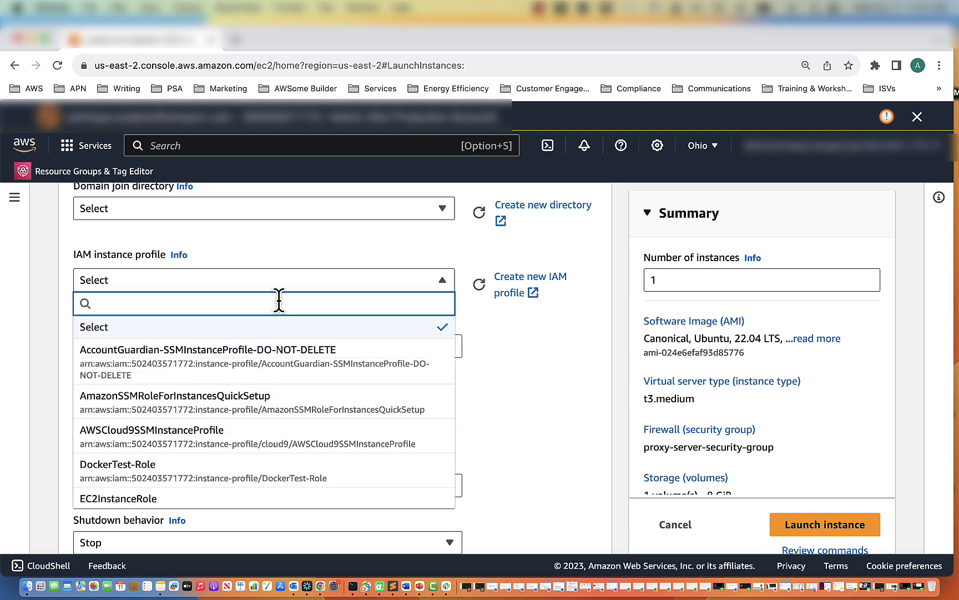
{"action": "type", "text": "proxy"}
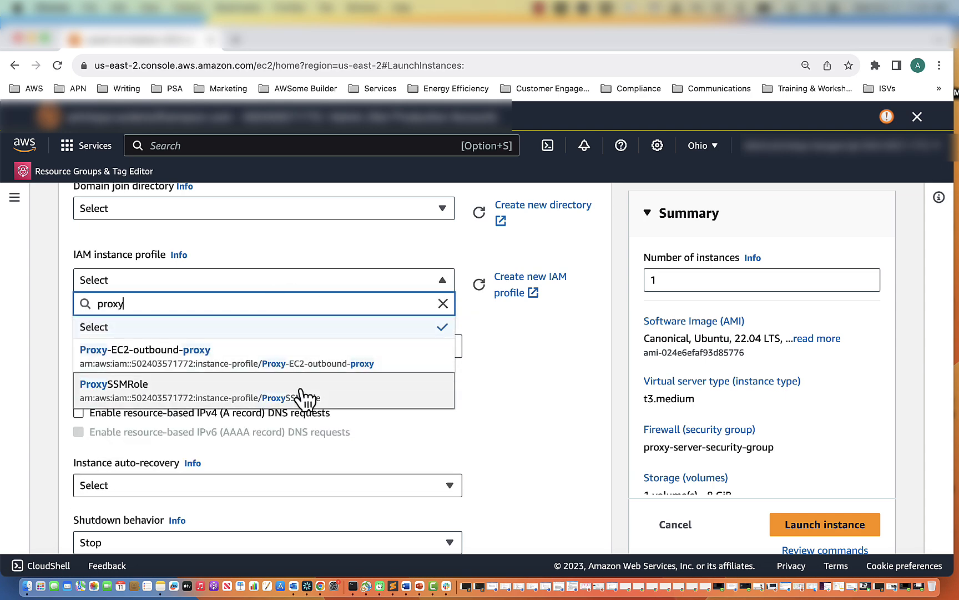
{"action": "left_click", "coordinate": [113, 383]}
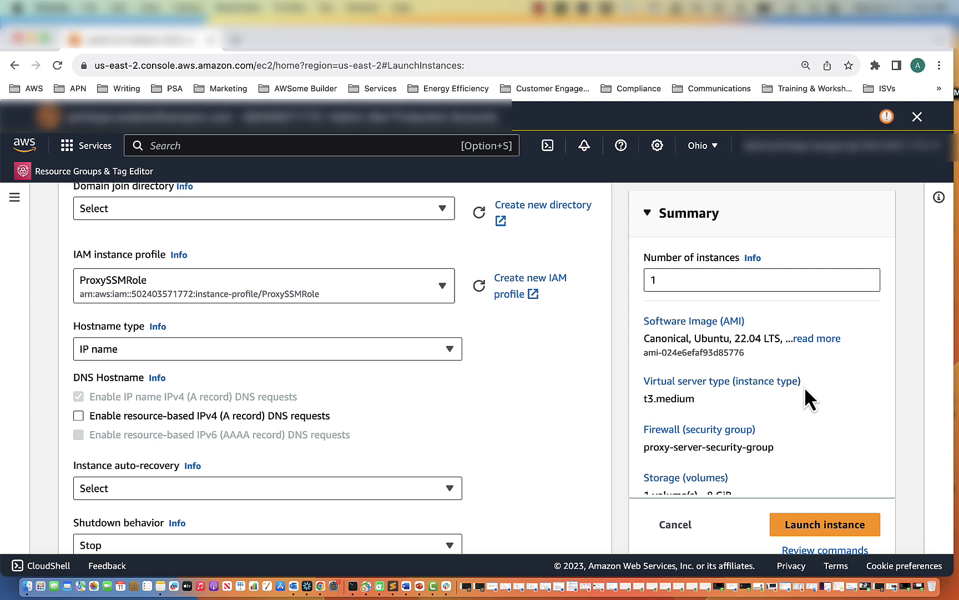
{"action": "mouse_move", "coordinate": [696, 230]}
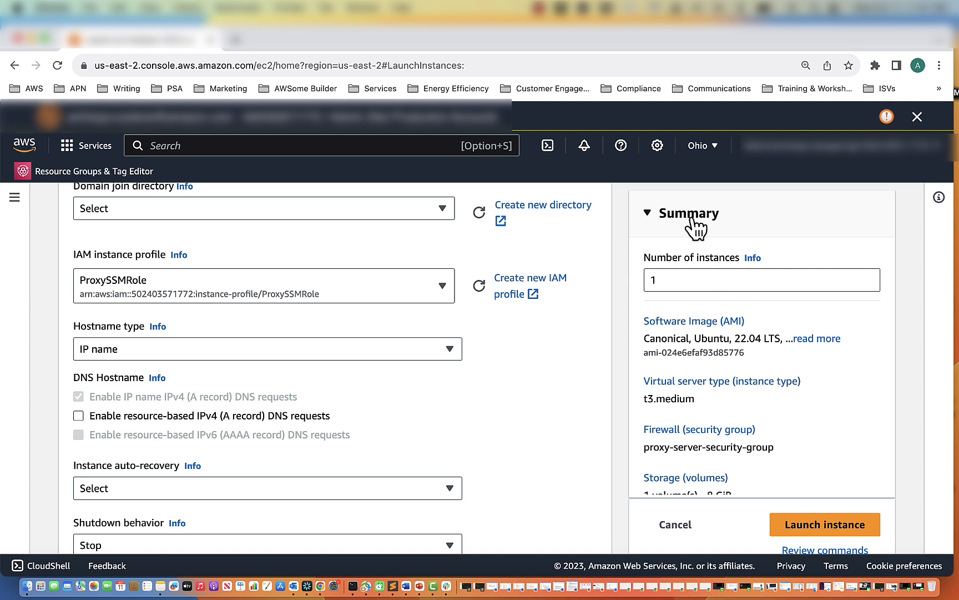
- Launch the configured proxy-video instance
{"action": "scroll", "scroll_direction": "down", "scroll_amount": 3}
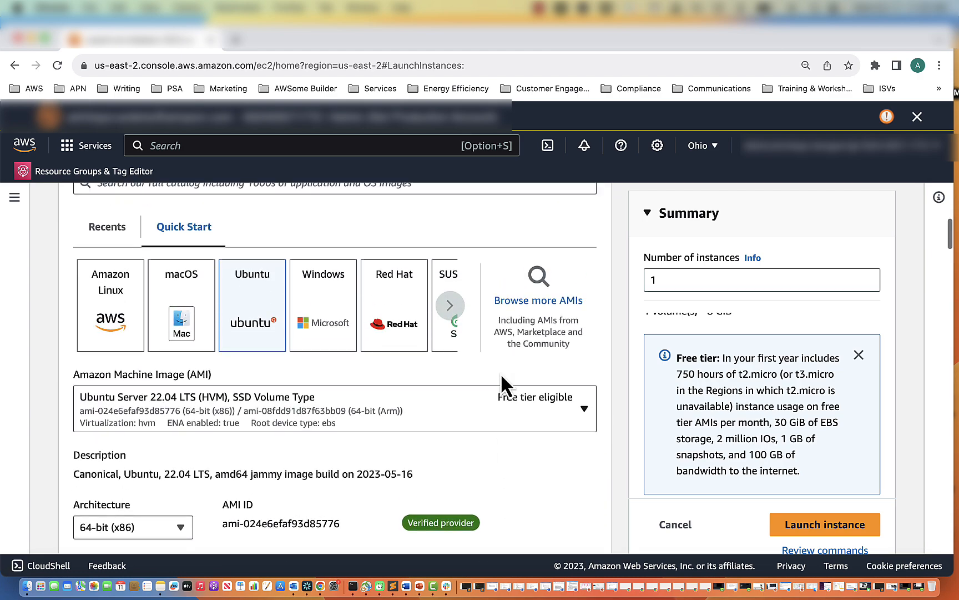
{"action": "scroll", "scroll_direction": "down", "scroll_amount": 3}
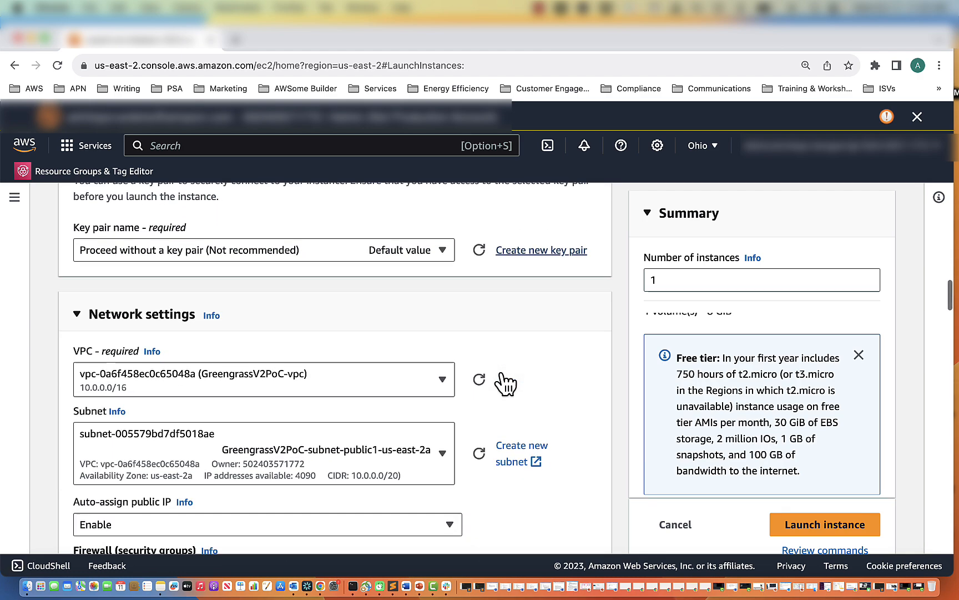
{"action": "scroll", "scroll_direction": "down", "scroll_amount": 3}
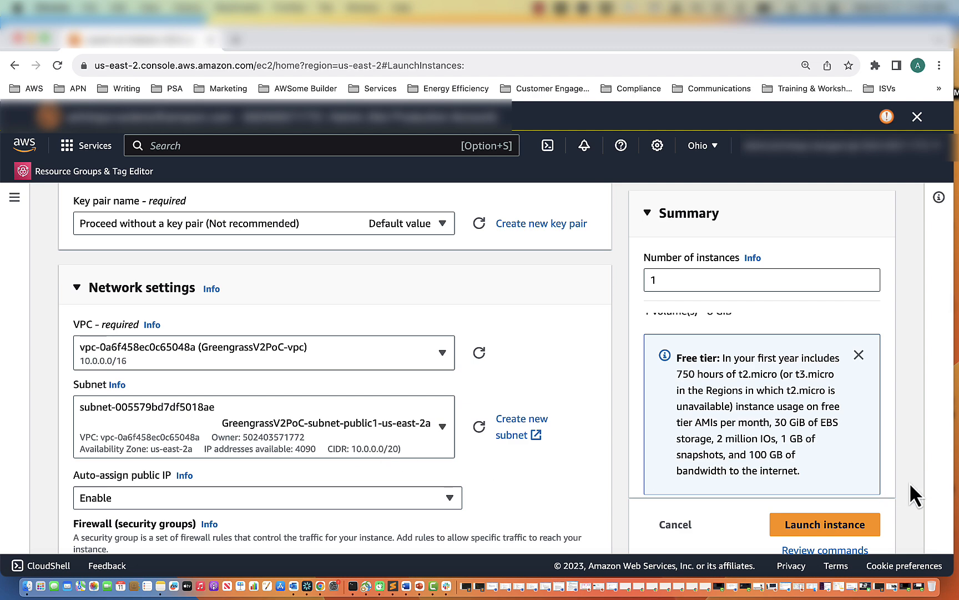
{"action": "left_click", "coordinate": [825, 524]}
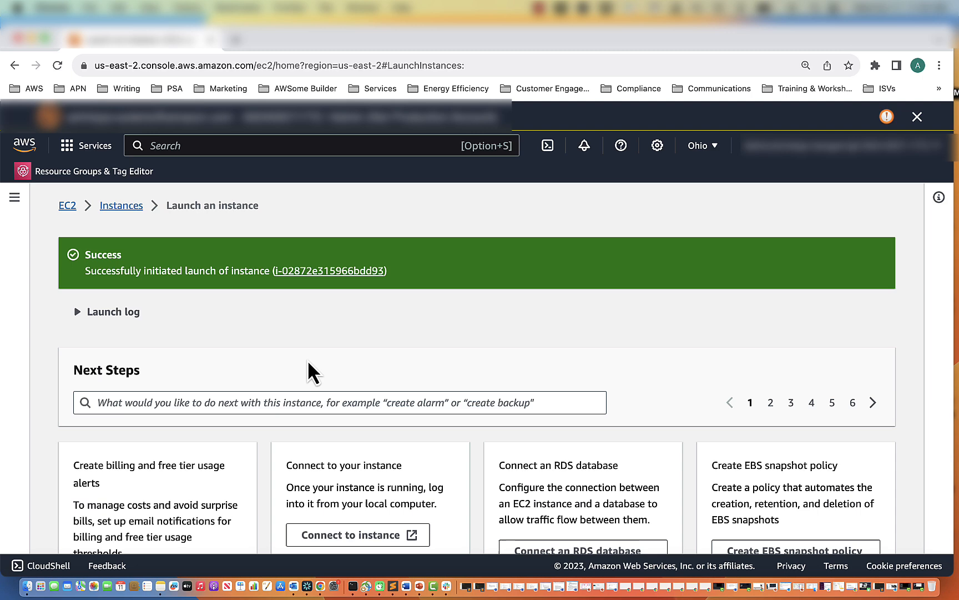
- Connect to the proxy-video instance through a Session Manager shell session
{"action": "left_click", "coordinate": [329, 271]}
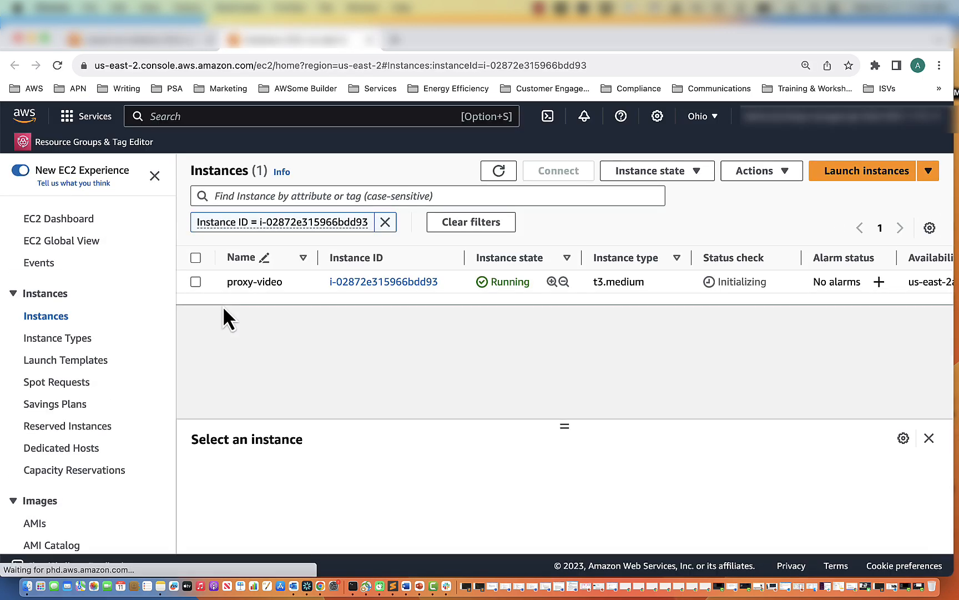
{"action": "left_click", "coordinate": [196, 281]}
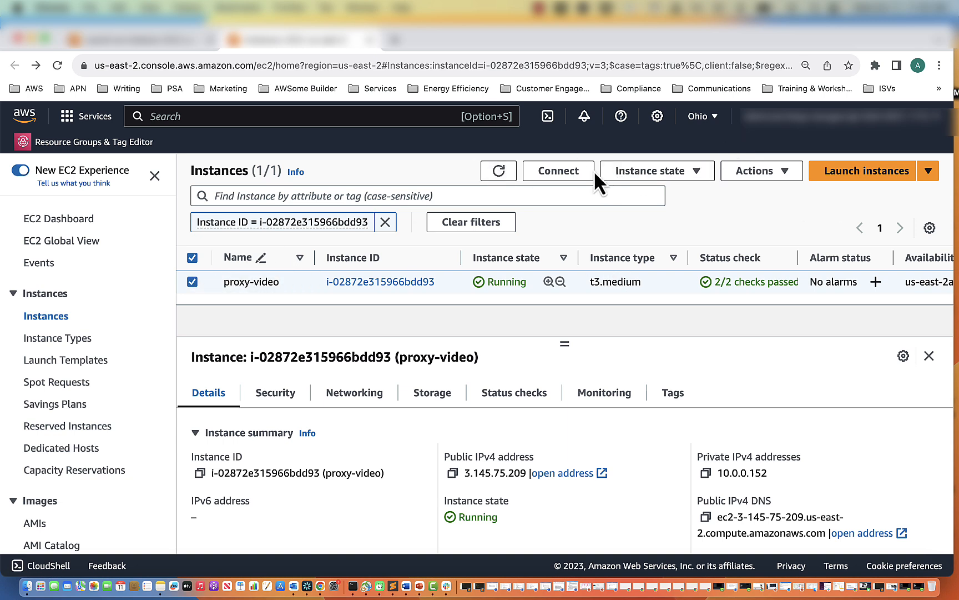
{"action": "left_click", "coordinate": [557, 170]}
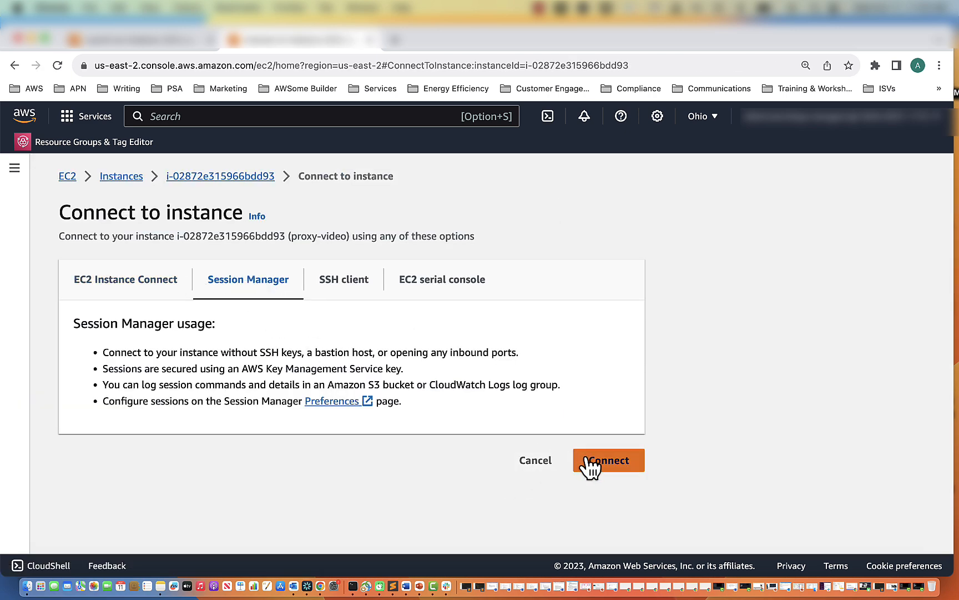
{"action": "left_click", "coordinate": [607, 459]}
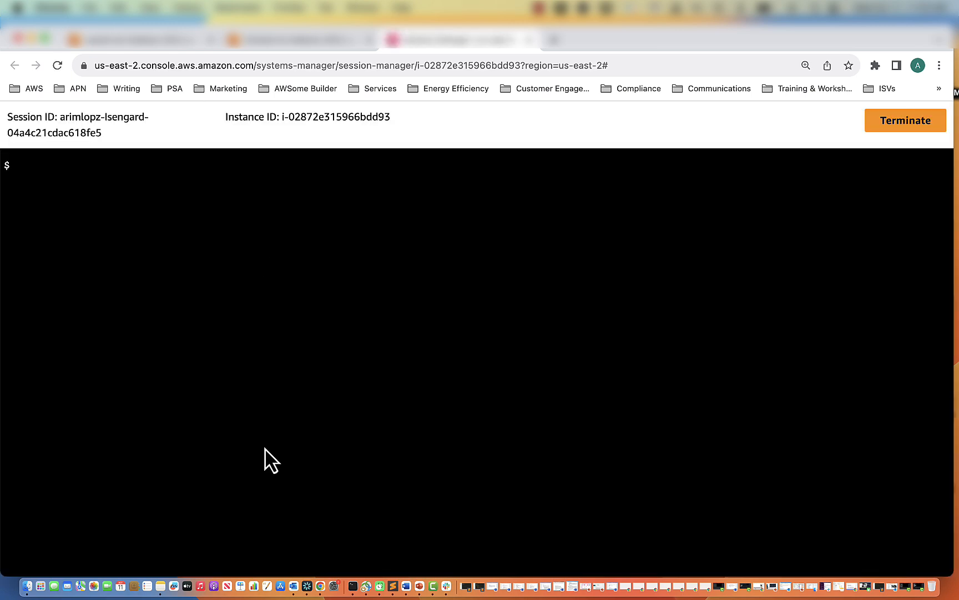
- As root, apt install tinyproxy, go to /etc/tinyproxy and begin editing tinyproxy.conf in vi
{"action": "type", "text": "sudo -i"}
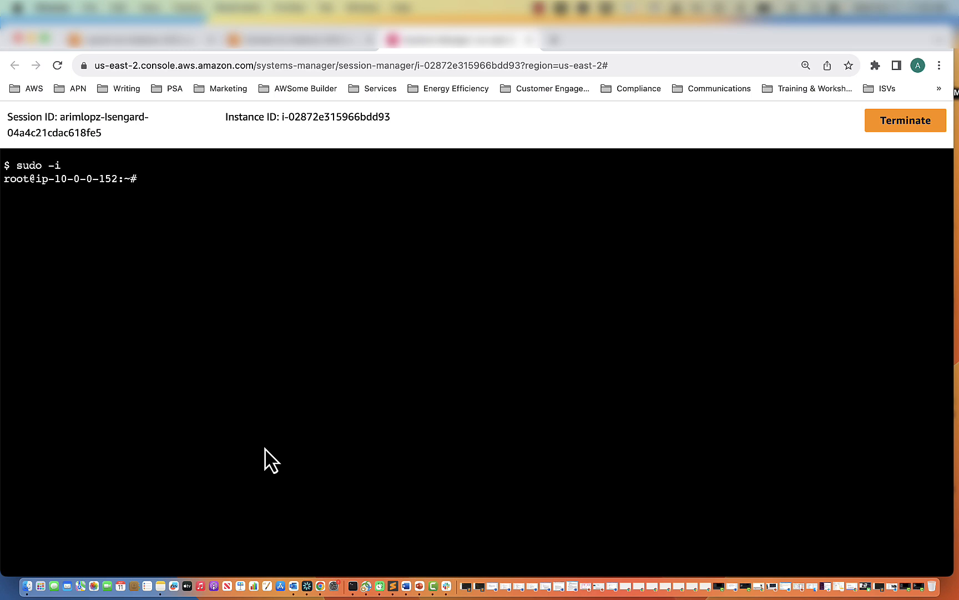
{"action": "type", "text": "apt install tinyproxy -y"}
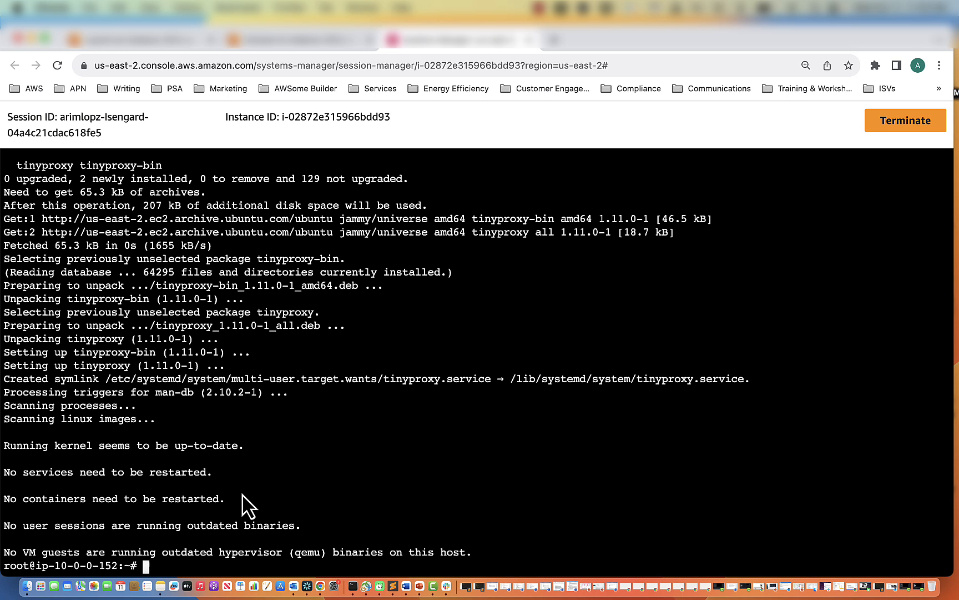
{"action": "type", "text": "cd /etc/"}
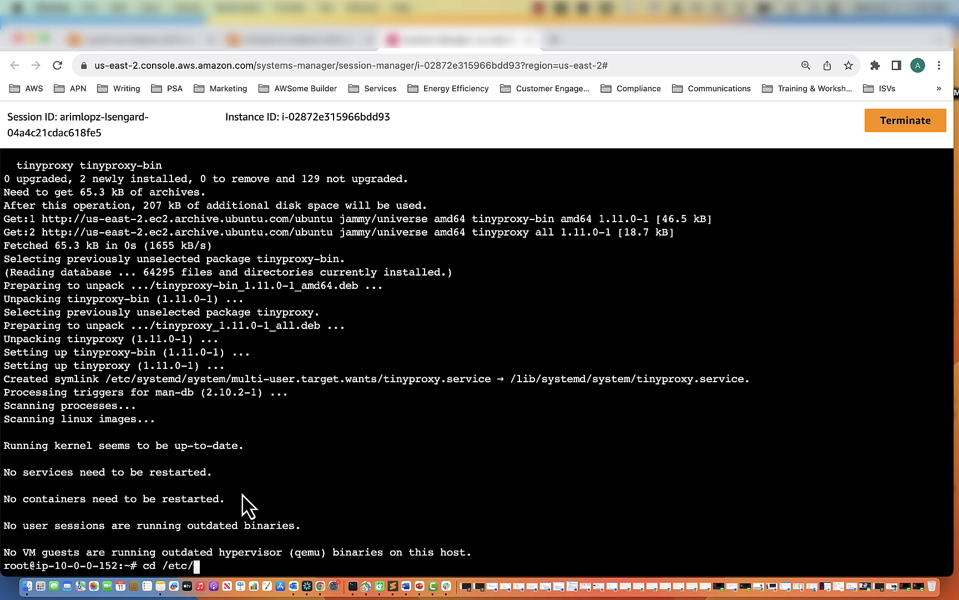
{"action": "type", "text": "tinyproxy"}
{"action": "type", "text": "ls -la"}
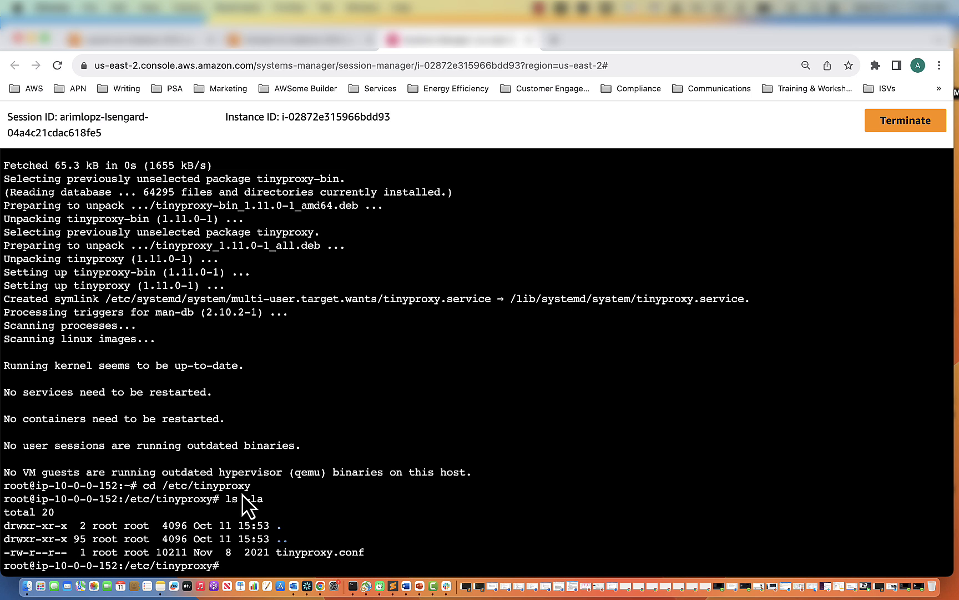
{"action": "type", "text": "vi"}
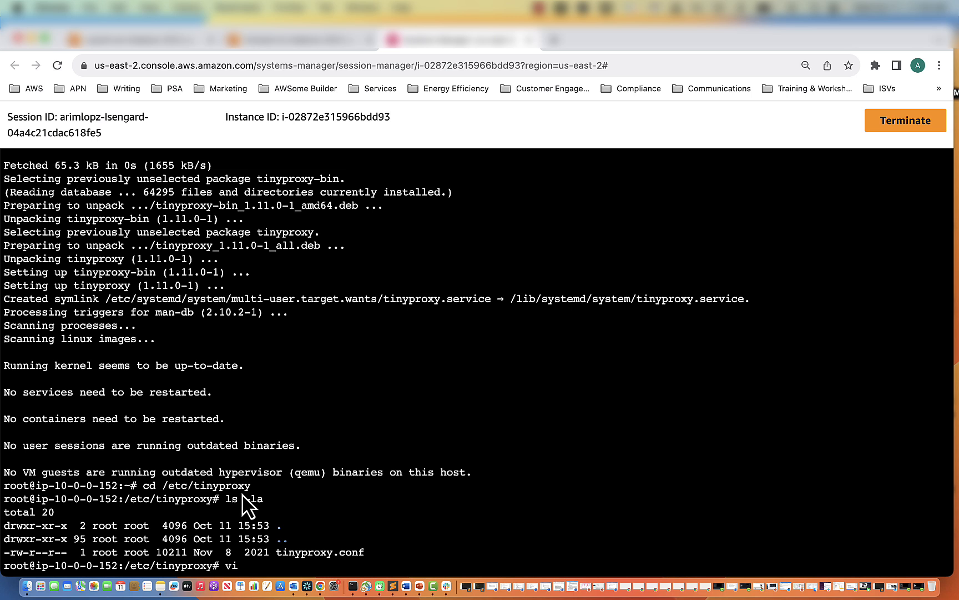
{"action": "type", "text": "tiny"}
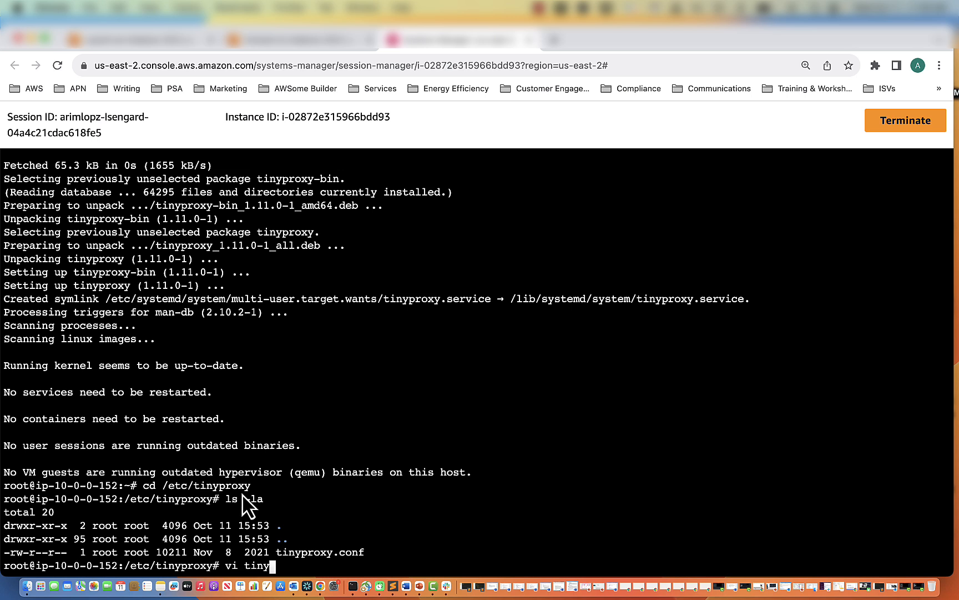
- Open tinyproxy.conf in vi, move to the Allow section and enter insert mode
{"action": "type", "text": "proxy.conf"}
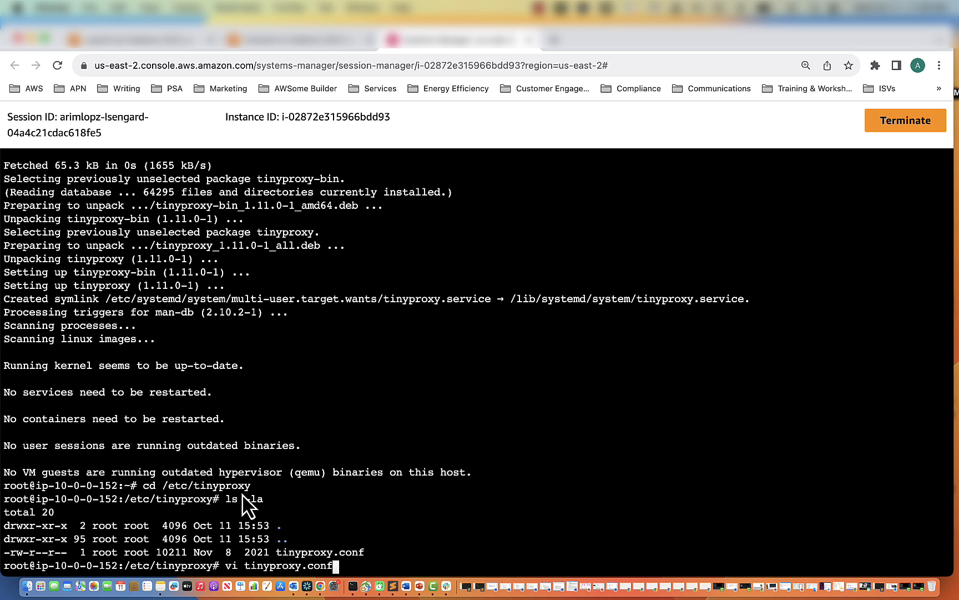
{"action": "key", "text": "Enter"}
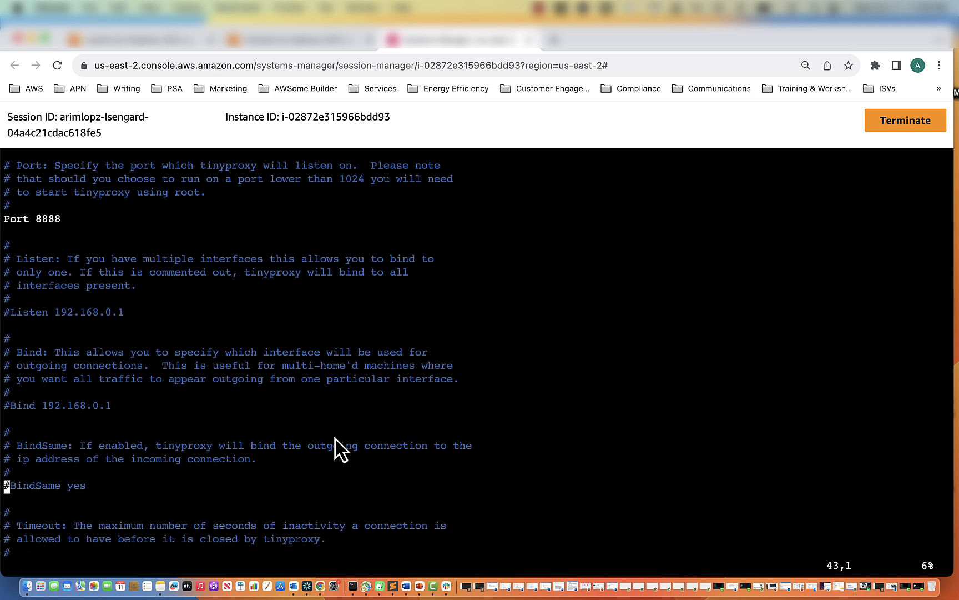
{"action": "scroll", "scroll_direction": "down", "scroll_amount": 3}
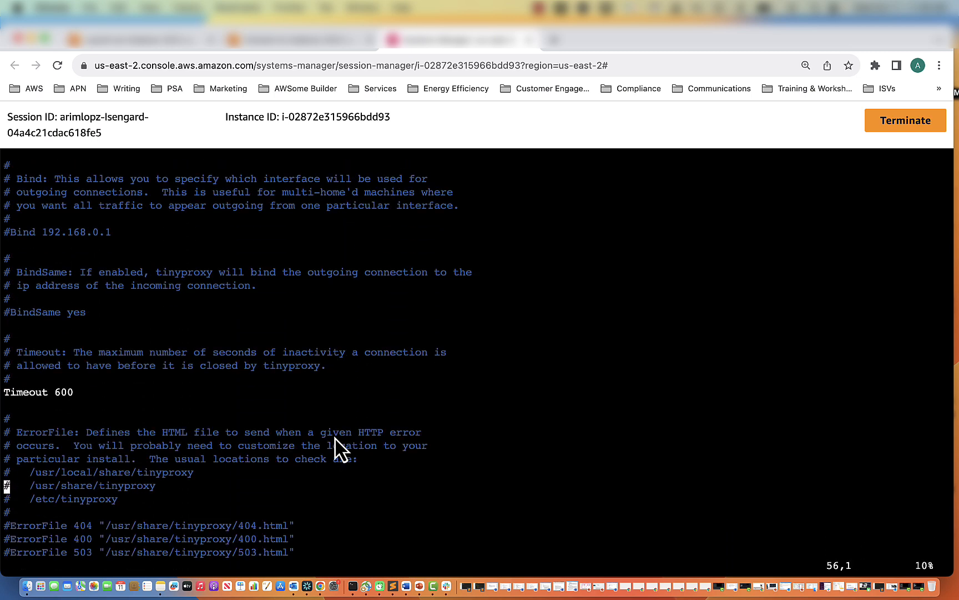
{"action": "scroll", "scroll_direction": "down", "scroll_amount": 3}
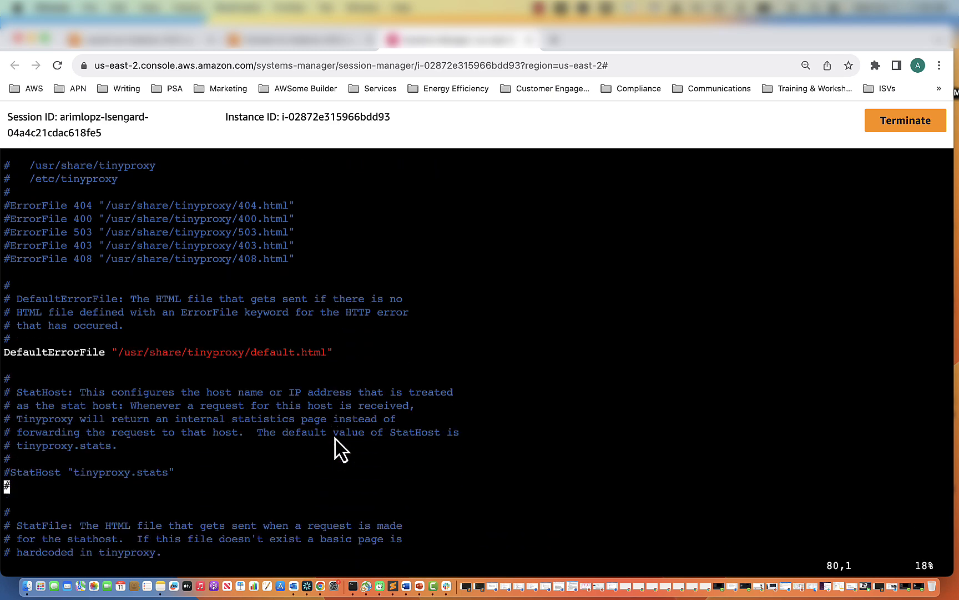
{"action": "scroll", "scroll_direction": "down", "scroll_amount": 3}
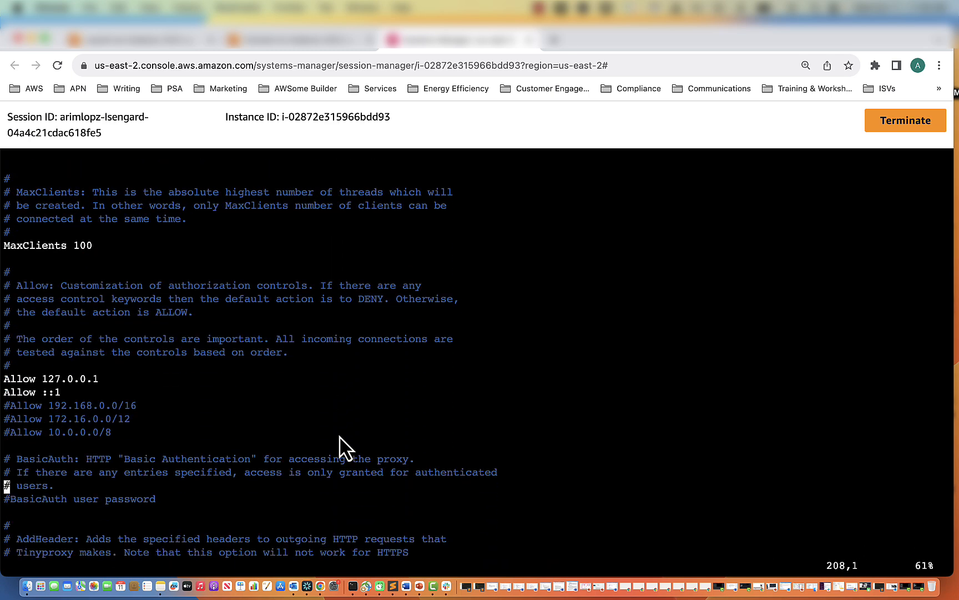
{"action": "scroll", "scroll_direction": "down", "scroll_amount": 3}
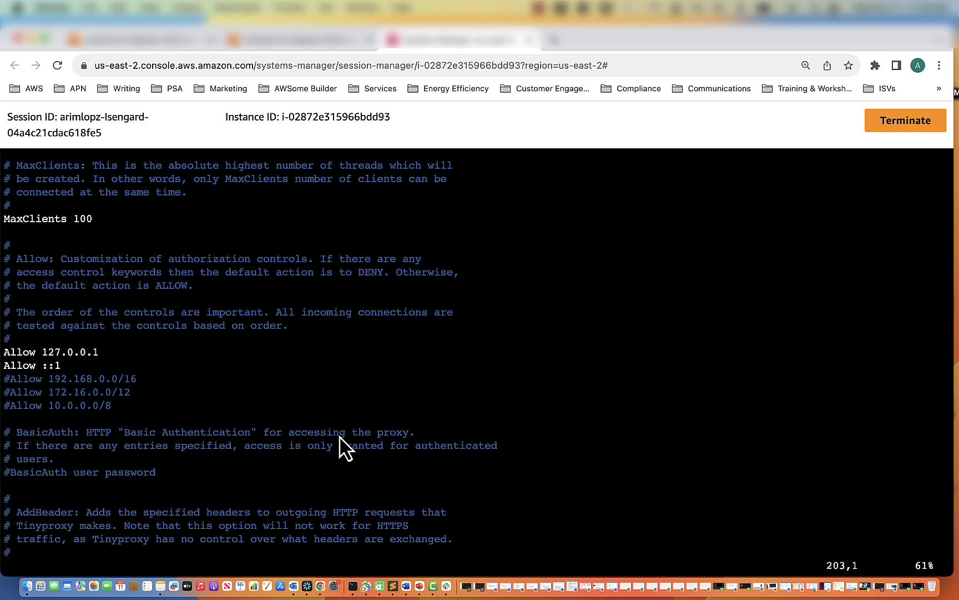
{"action": "key", "text": "i"}
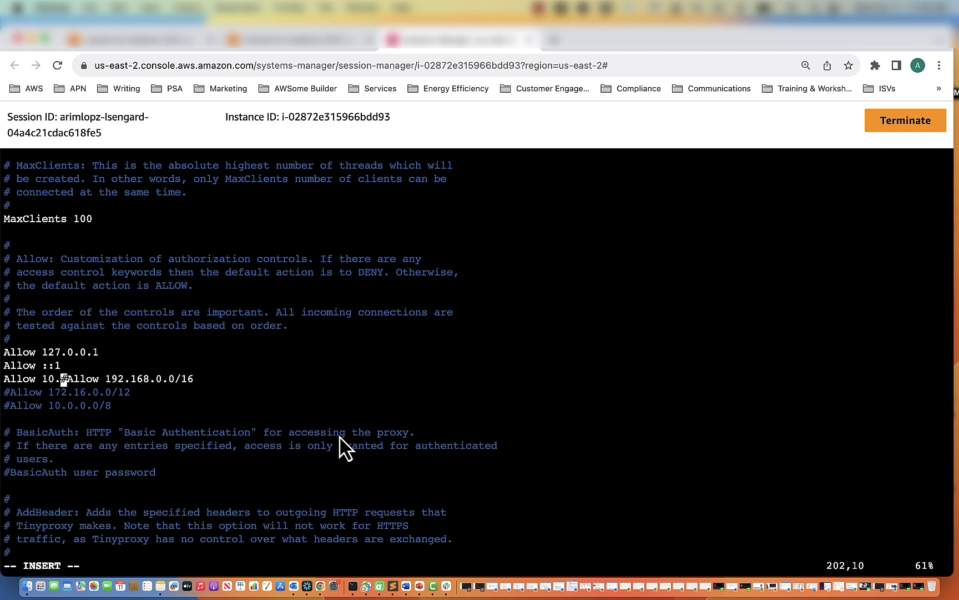
- Insert 'Allow 10.0.0.0/16', uncomment the /etc/tinyproxy/filter line and save with :wq
{"action": "type", "text": "0.0."}
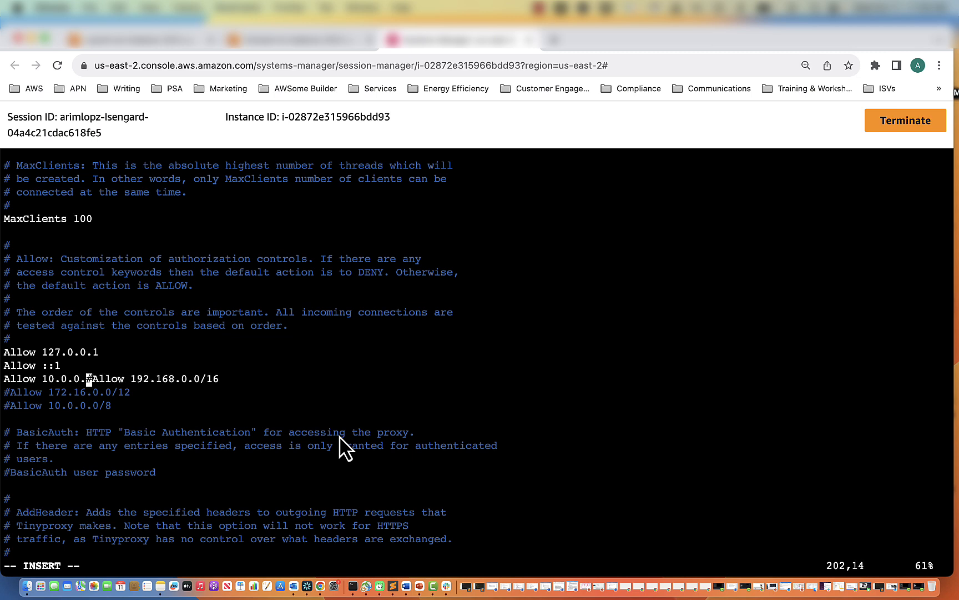
{"action": "type", "text": "0/16"}
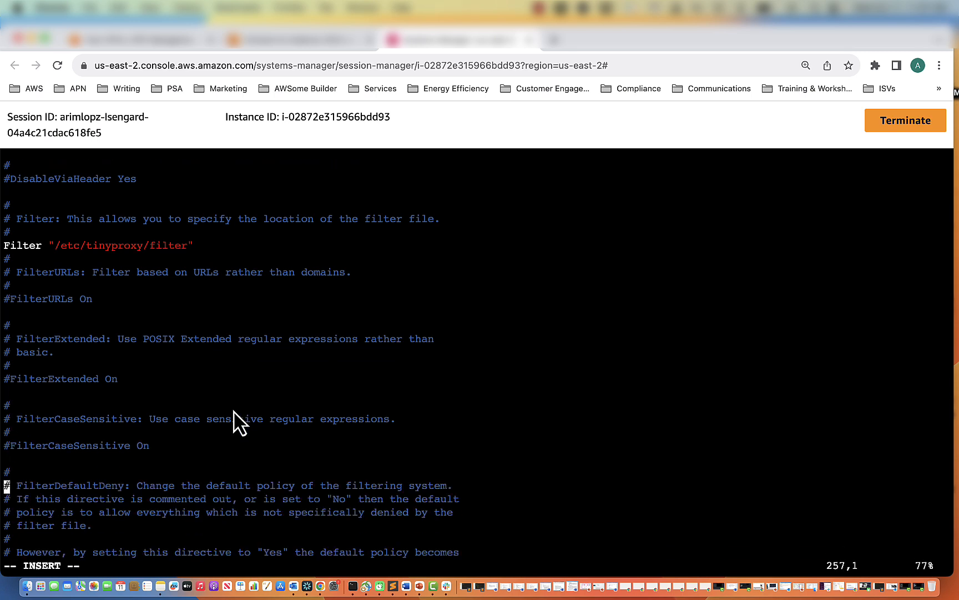
{"action": "scroll", "scroll_direction": "down", "scroll_amount": 3}
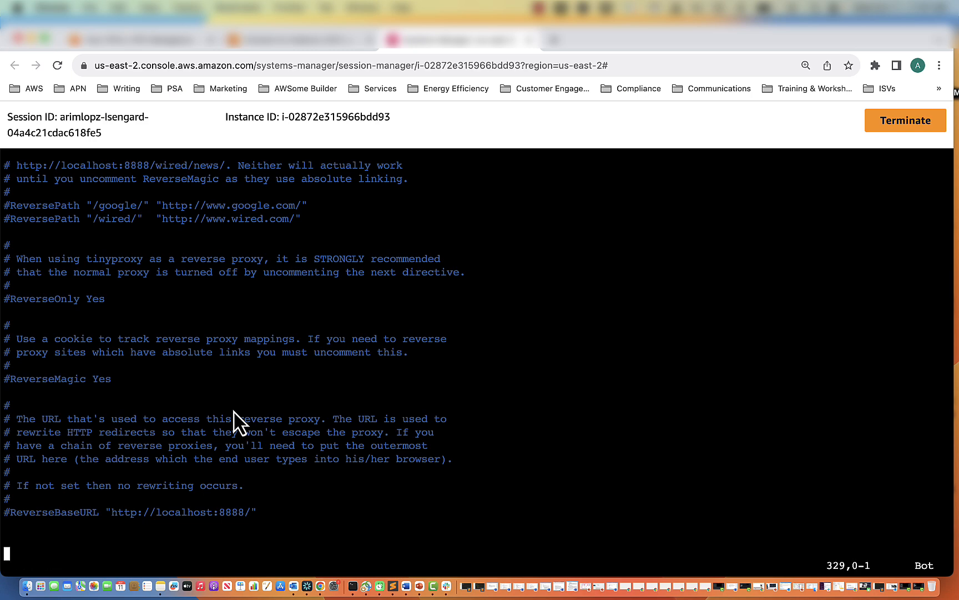
{"action": "type", "text": ":wq"}
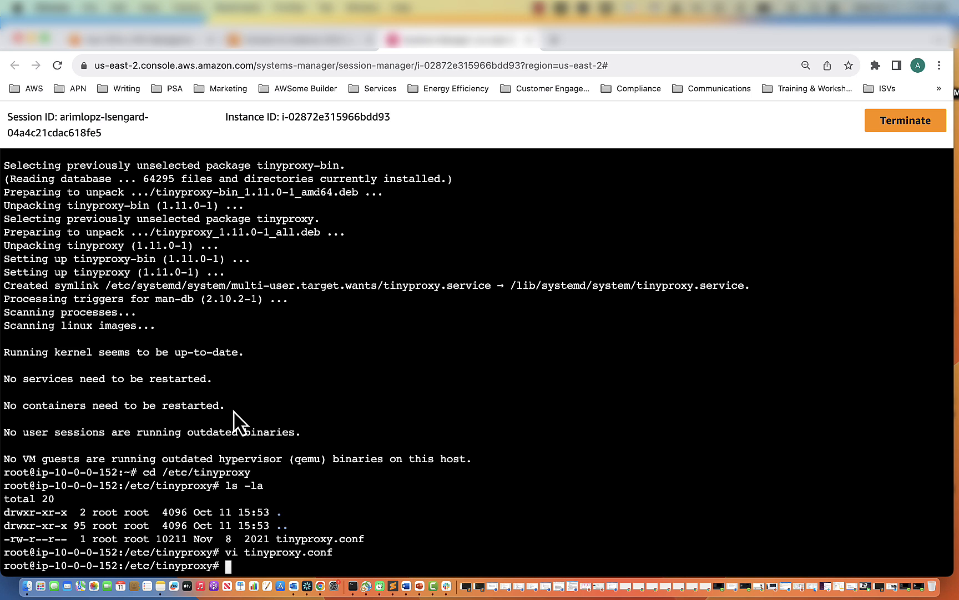
- Open the tinyproxy filter file in vi to list the allowed GitHub, IoT credential and STS domains
{"action": "type", "text": "vi fi"}
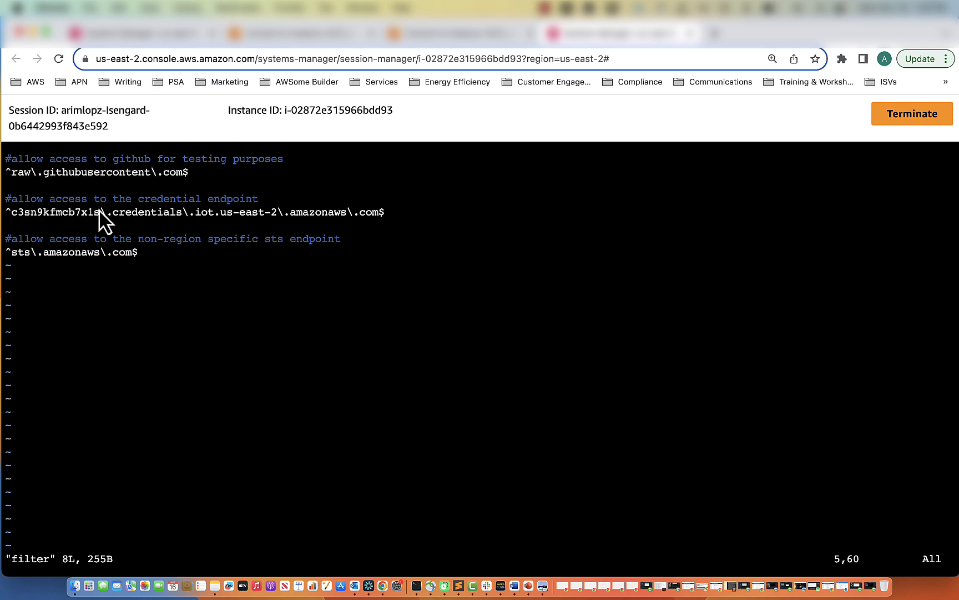
{"action": "mouse_move", "coordinate": [406, 238]}
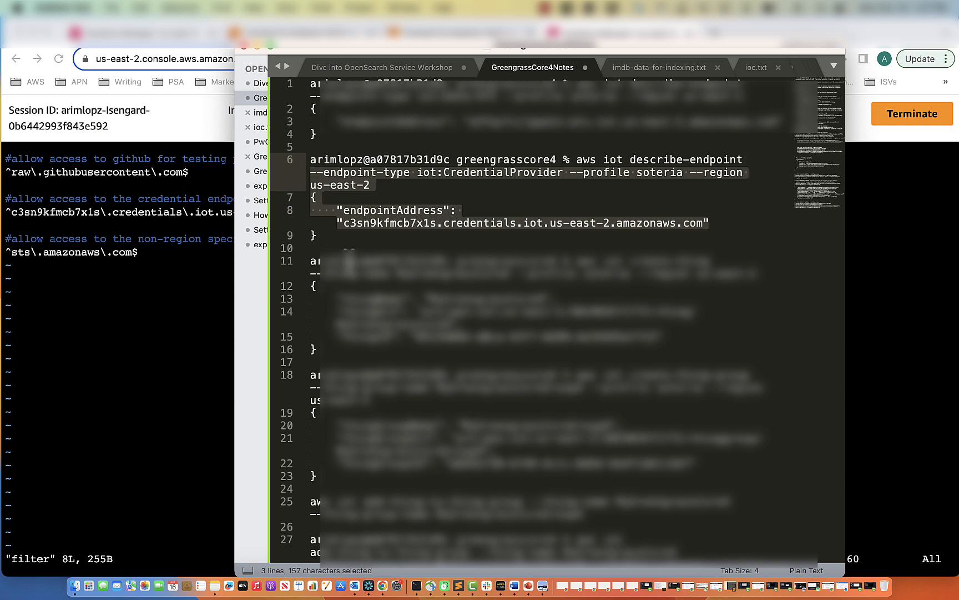
{"action": "mouse_move", "coordinate": [320, 60]}
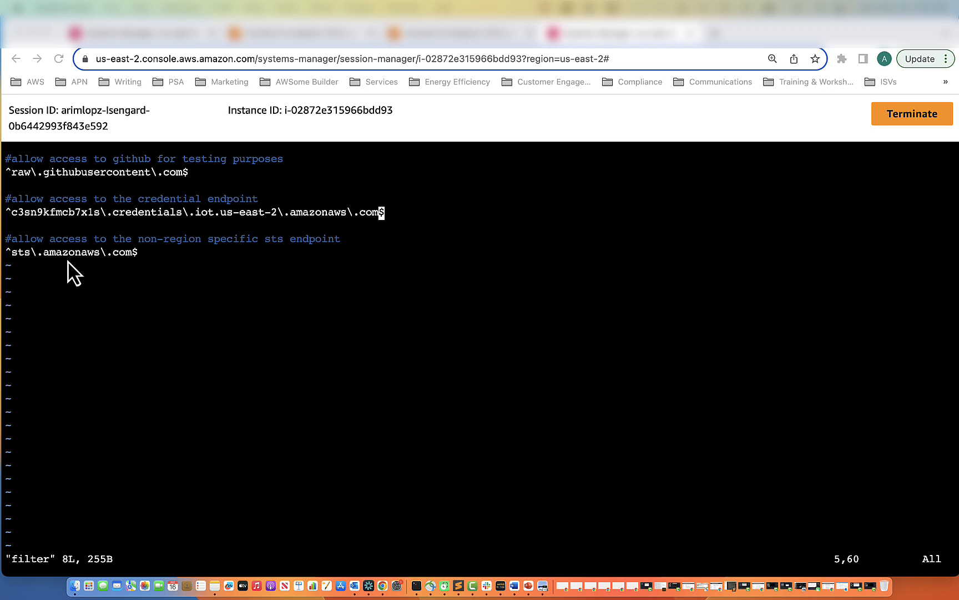
{"action": "mouse_move", "coordinate": [158, 254]}
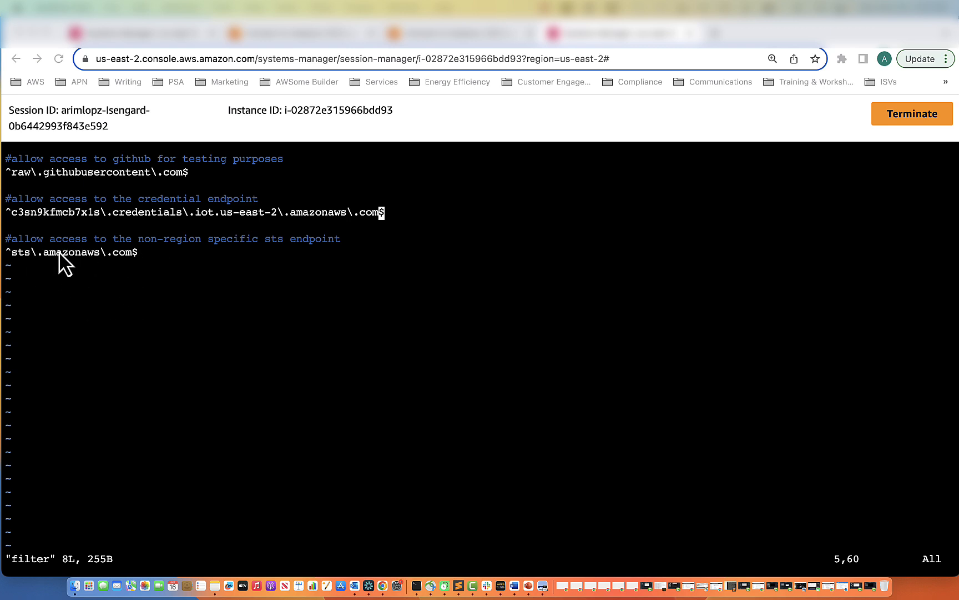
{"action": "mouse_move", "coordinate": [103, 218]}
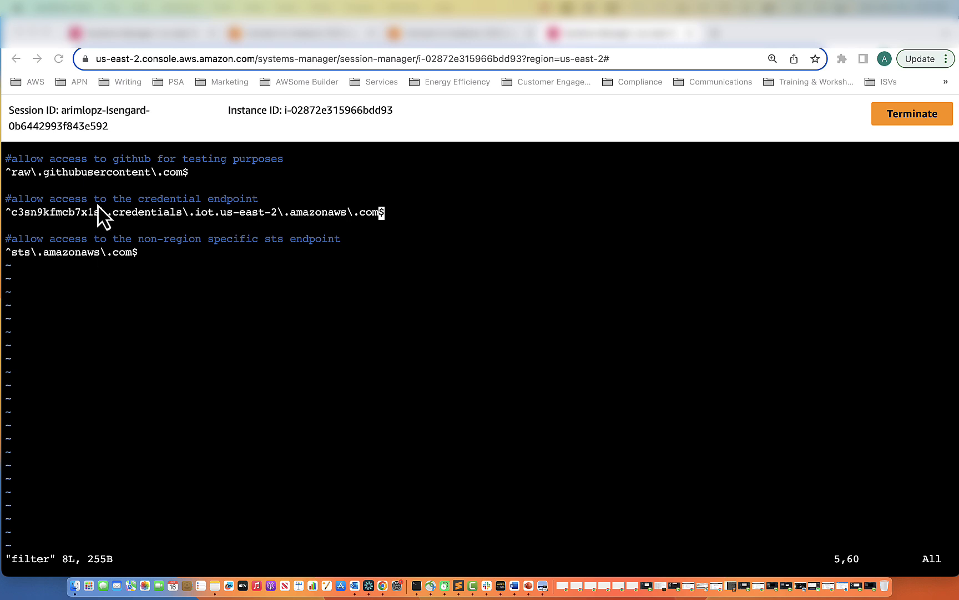
{"action": "mouse_move", "coordinate": [128, 187]}
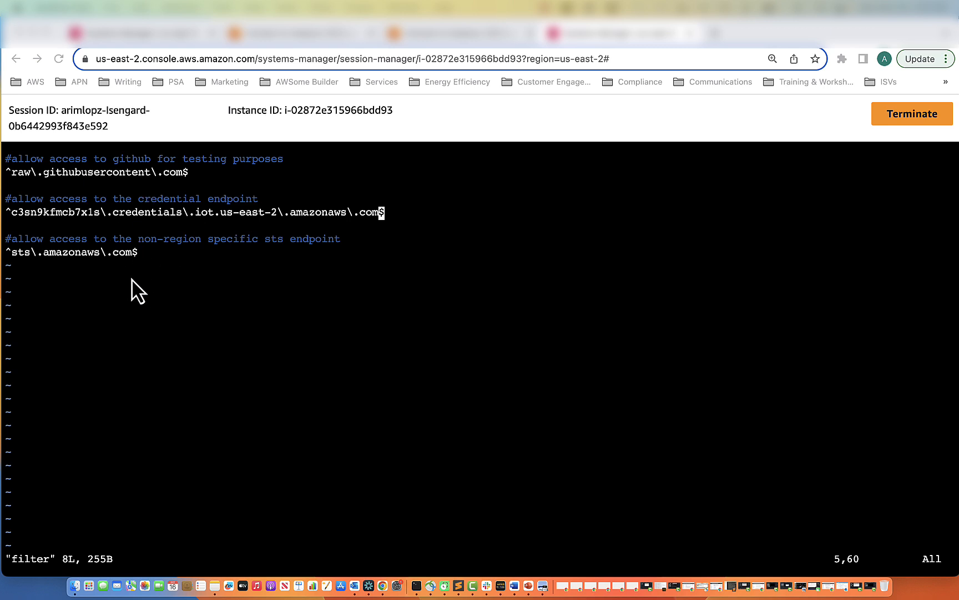
{"action": "mouse_move", "coordinate": [158, 340]}
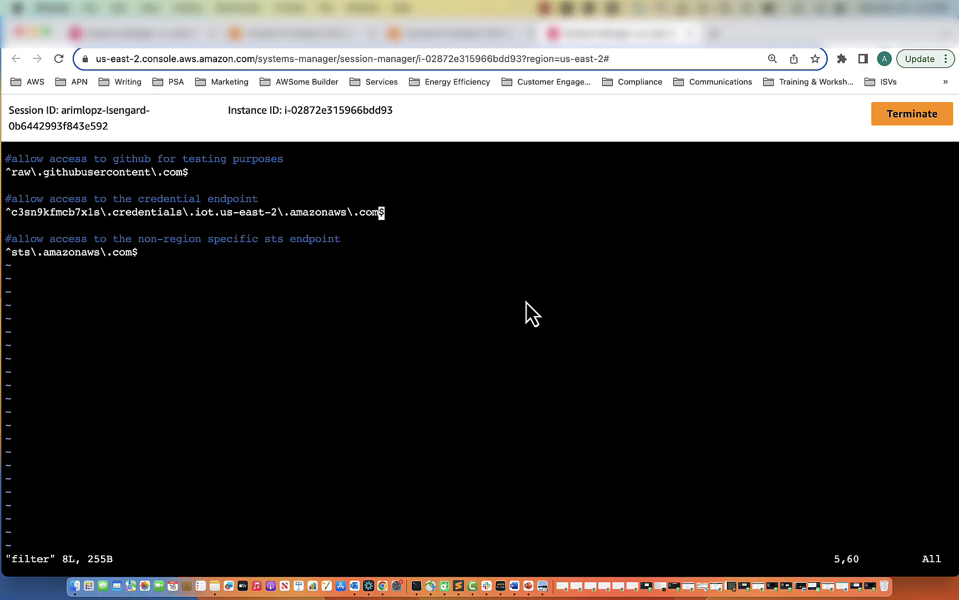
- Quit vi, then run systemctl start, enable and status for tinyproxy
{"action": "type", "text": ":q"}
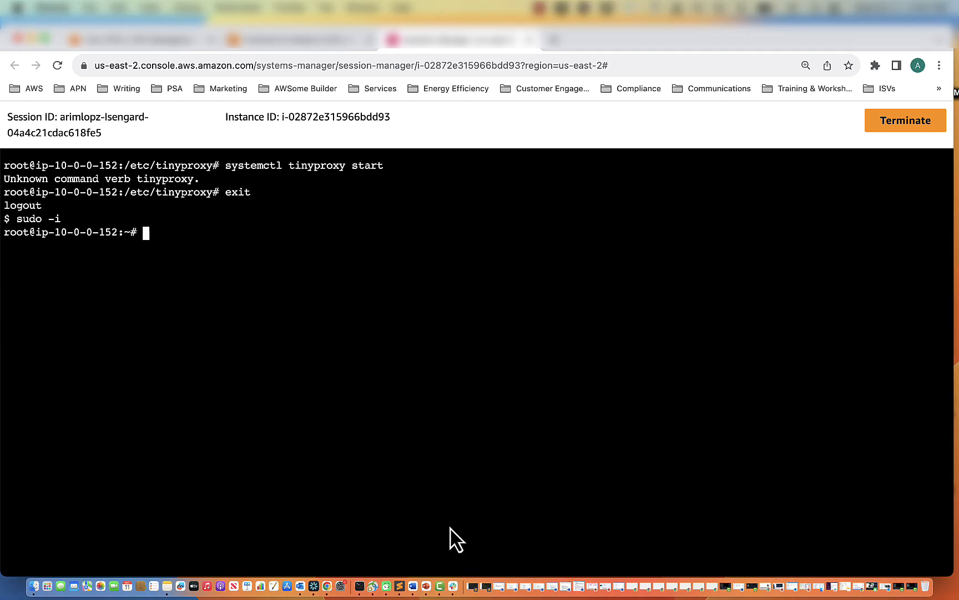
{"action": "type", "text": "systemctl sta"}
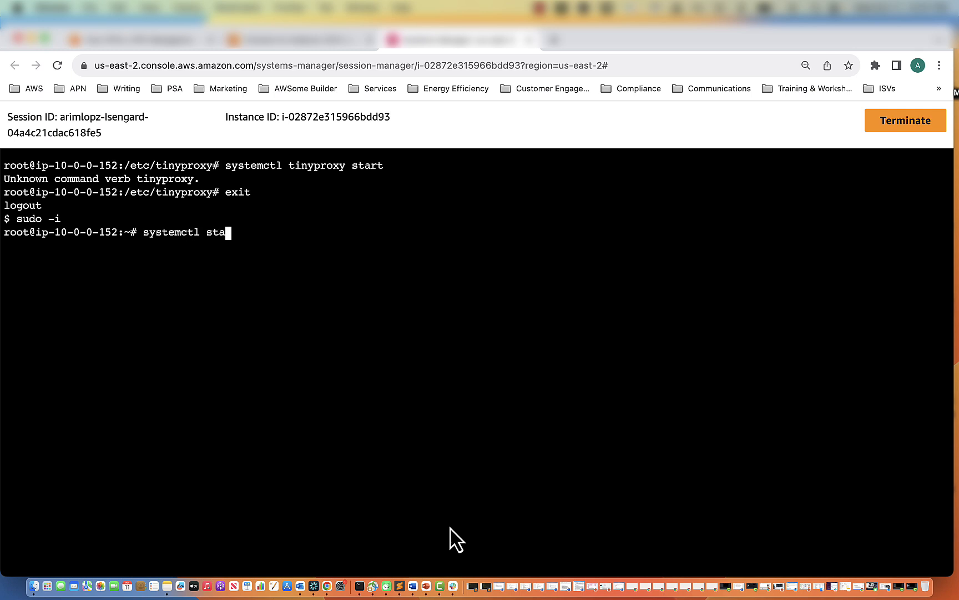
{"action": "type", "text": "rt tinyproxy"}
{"action": "type", "text": "systemctl enabl"}
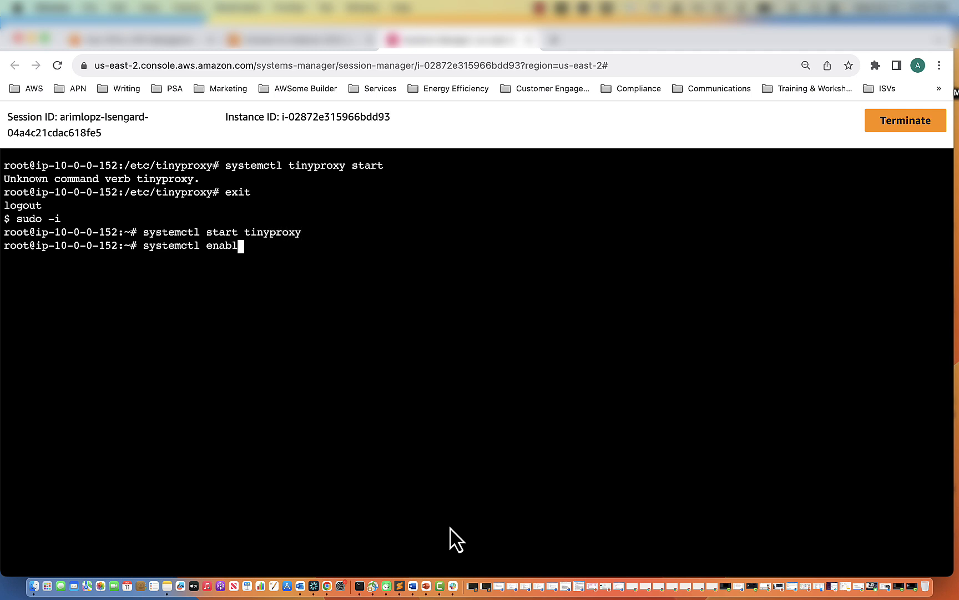
{"action": "type", "text": "e tinyprox"}
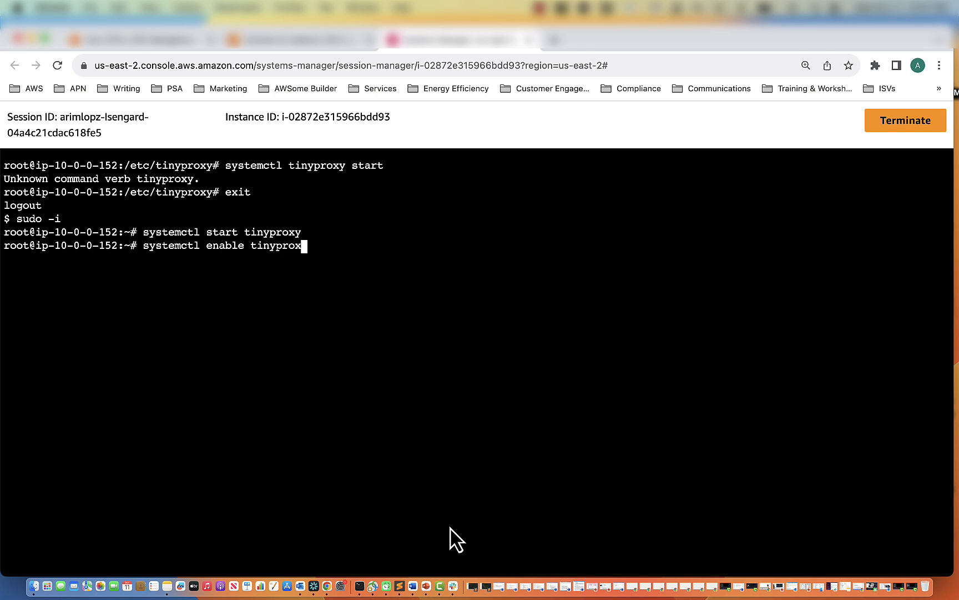
{"action": "key", "text": "Return"}
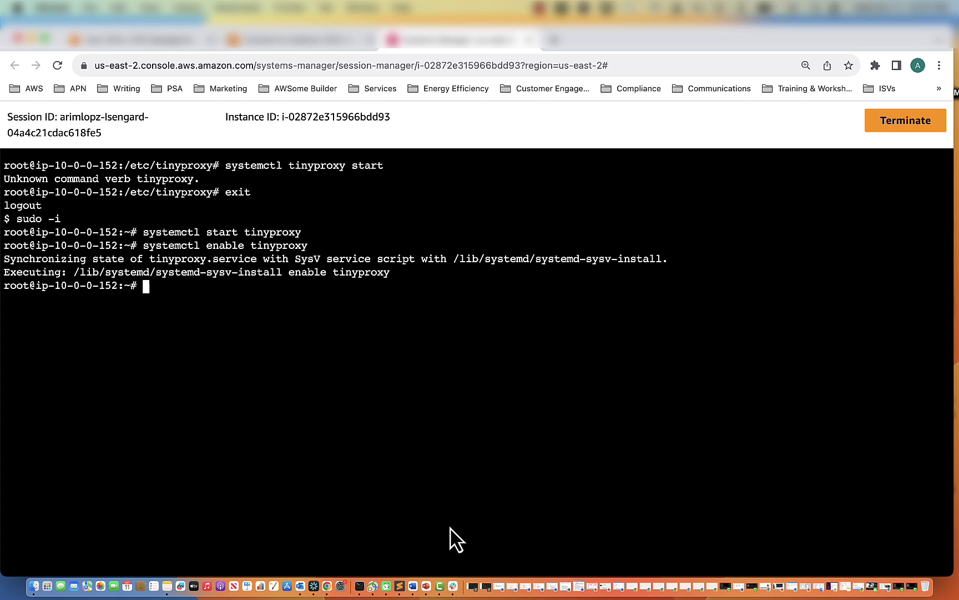
{"action": "type", "text": "systemctl status tinyproxy"}
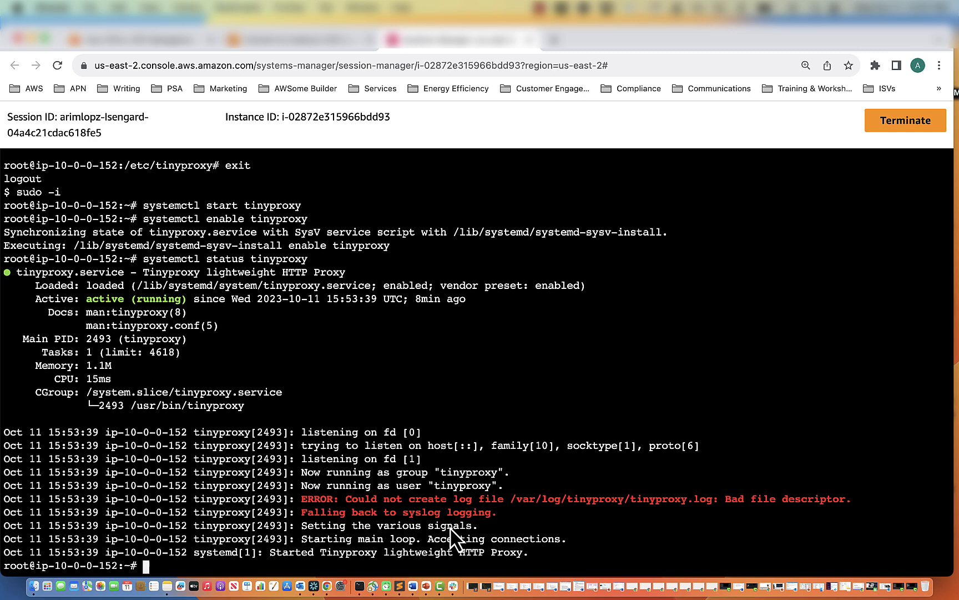
{"action": "mouse_move", "coordinate": [389, 507]}
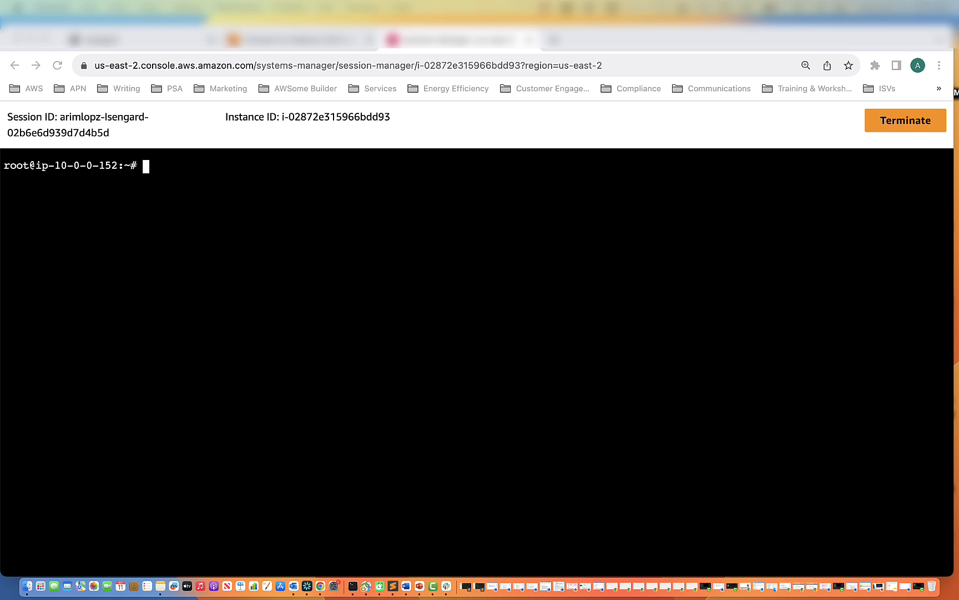
{"action": "mouse_move", "coordinate": [373, 256]}
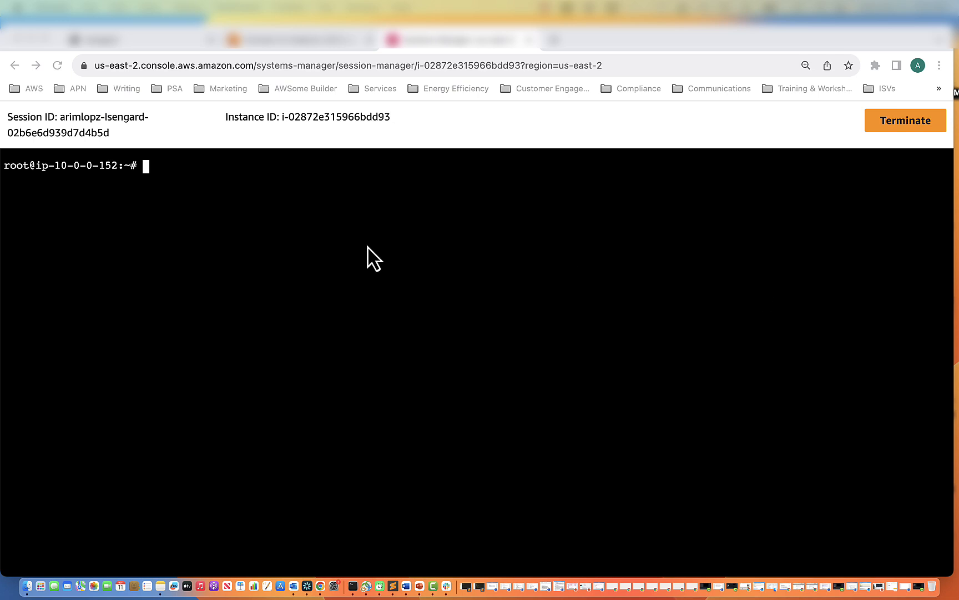
{"action": "mouse_move", "coordinate": [316, 207]}
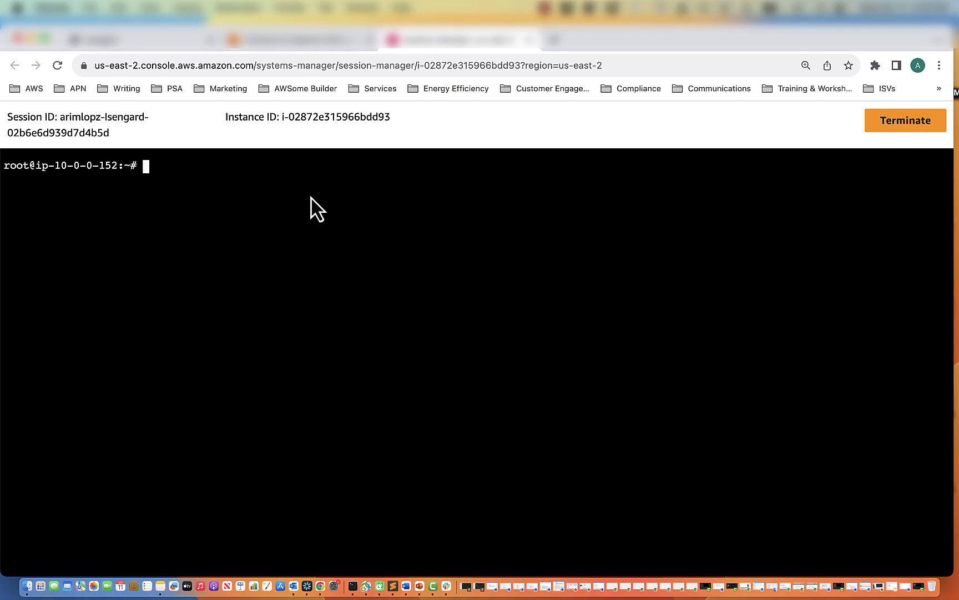
- In /var/log/tinyproxy, create tinyproxy_test.log with touch and list the folder
{"action": "type", "text": "cd /"}
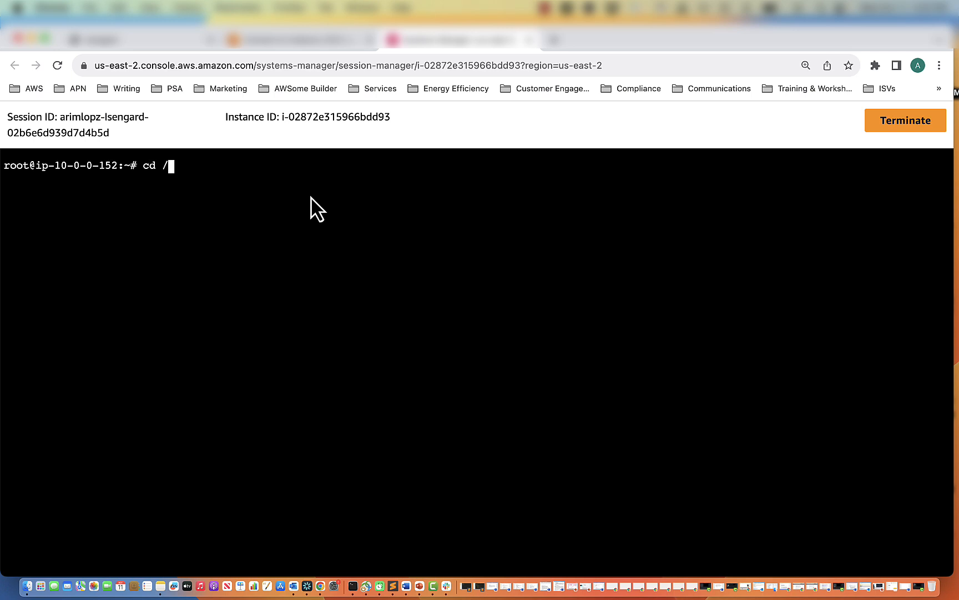
{"action": "type", "text": "var/log"}
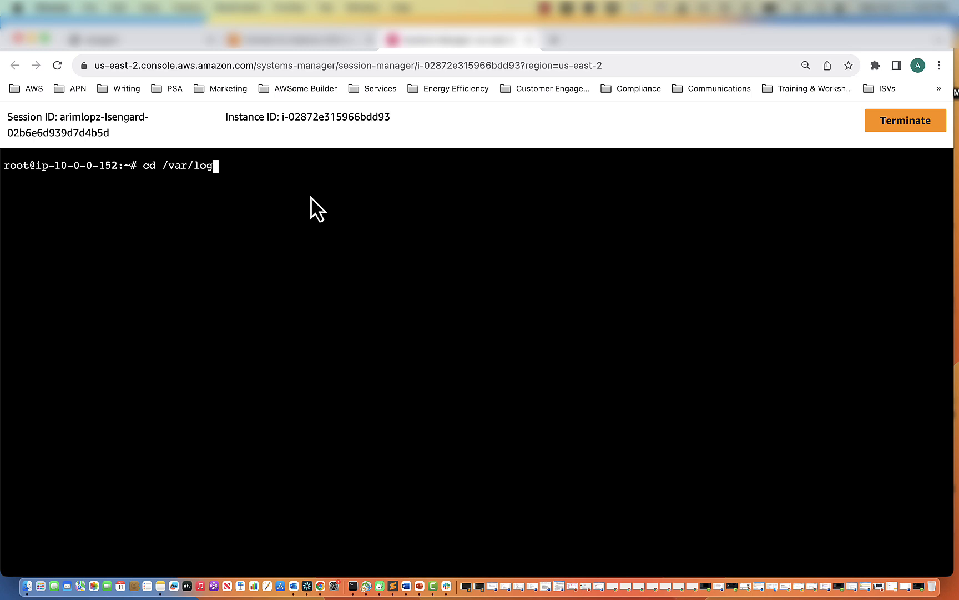
{"action": "type", "text": "/tinyproxy"}
{"action": "type", "text": "ls"}
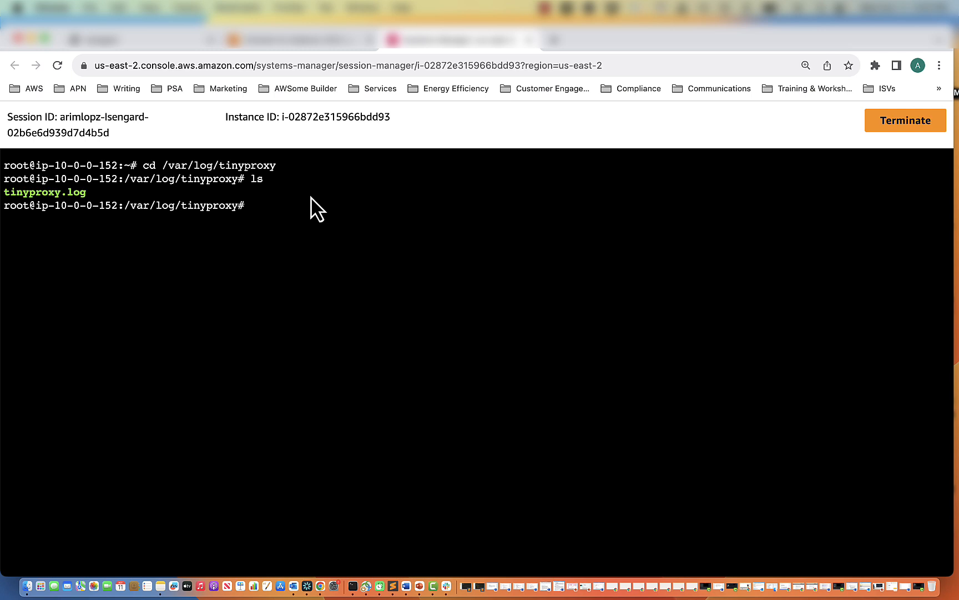
{"action": "type", "text": "touch"}
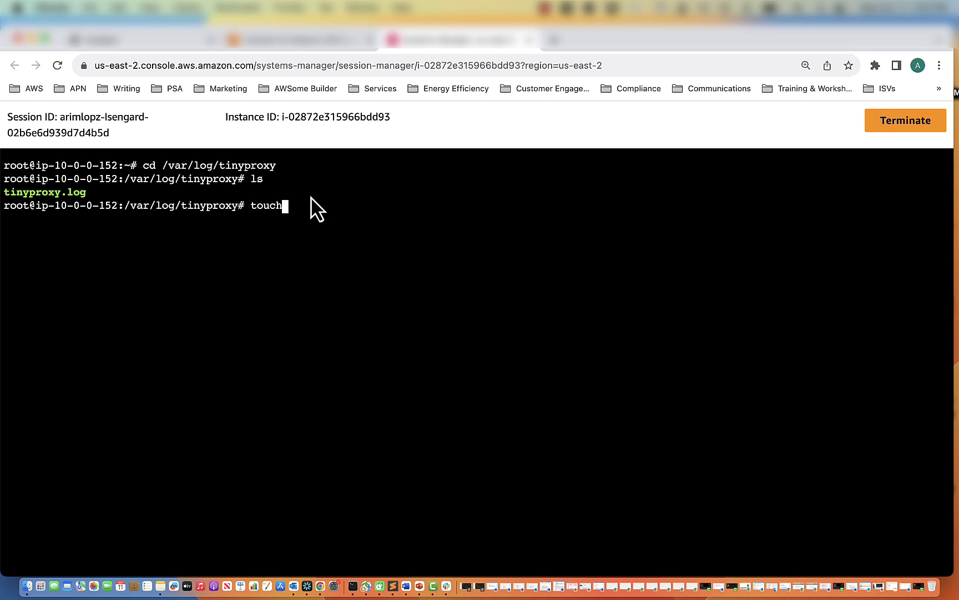
{"action": "type", "text": "tinyproxy"}
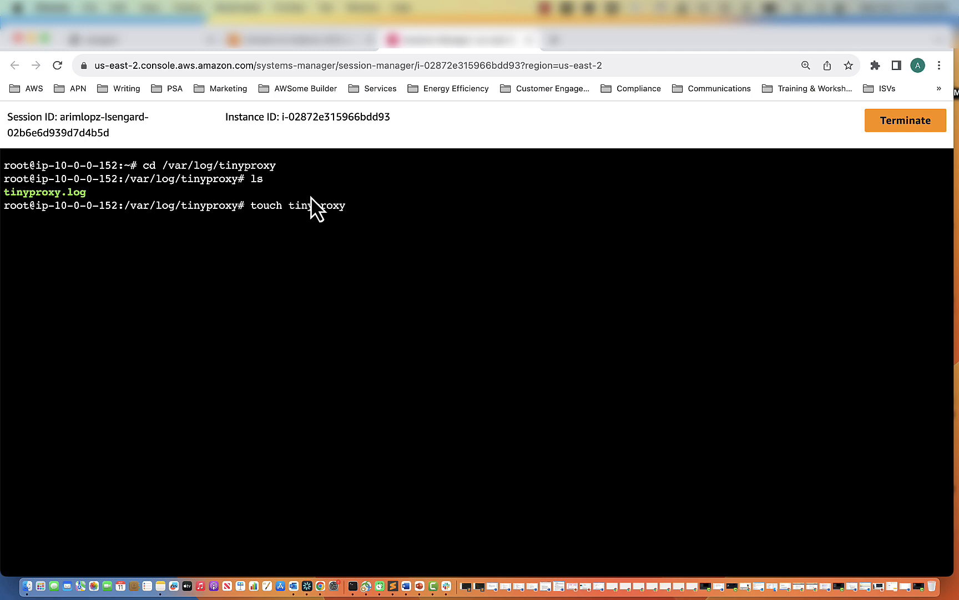
{"action": "type", "text": ".log"}
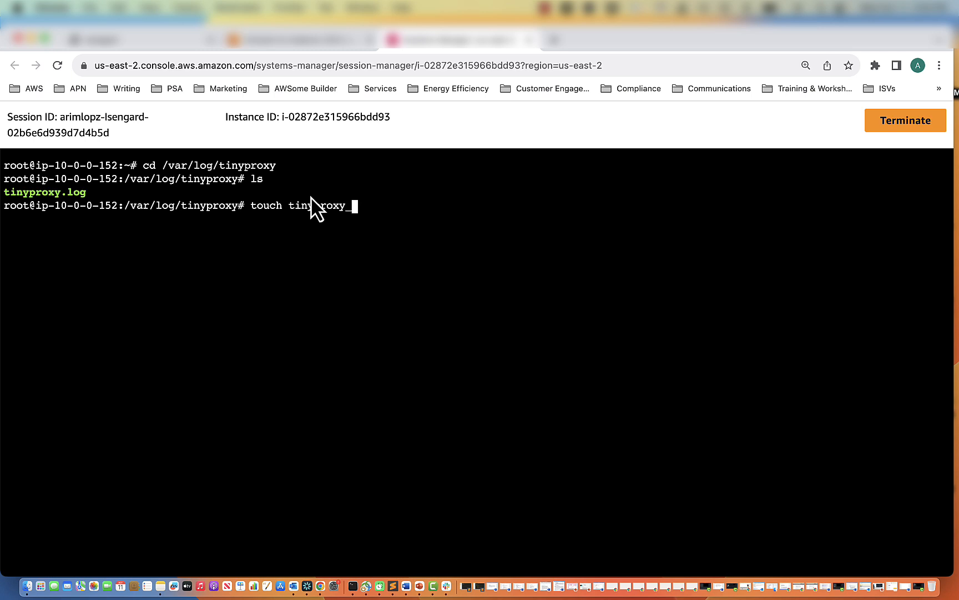
{"action": "type", "text": "_test.log"}
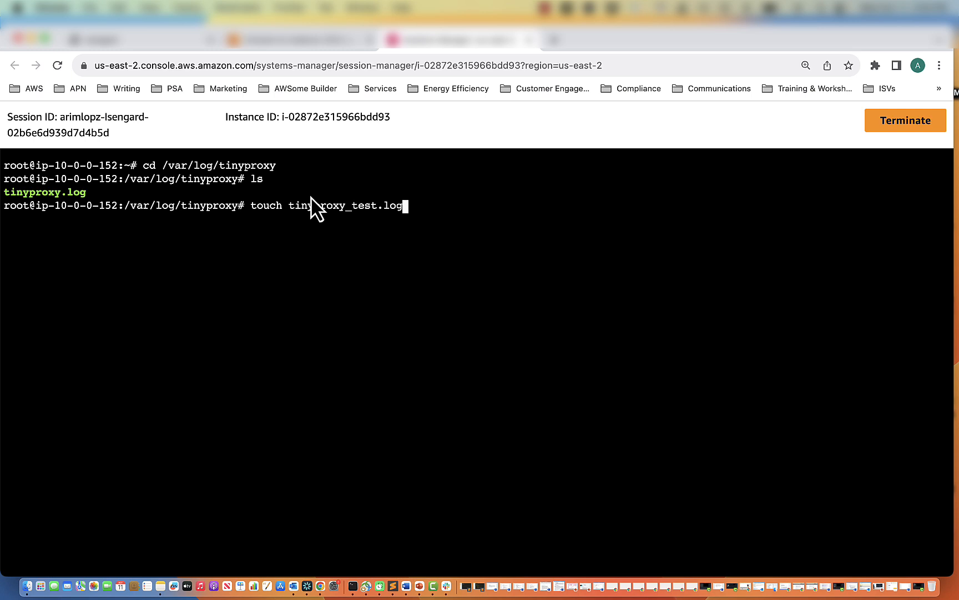
{"action": "type", "text": "l"}
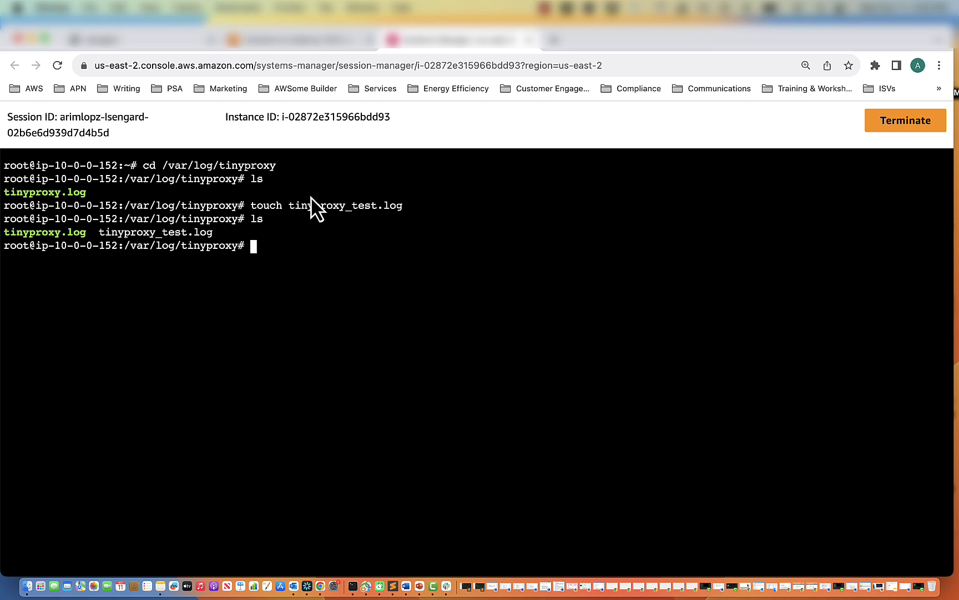
- Set chmod 777 on tinyproxy_test.log and run systemctl restart tinyproxy
{"action": "type", "text": "ch"}
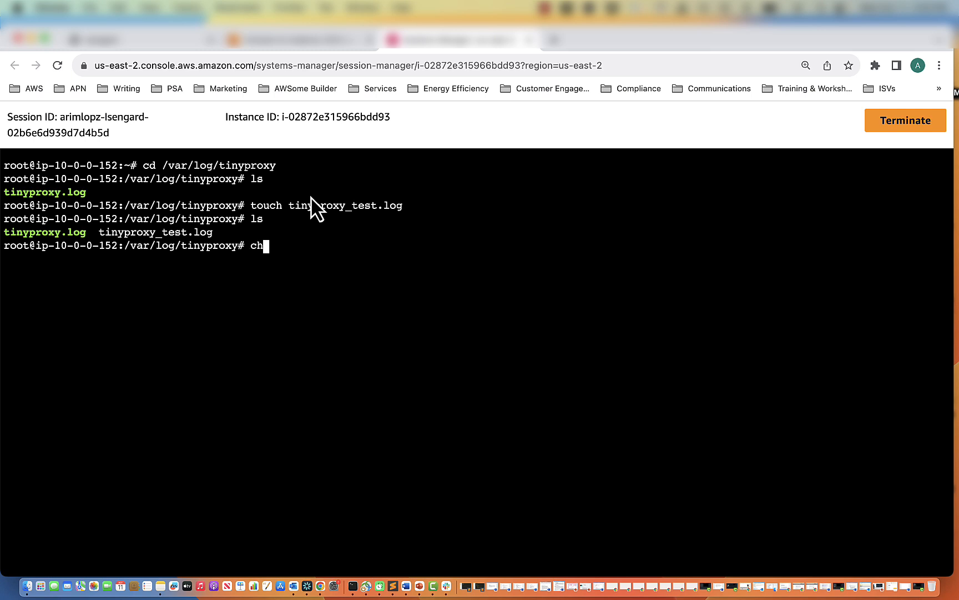
{"action": "type", "text": "mod 7"}
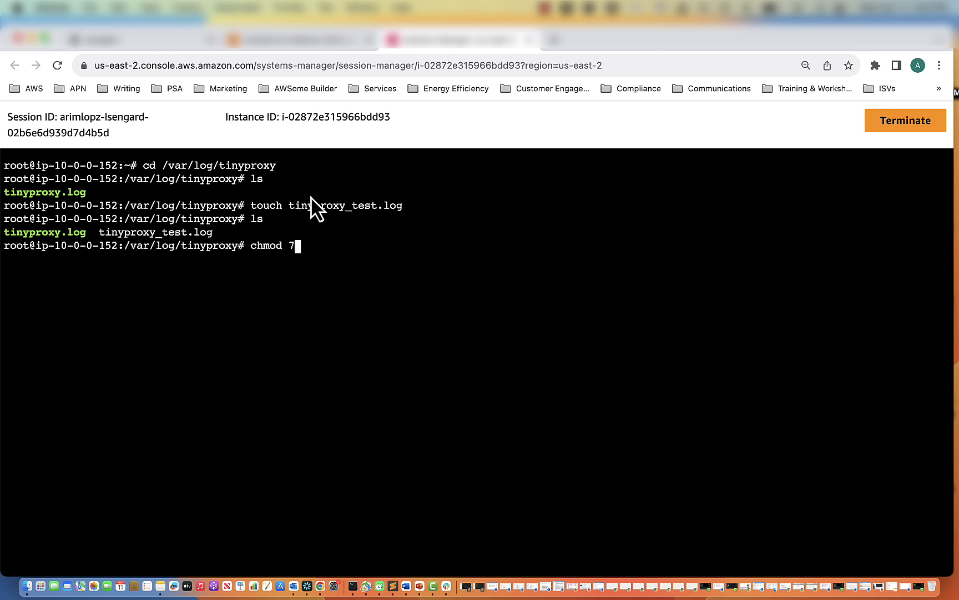
{"action": "type", "text": "77 tiny"}
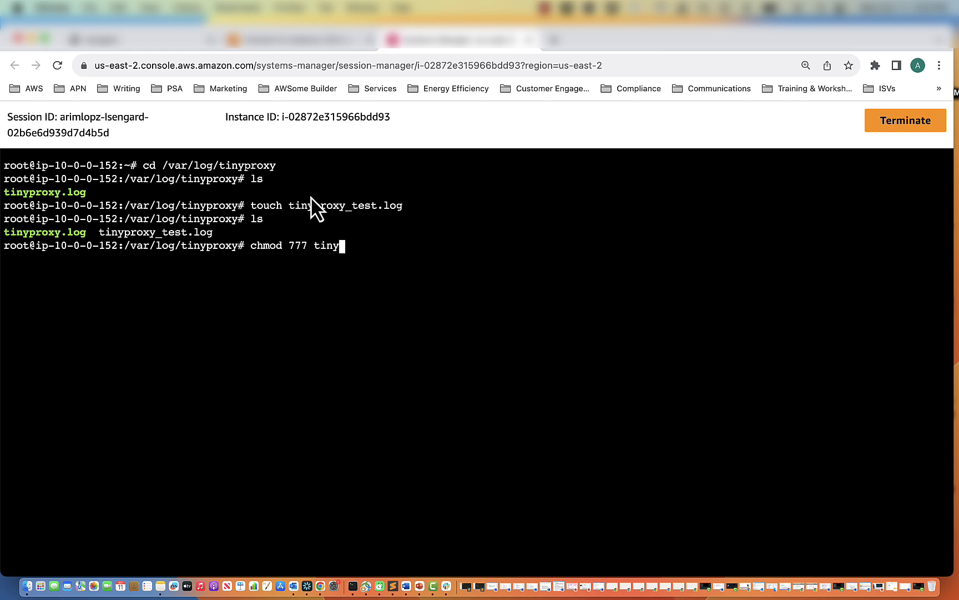
{"action": "type", "text": "proxy_test.log"}
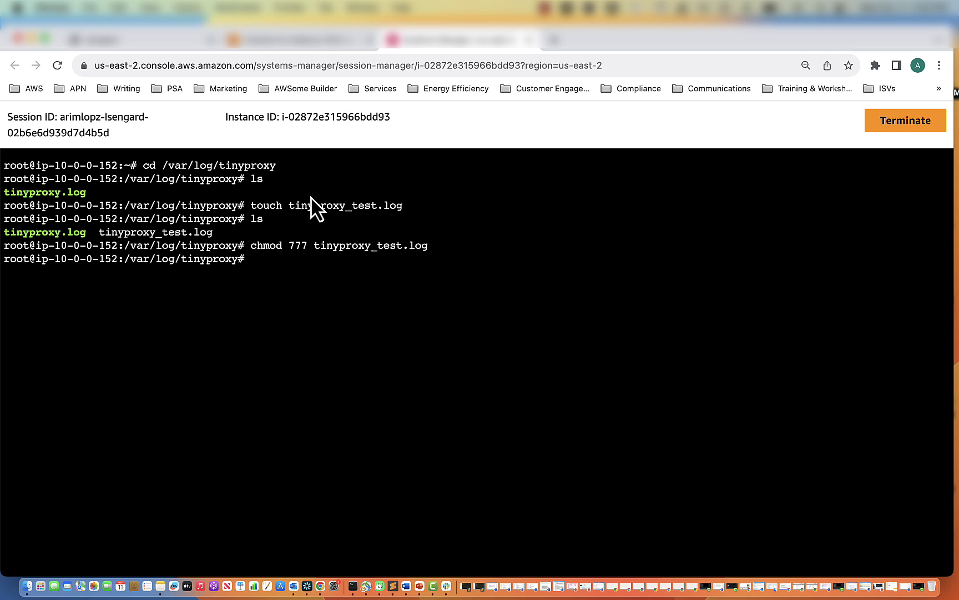
{"action": "type", "text": "systemctl"}
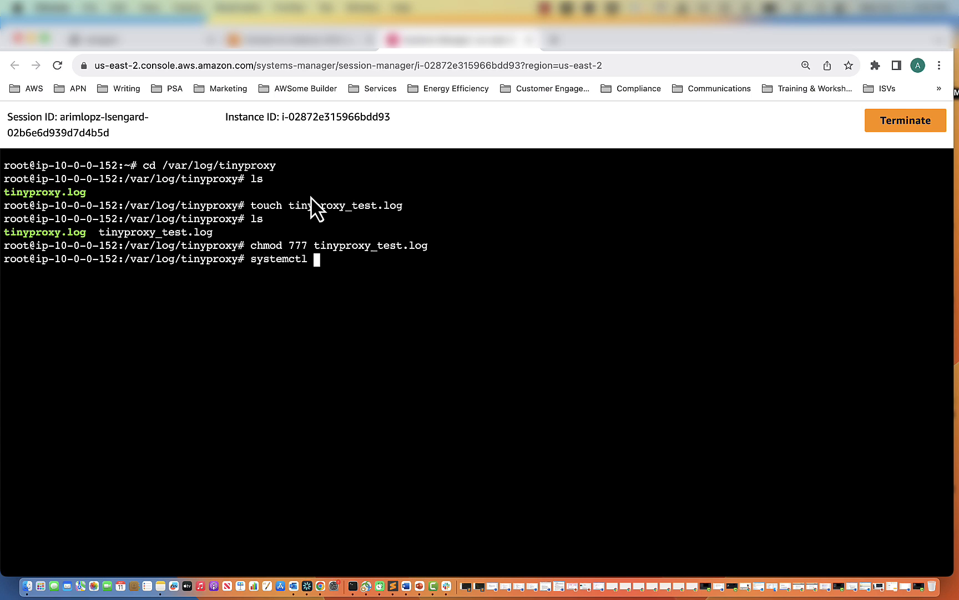
{"action": "type", "text": "restart"}
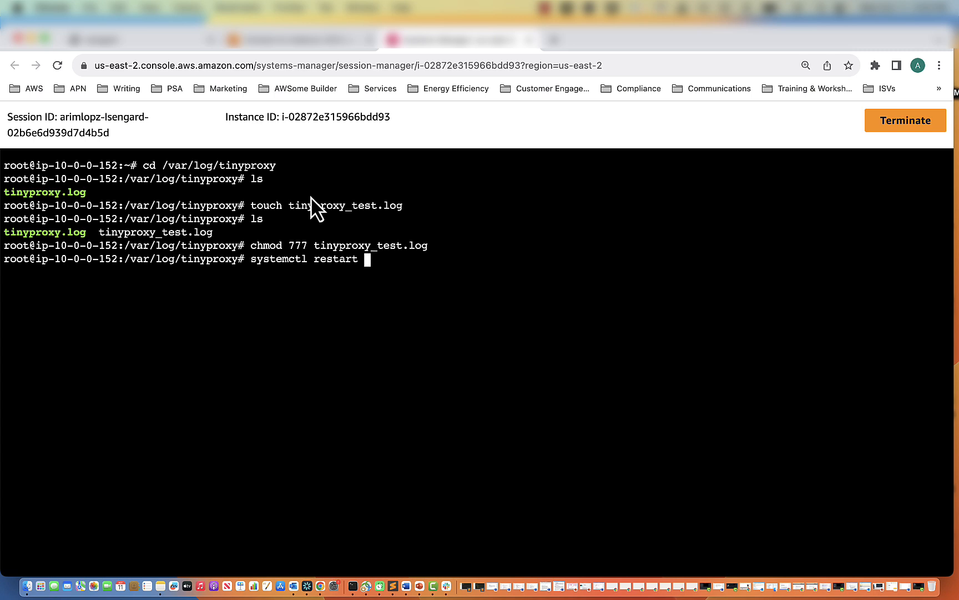
{"action": "type", "text": "tin"}
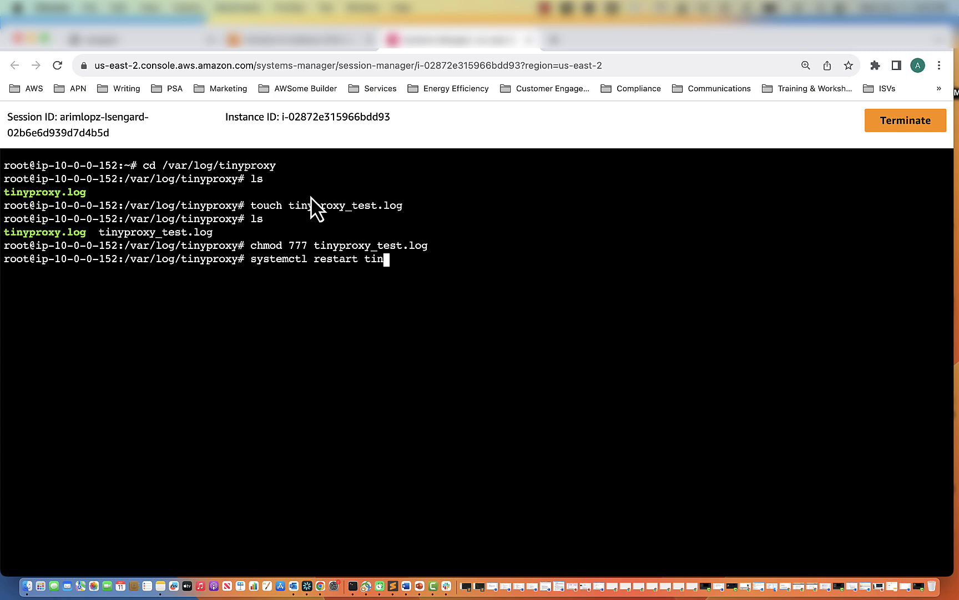
{"action": "type", "text": "yproxy"}
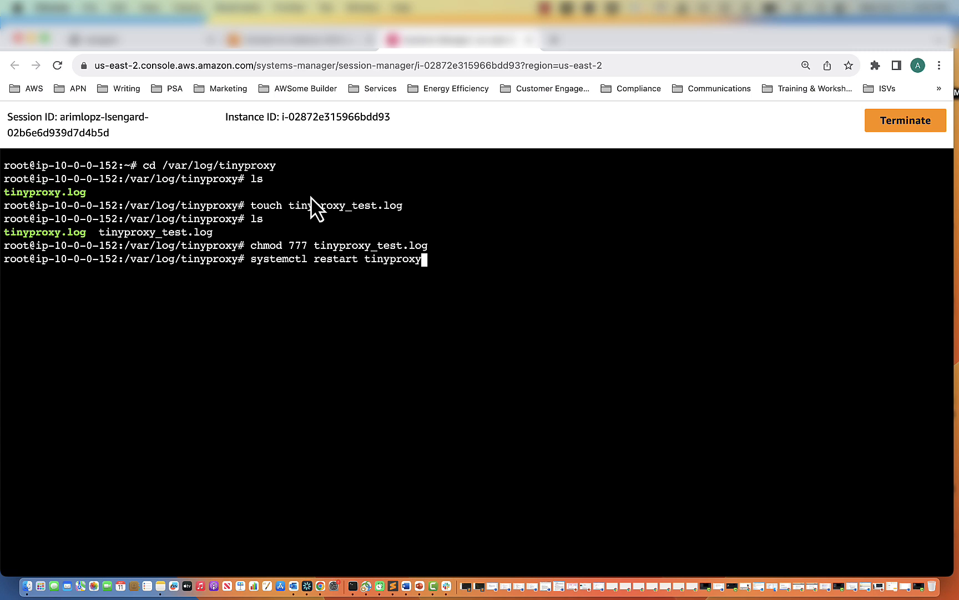